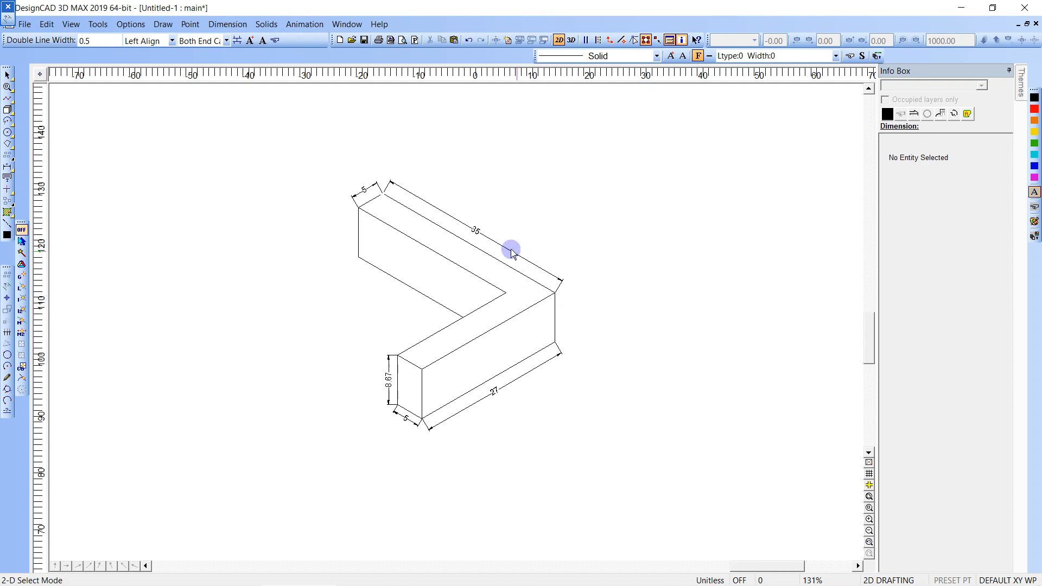
mouse_move(419, 315)
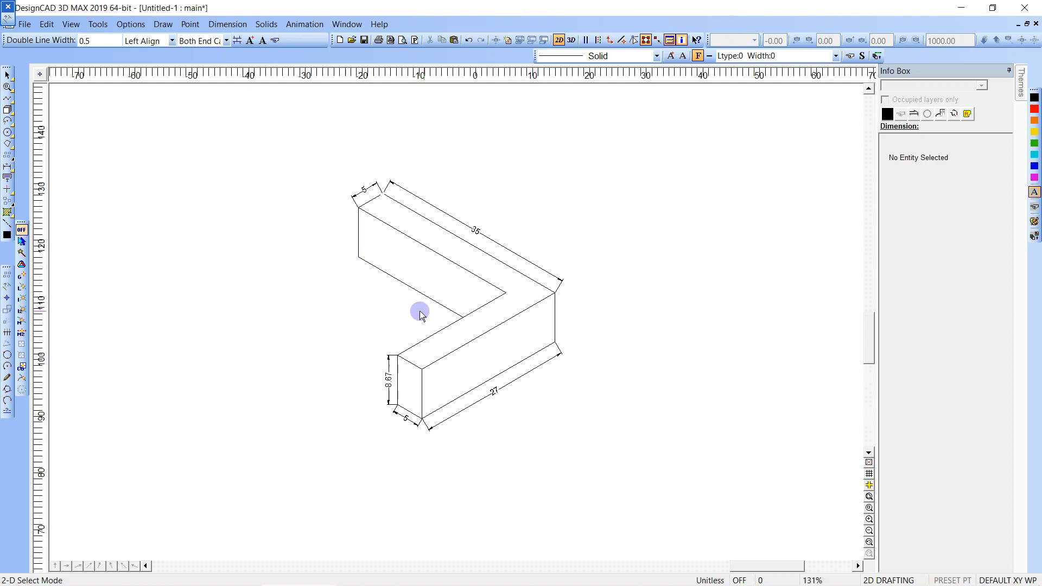
mouse_move(423, 297)
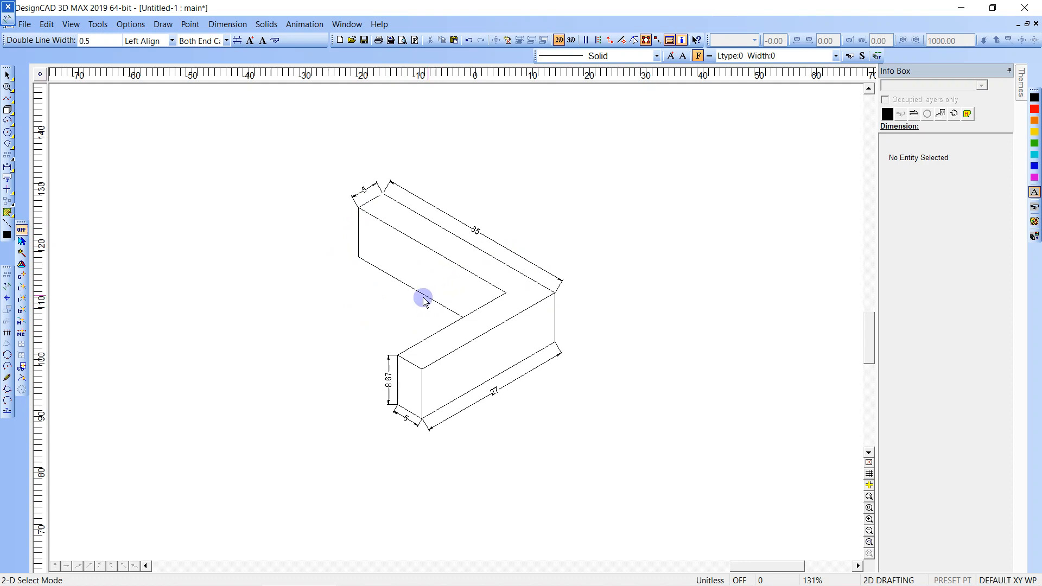
mouse_move(371, 278)
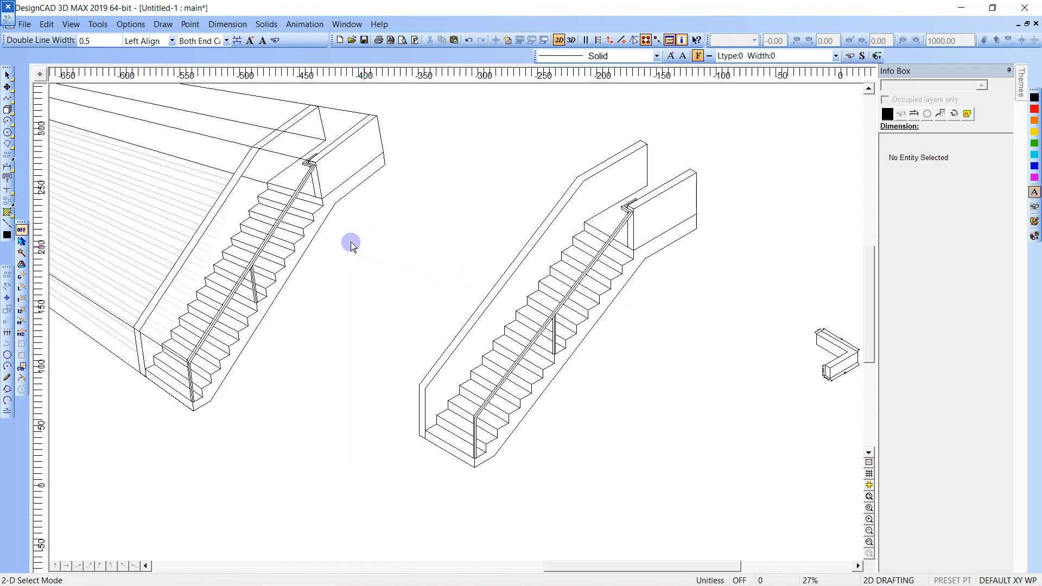
mouse_move(227, 271)
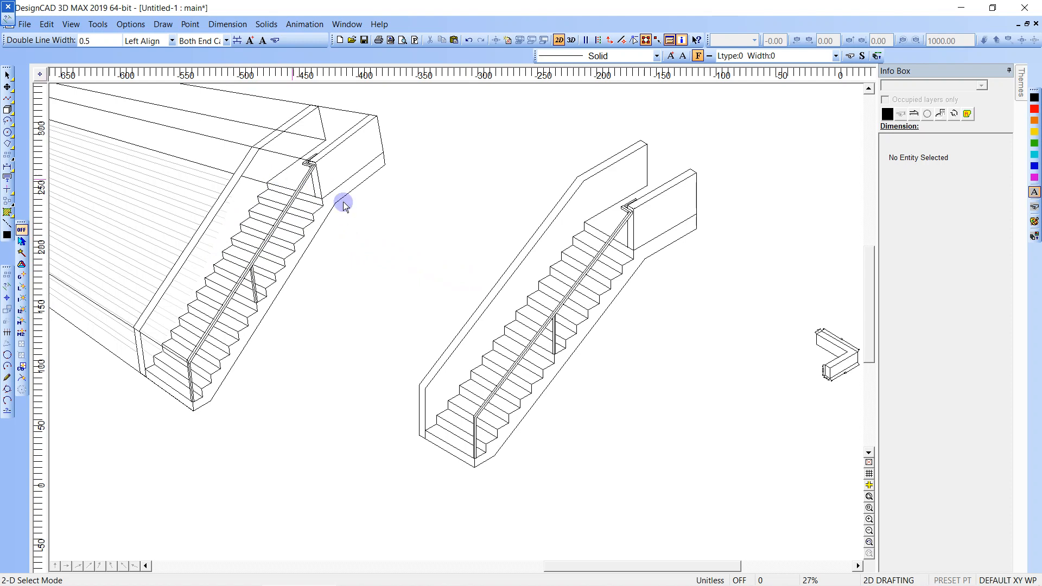
mouse_move(633, 314)
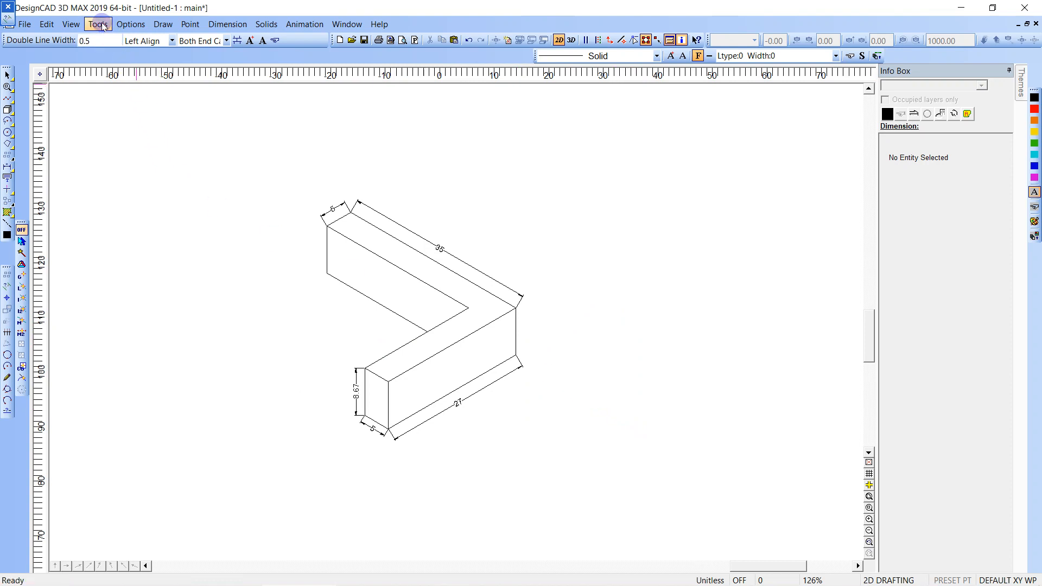
In the Options Toolbox settings, create a new toolbox named dist.
click(130, 23)
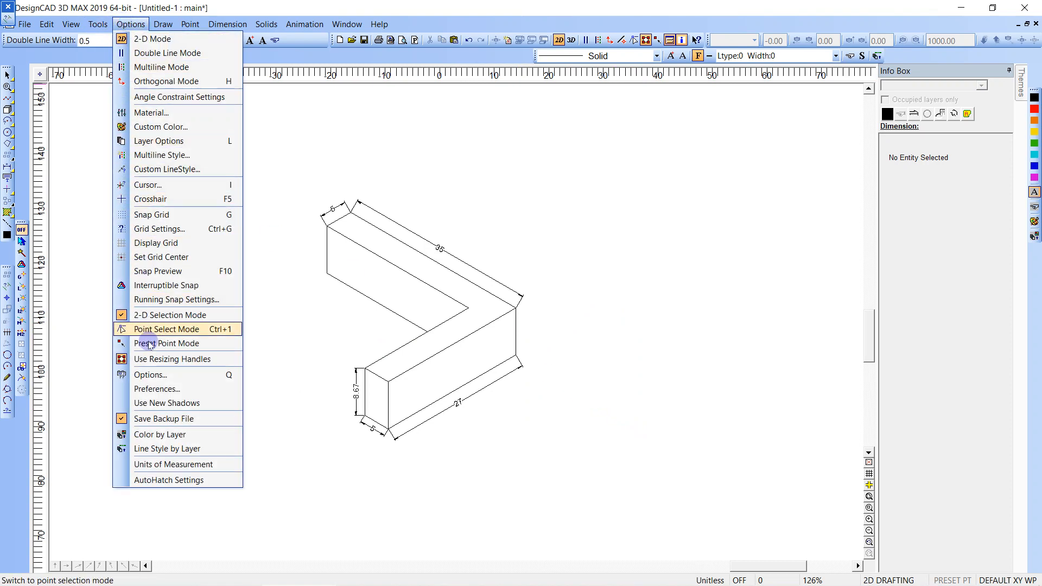
click(166, 315)
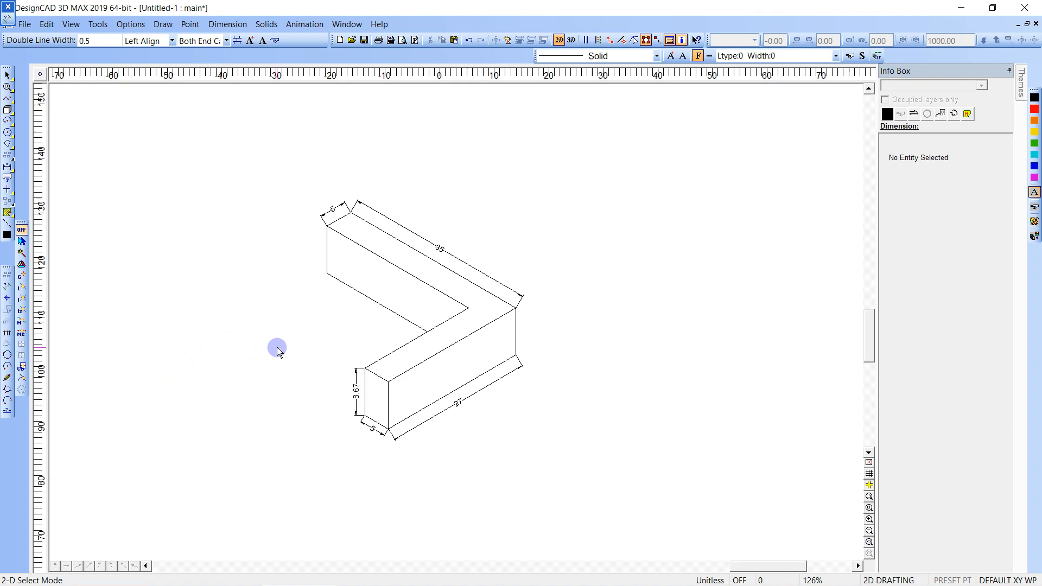
click(130, 23)
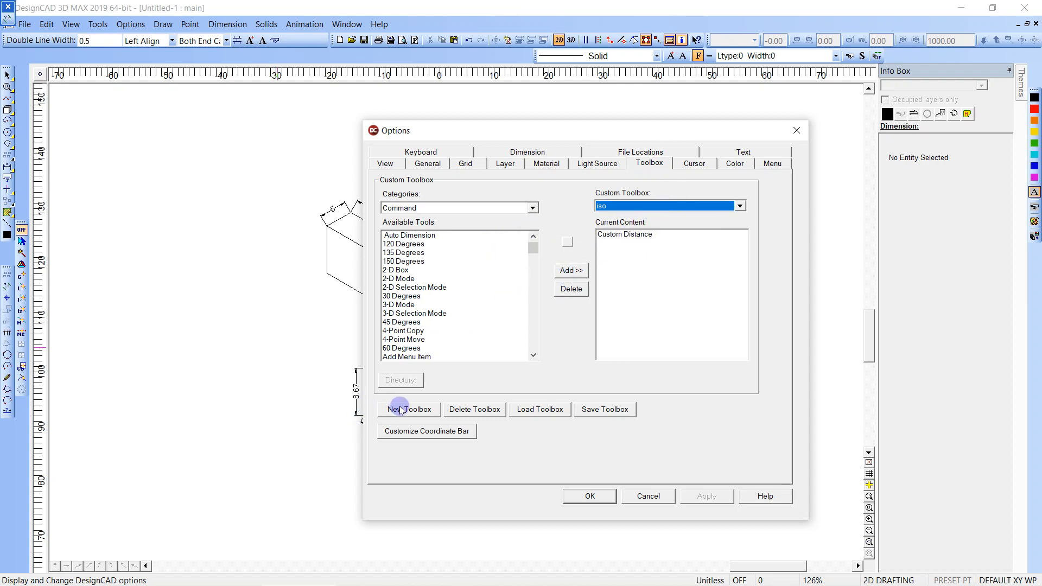
click(409, 409)
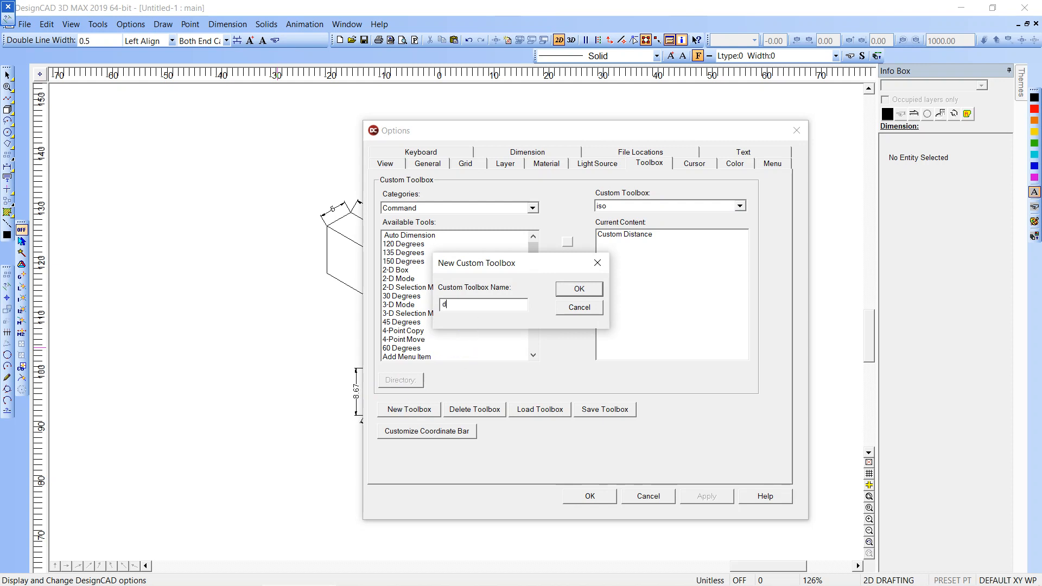
text(dist)
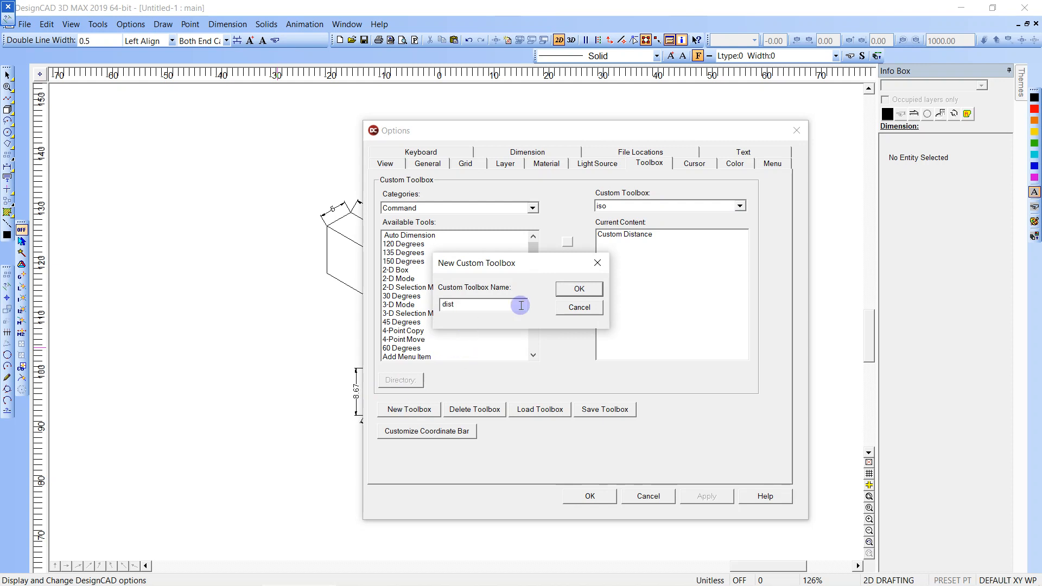
click(577, 288)
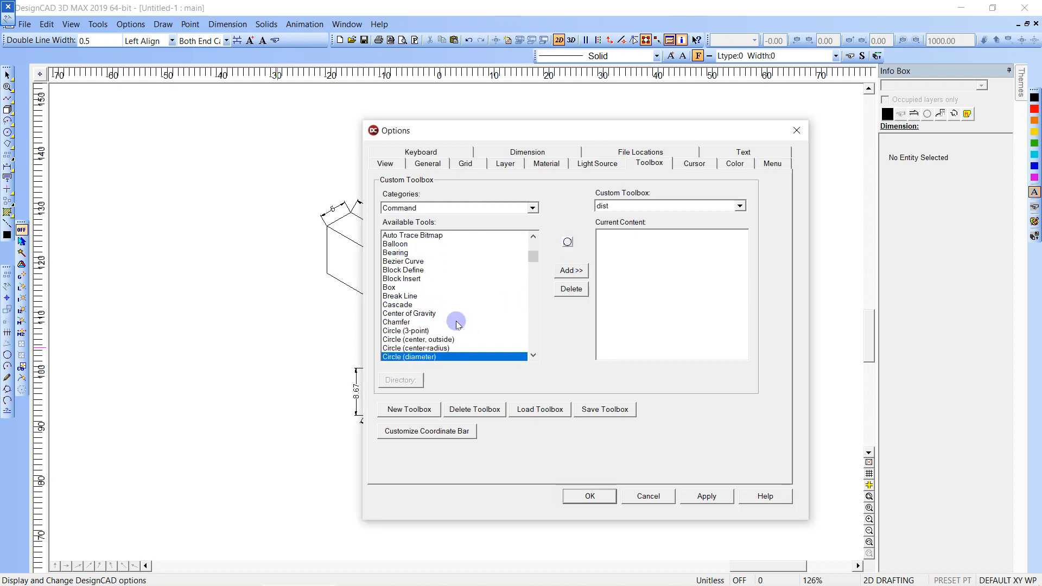
Add the Custom Distance tool to the dist toolbox.
scroll(down, 3)
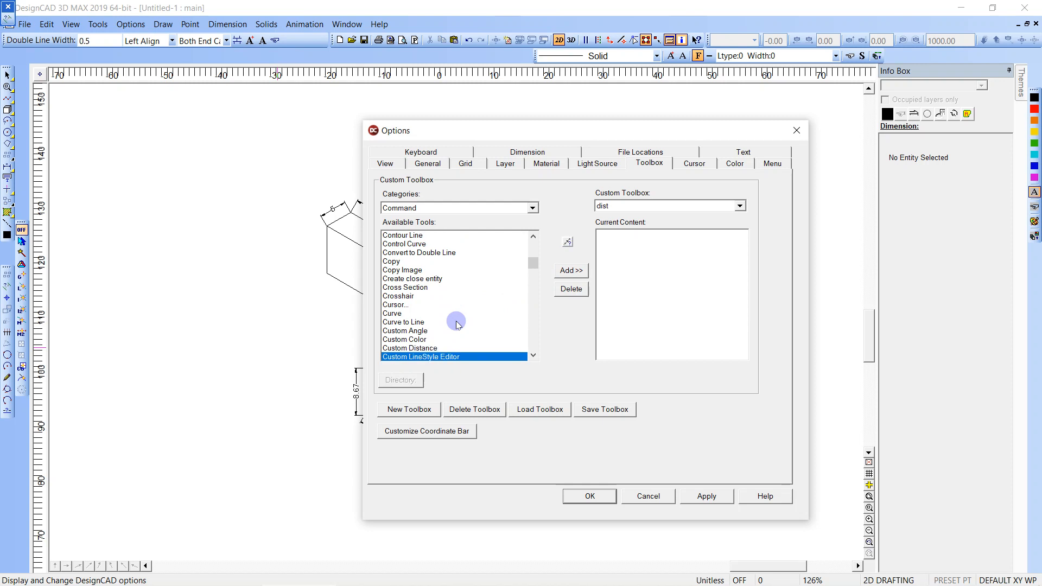
click(409, 347)
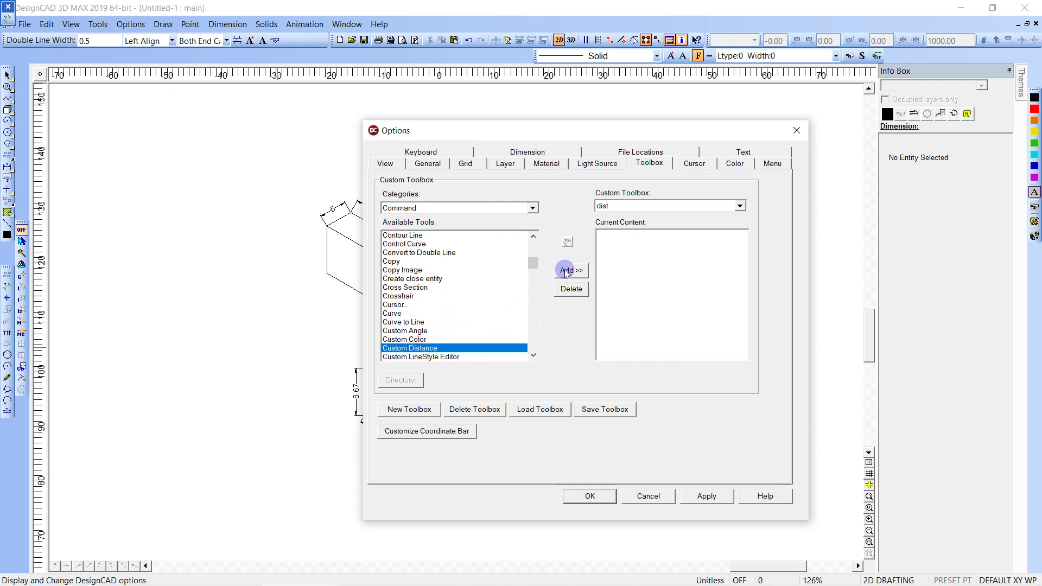
click(570, 270)
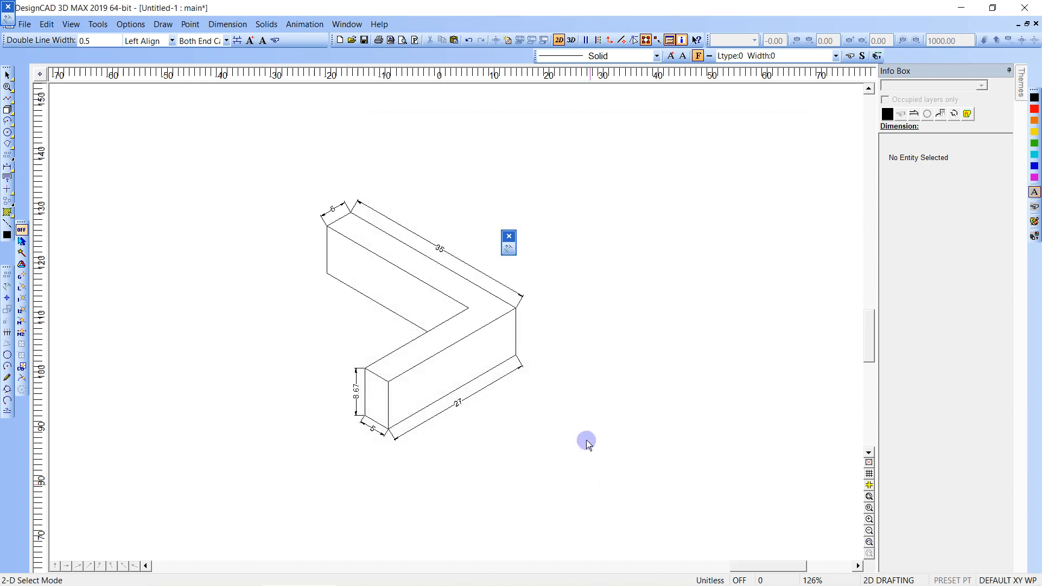
mouse_move(522, 242)
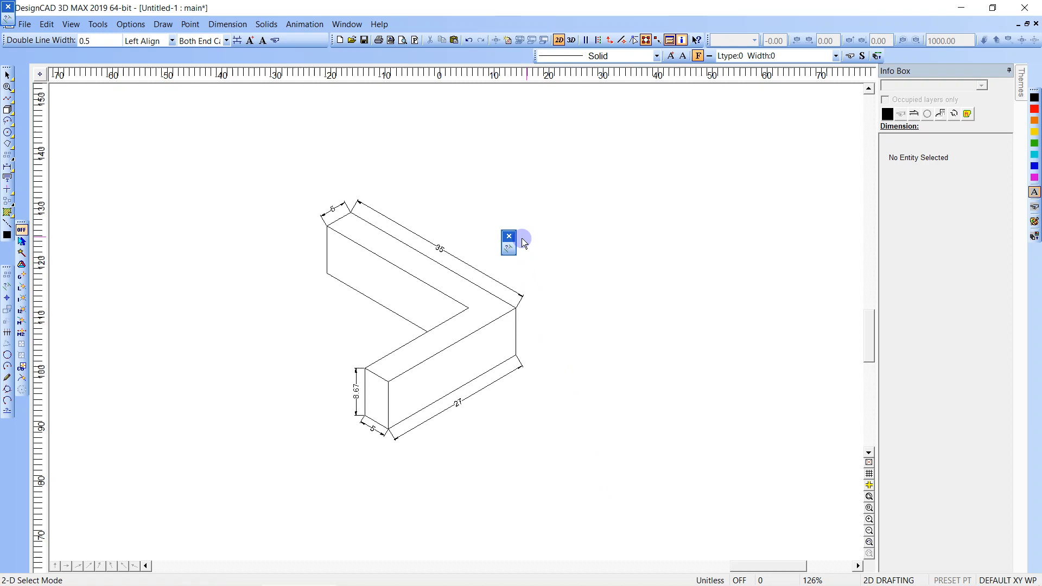
mouse_move(544, 232)
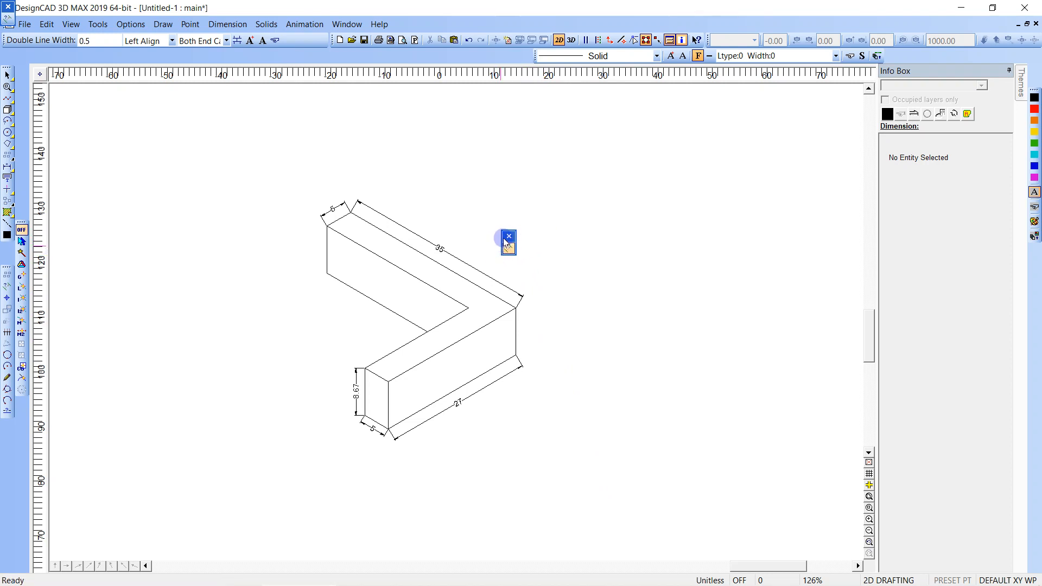
mouse_move(730, 205)
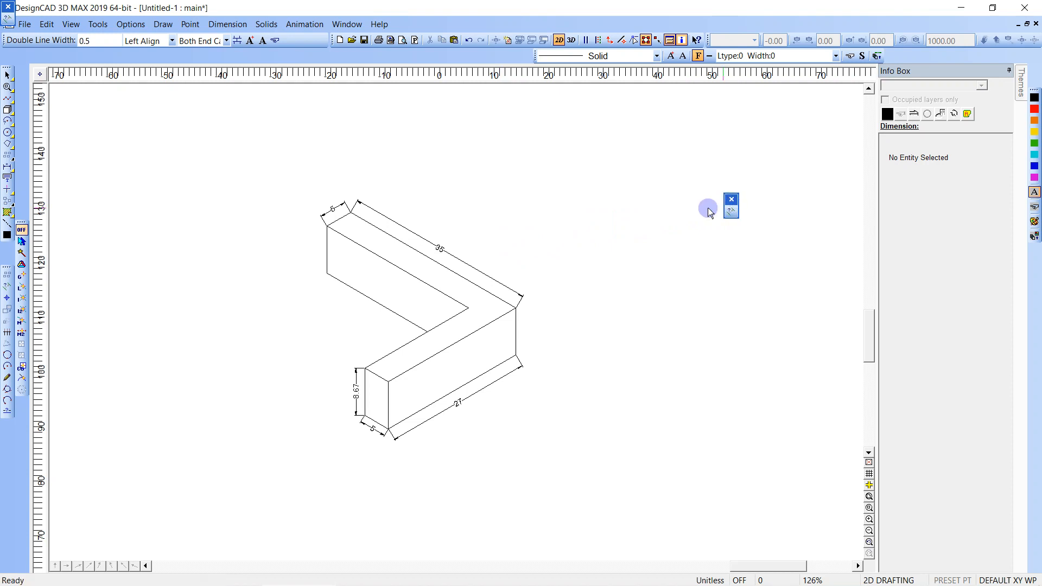
mouse_move(730, 205)
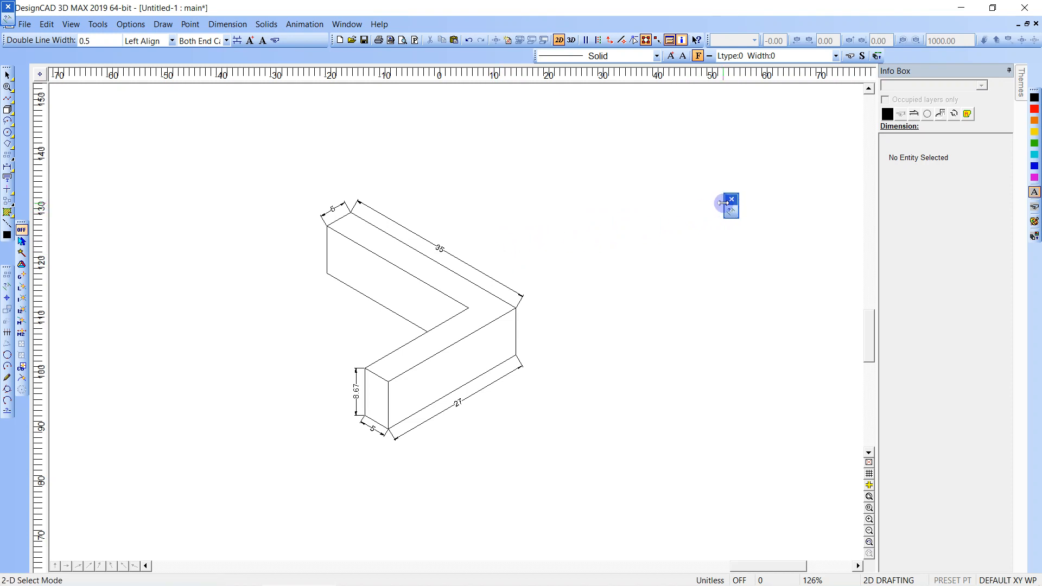
mouse_move(730, 170)
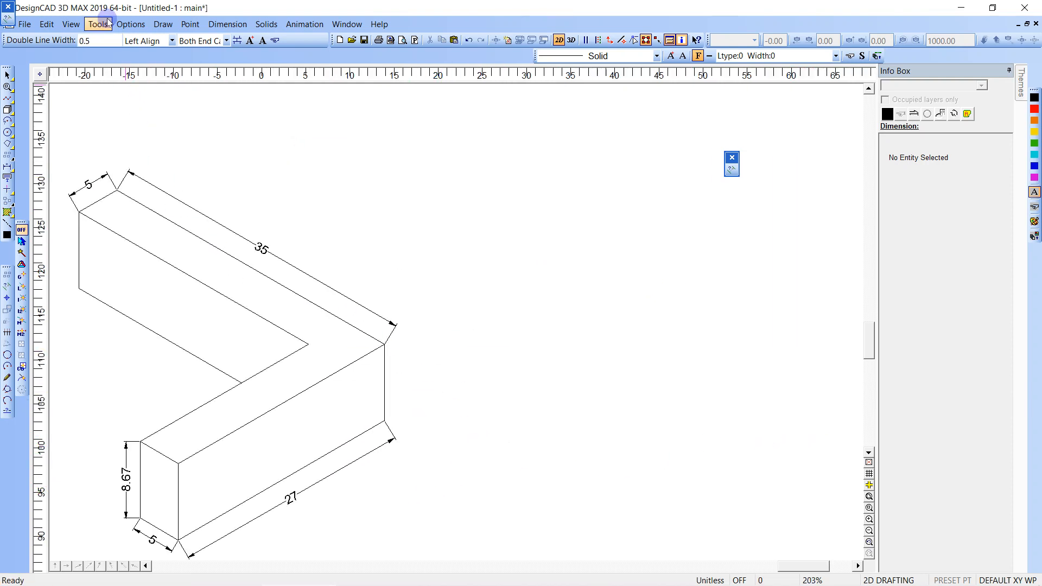
Apply the Isometric angle constraint in Angle Constraint Settings and start a line.
click(131, 24)
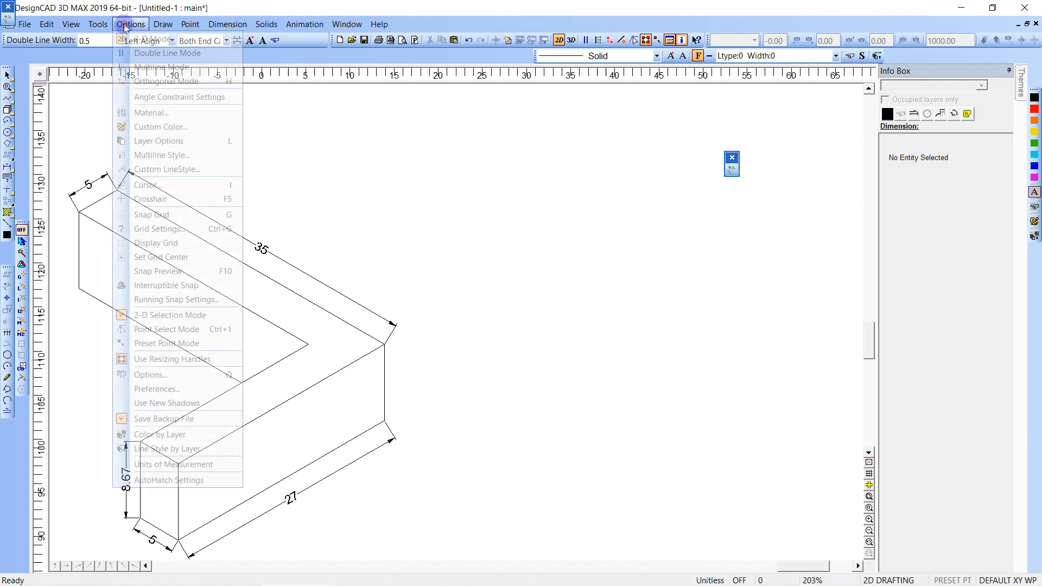
click(179, 96)
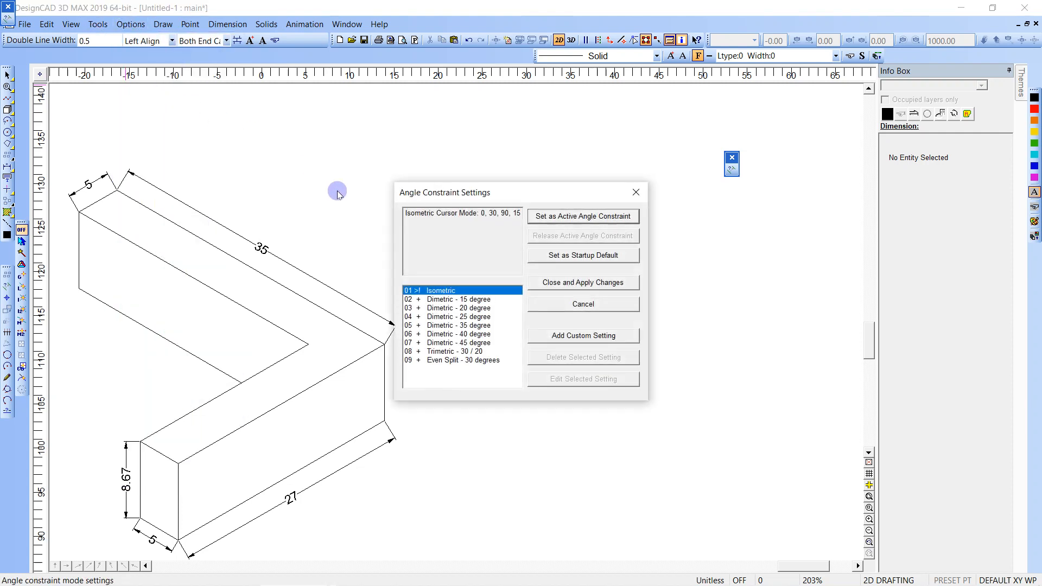
mouse_move(491, 214)
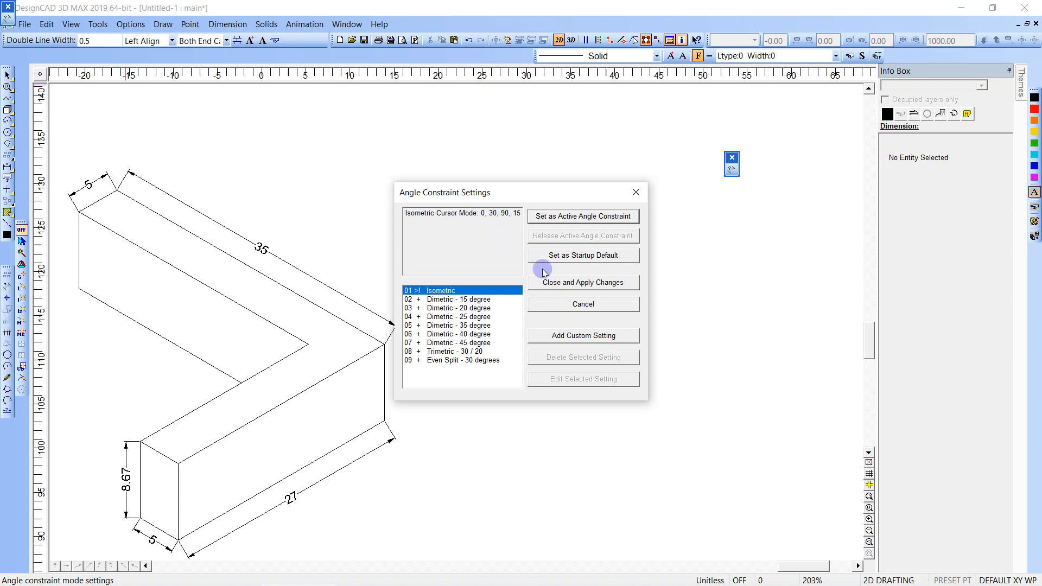
mouse_move(572, 272)
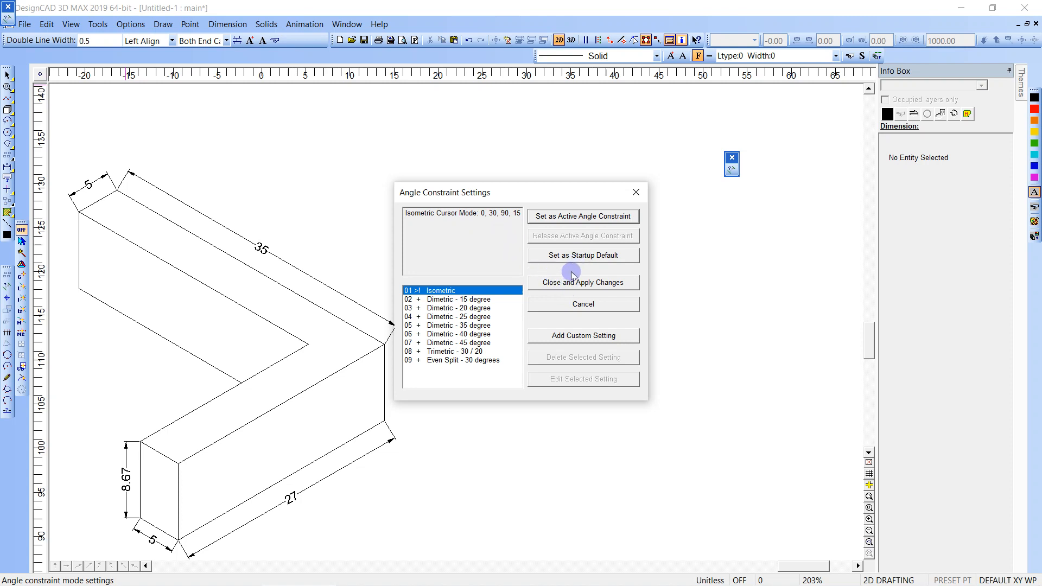
click(582, 216)
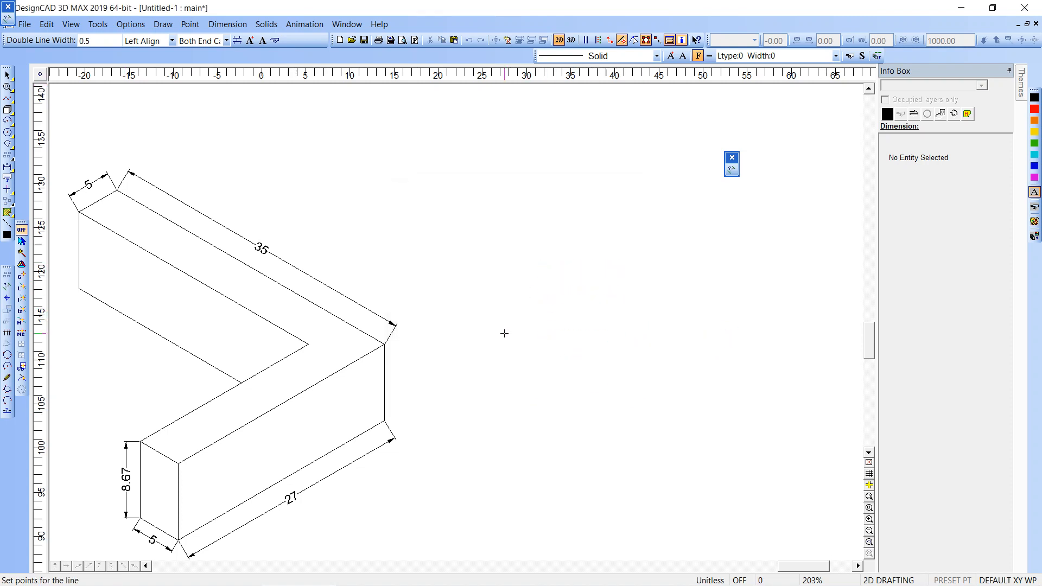
Begin the L-shaped top outline with fixed-distance segments, including a 3-unit edge.
click(522, 417)
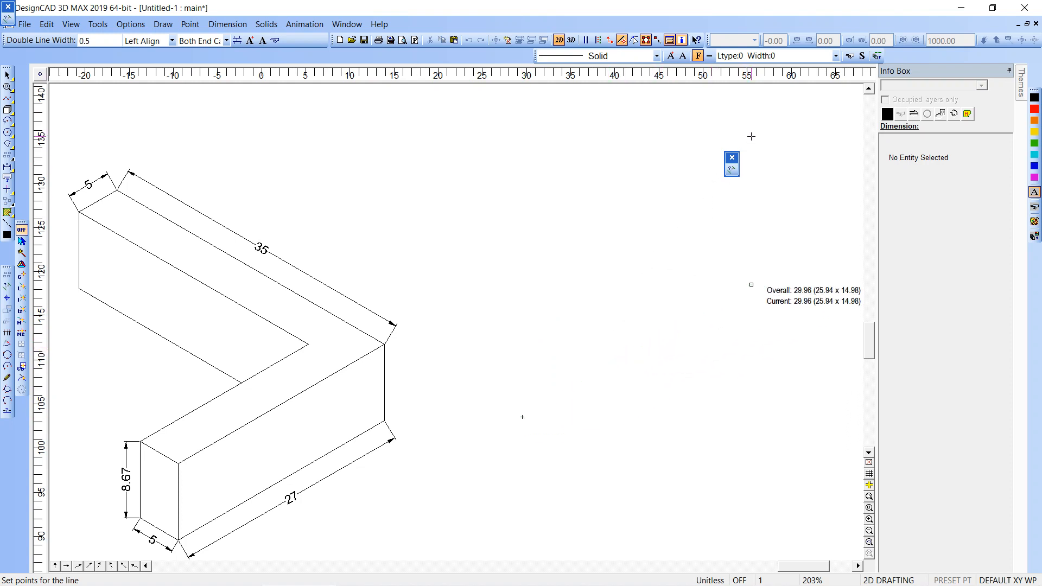
click(730, 164)
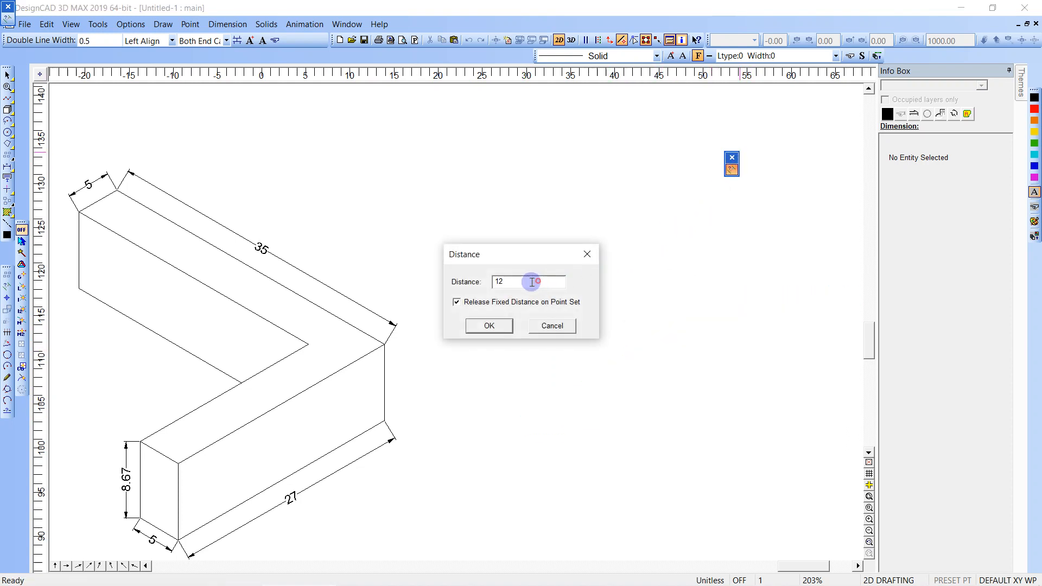
click(488, 326)
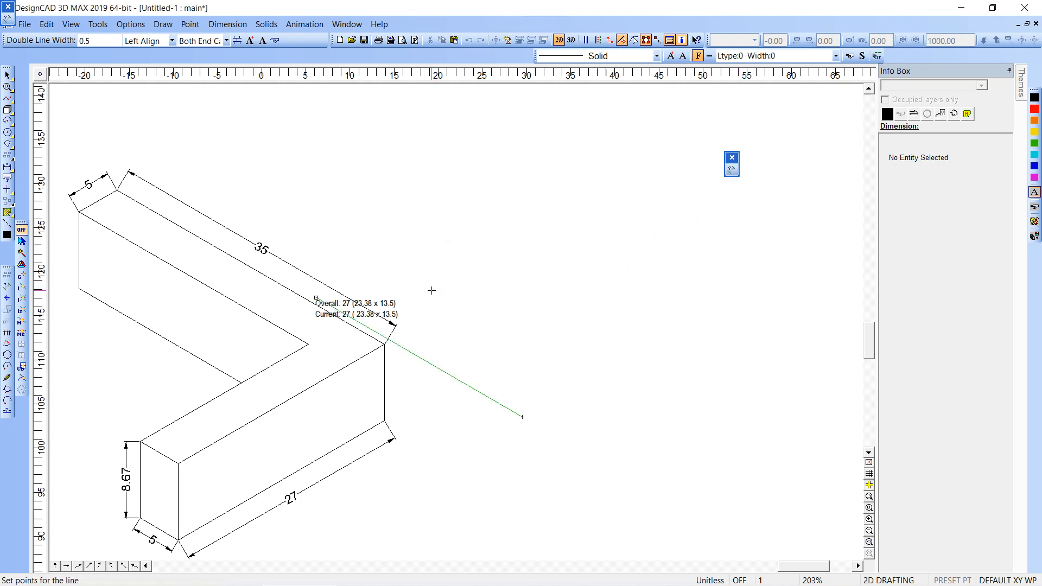
mouse_move(729, 298)
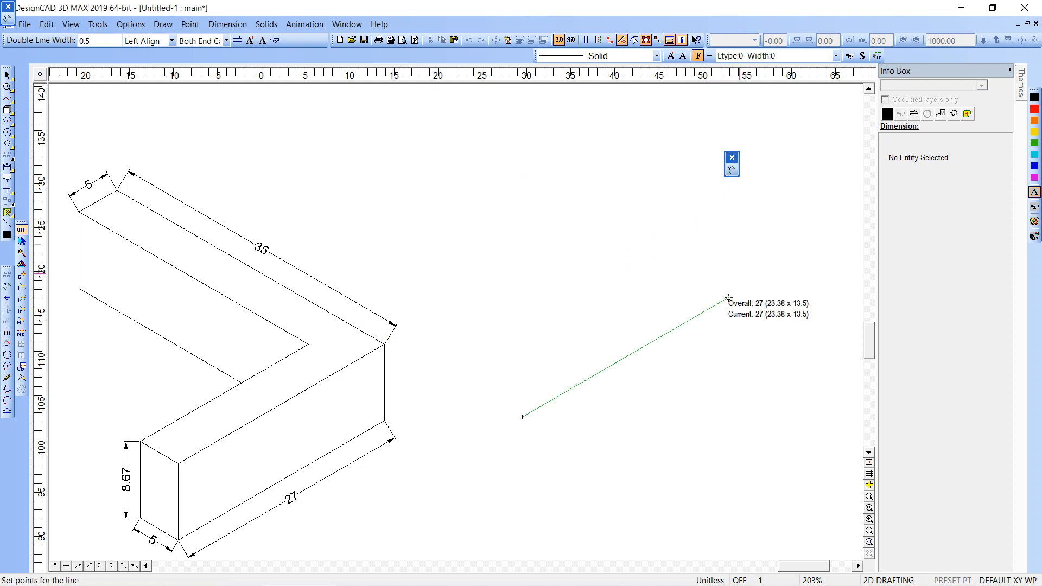
click(577, 213)
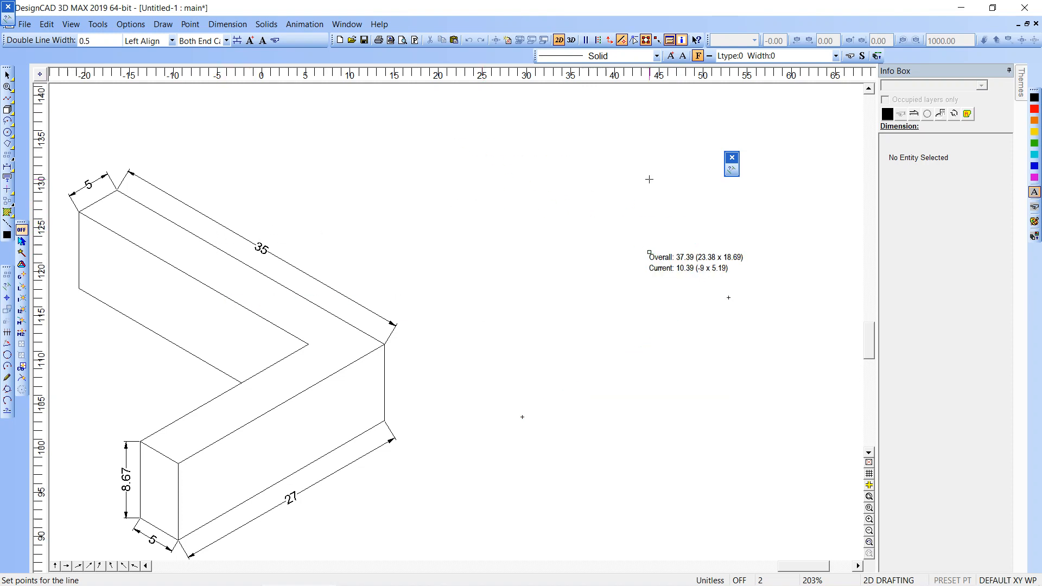
click(730, 168)
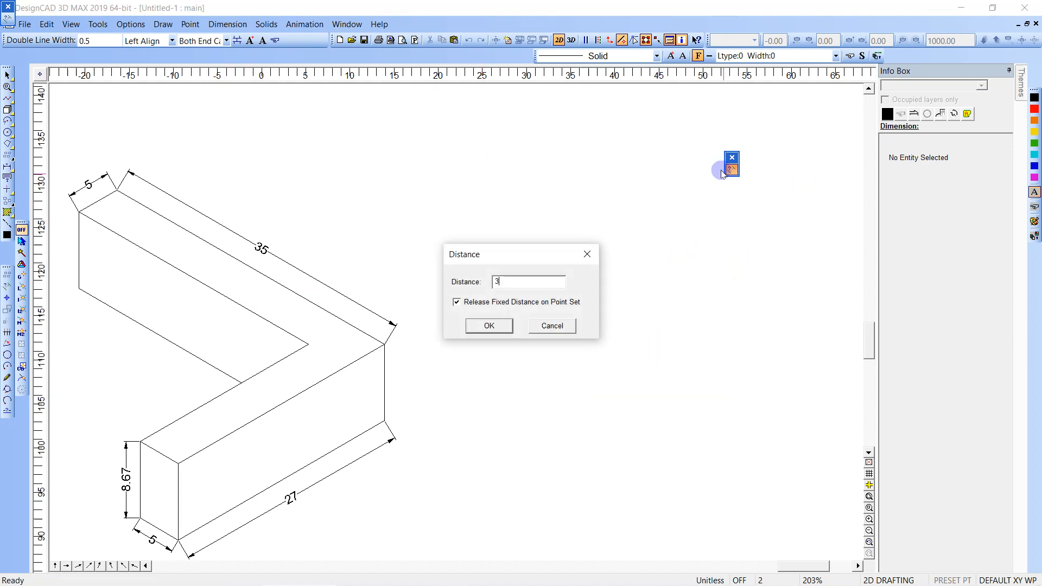
click(488, 326)
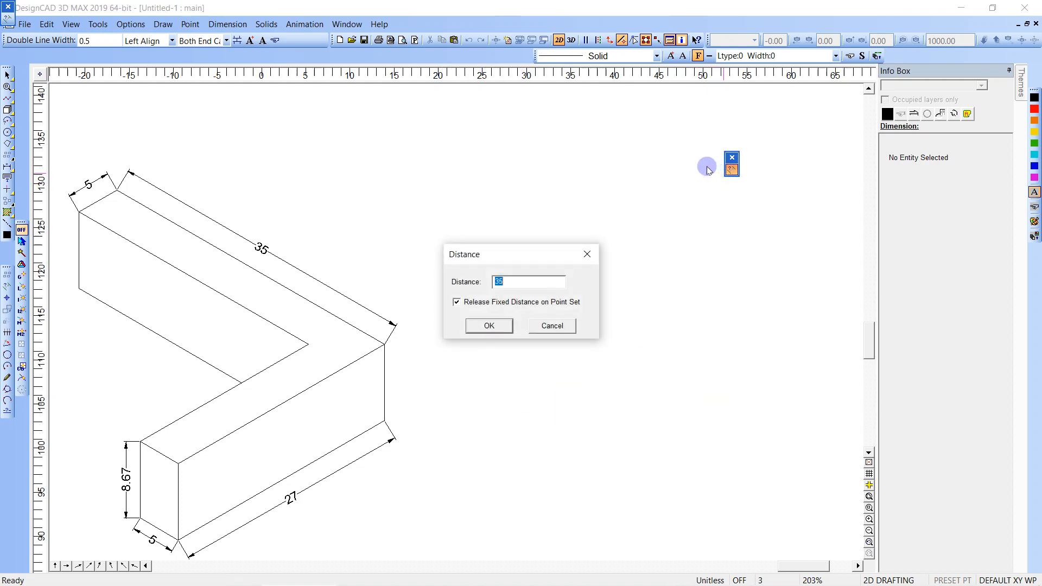
Trace the remaining fixed-distance edges and close the L-shaped top outline.
click(488, 326)
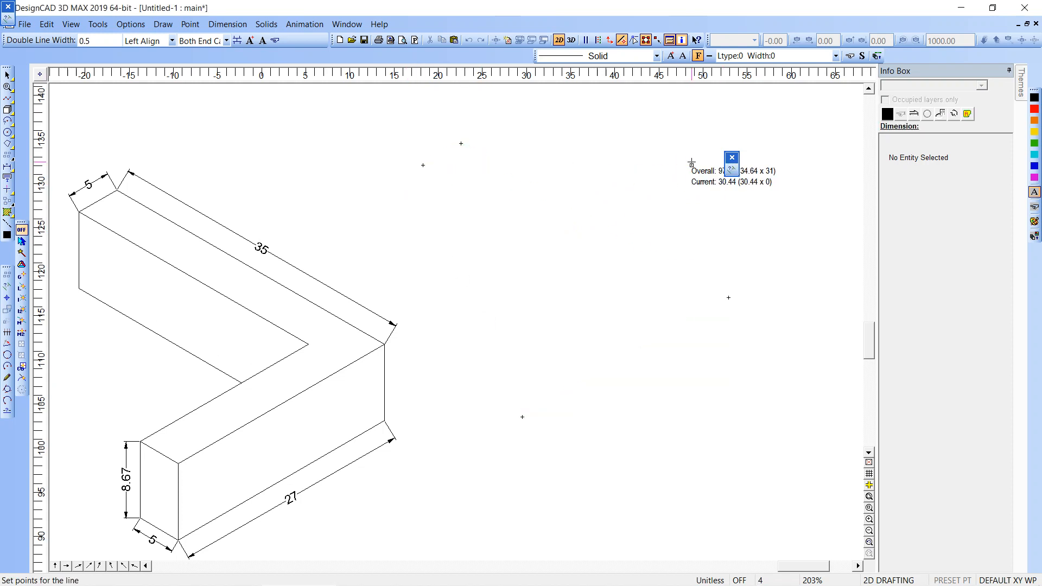
click(485, 217)
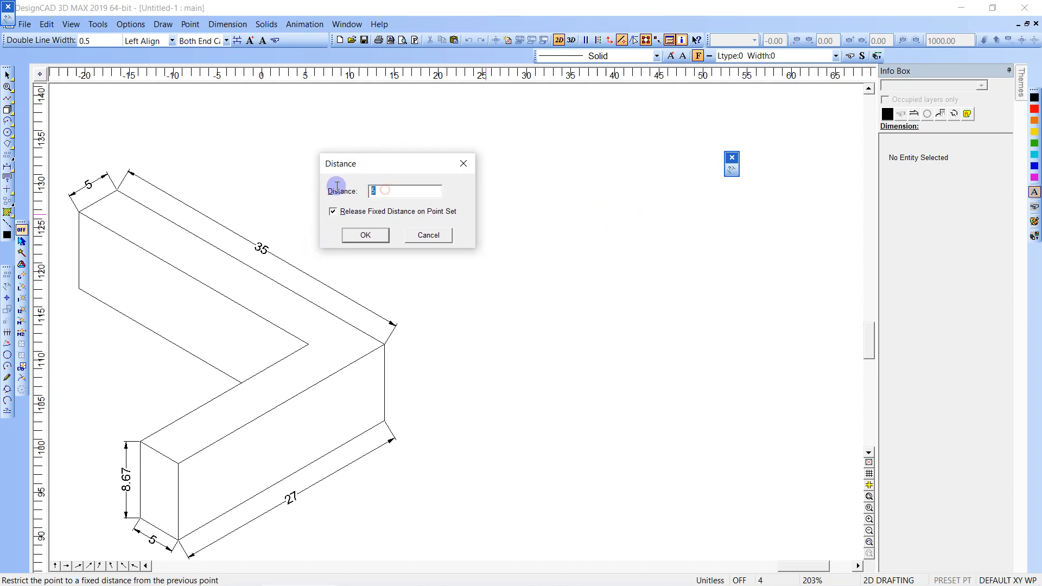
click(364, 235)
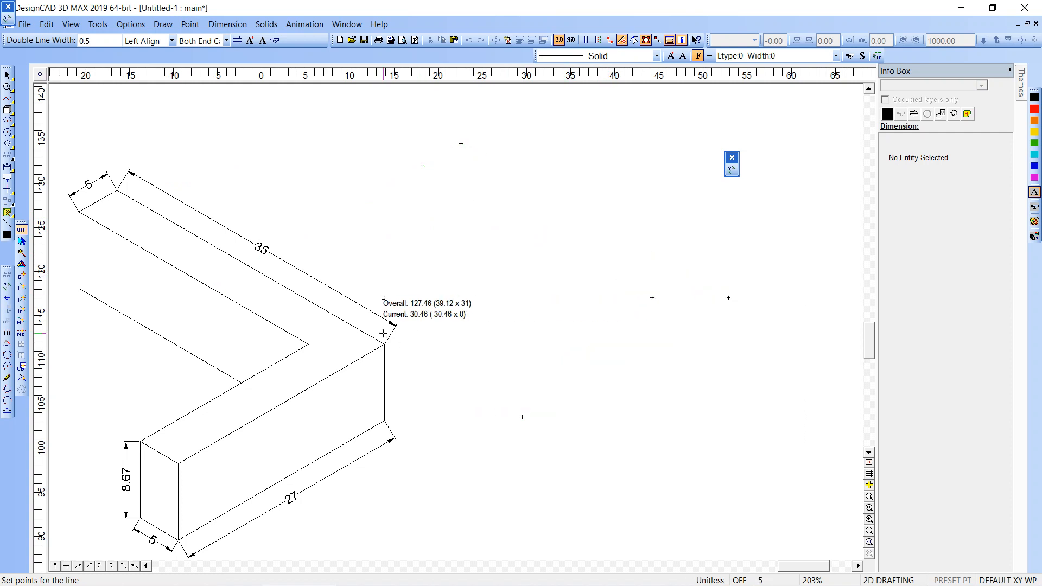
mouse_move(244, 347)
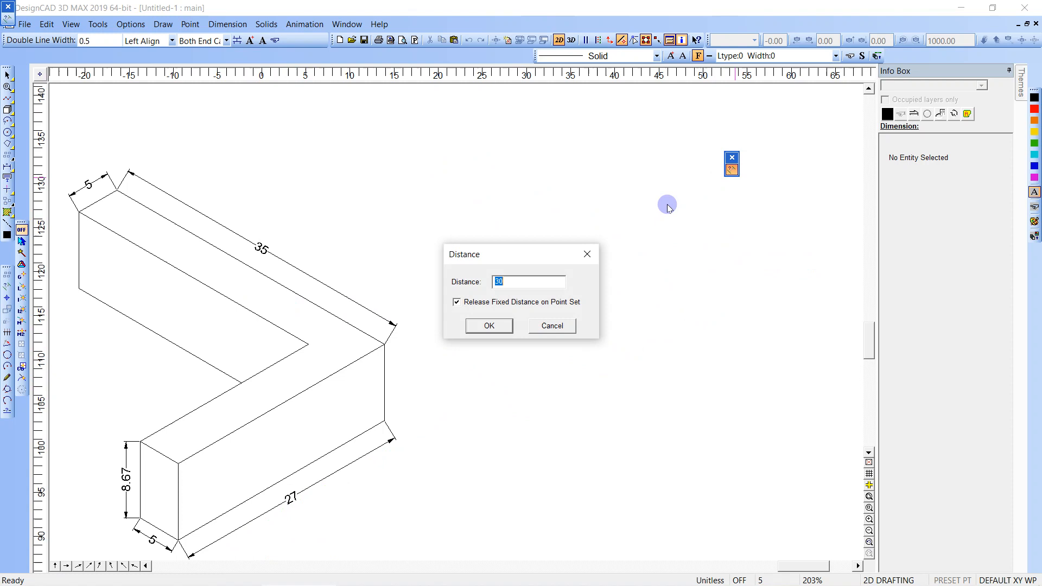
click(489, 326)
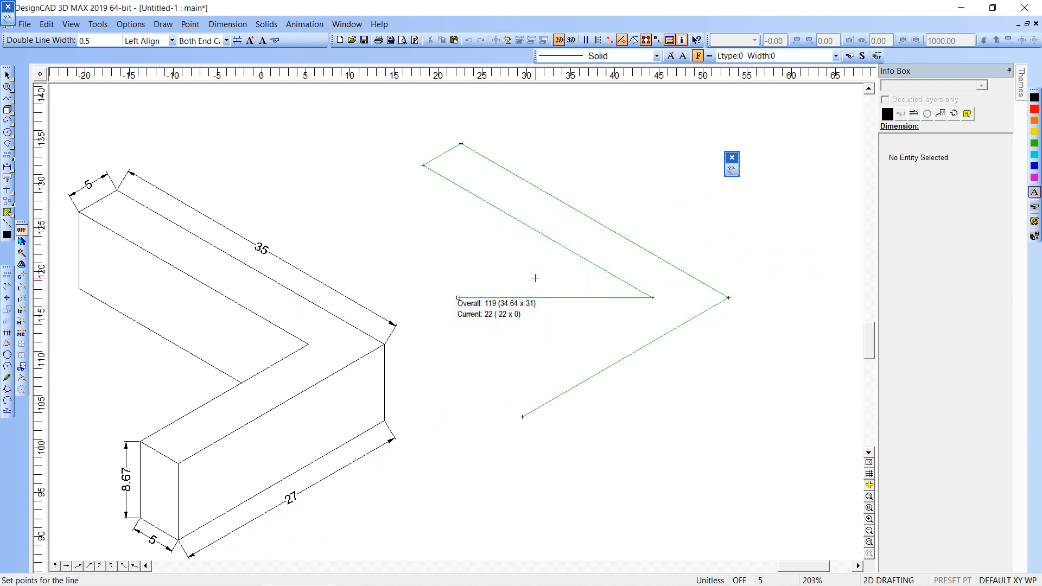
click(523, 417)
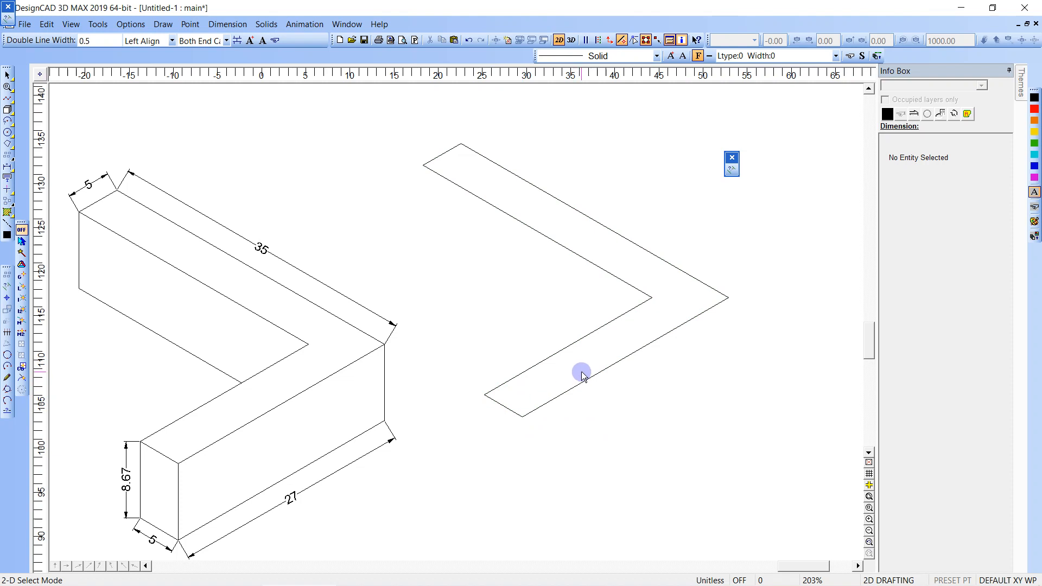
Draw an 8.67 fixed-distance vertical edge down from the outline's outer corner.
click(727, 298)
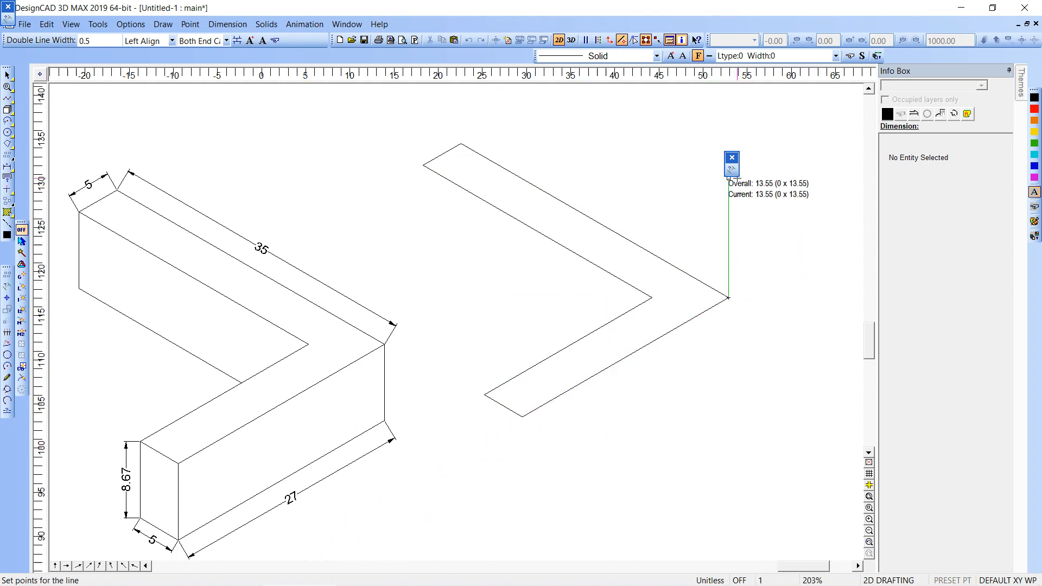
click(730, 174)
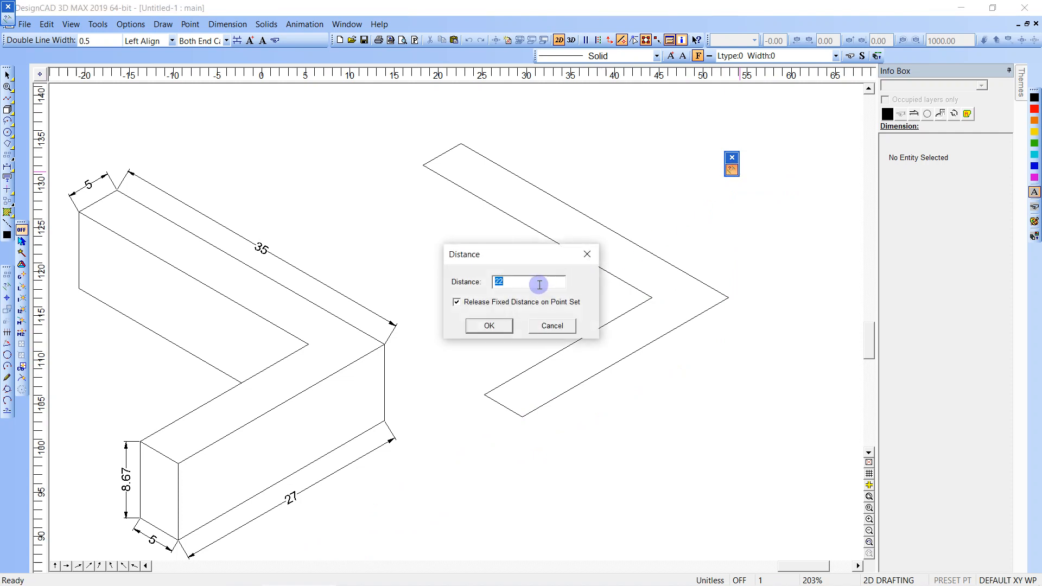
text(8)
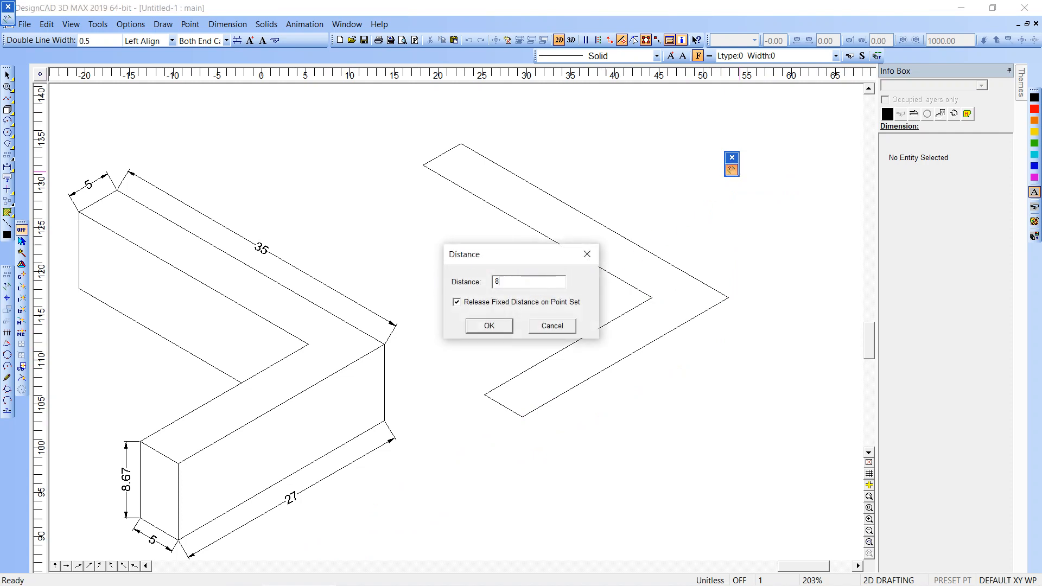
text(.67)
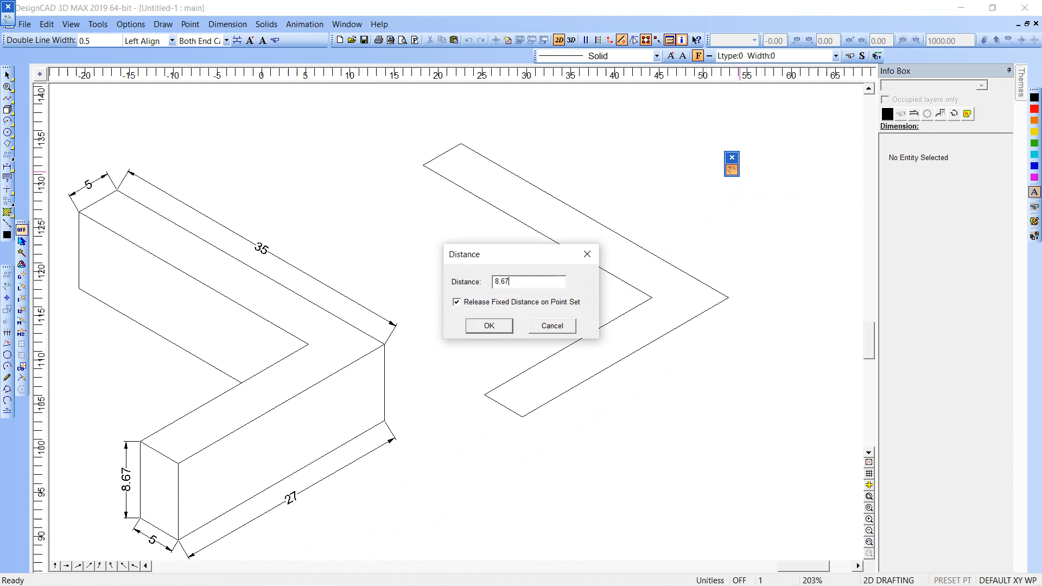
click(487, 326)
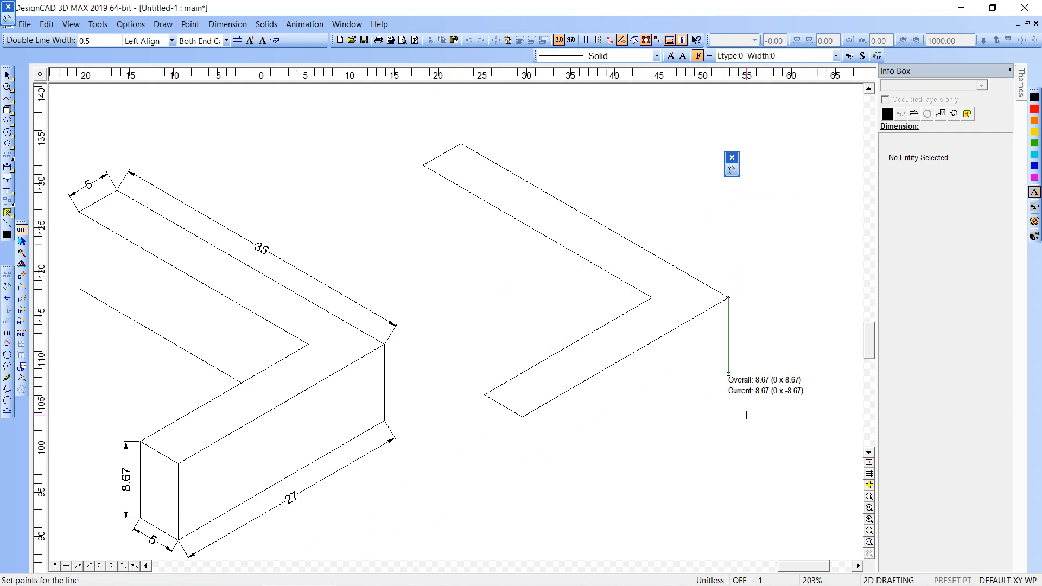
click(728, 298)
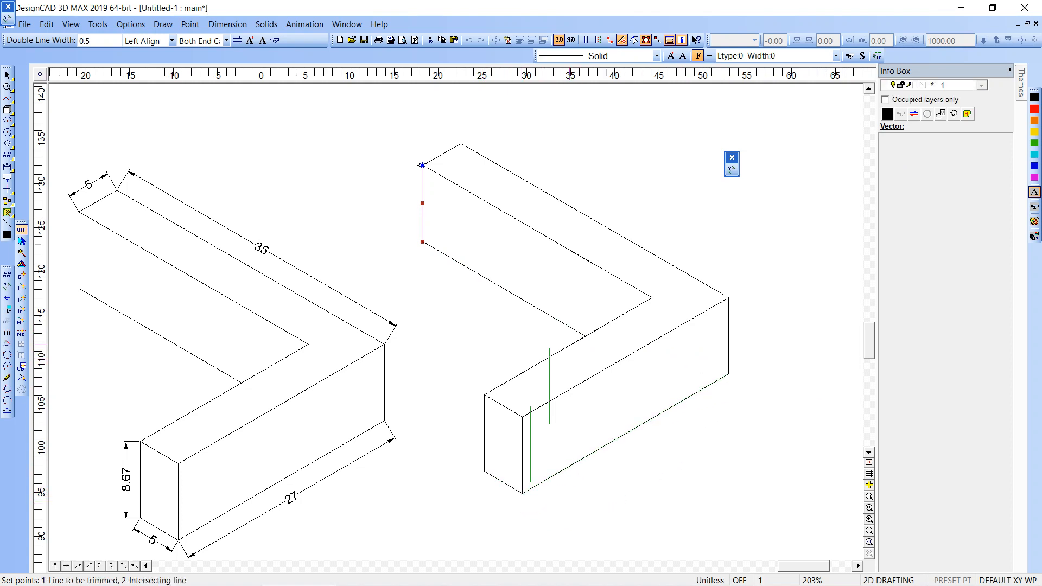
Start FreeForm dimensioning and adjust its Text settings.
click(620, 261)
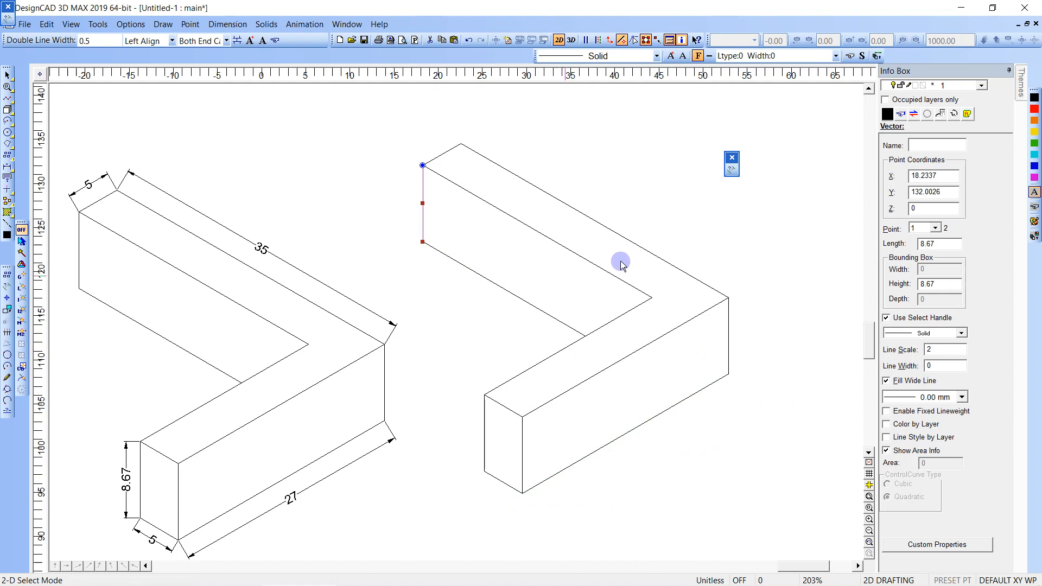
click(430, 184)
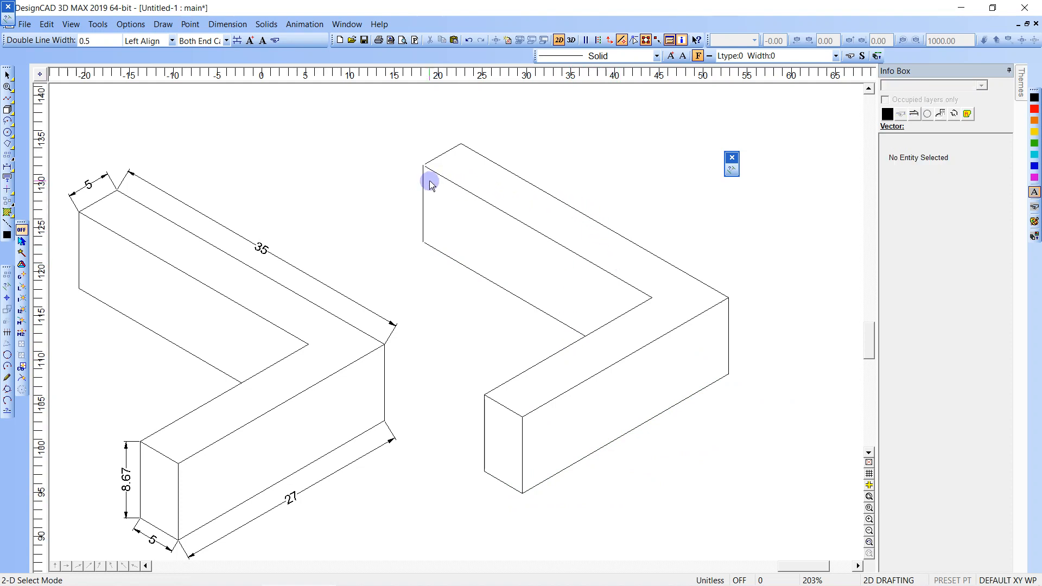
click(227, 24)
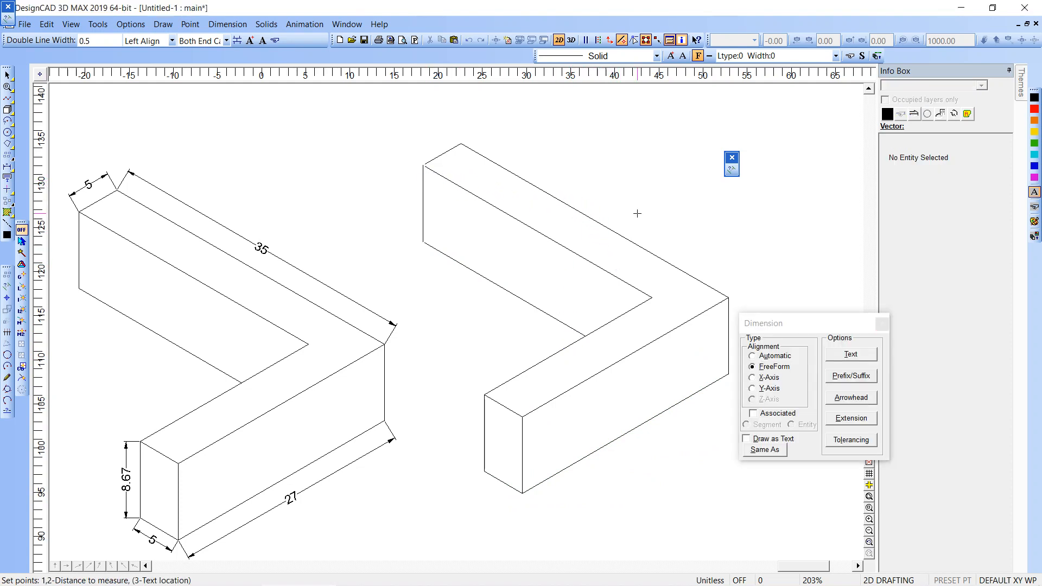
click(851, 354)
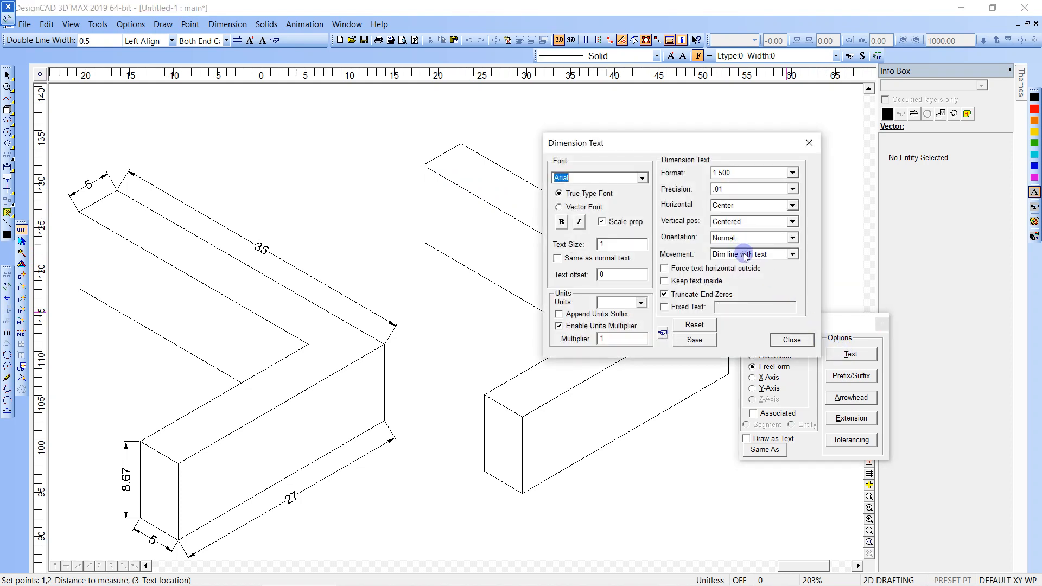
click(790, 340)
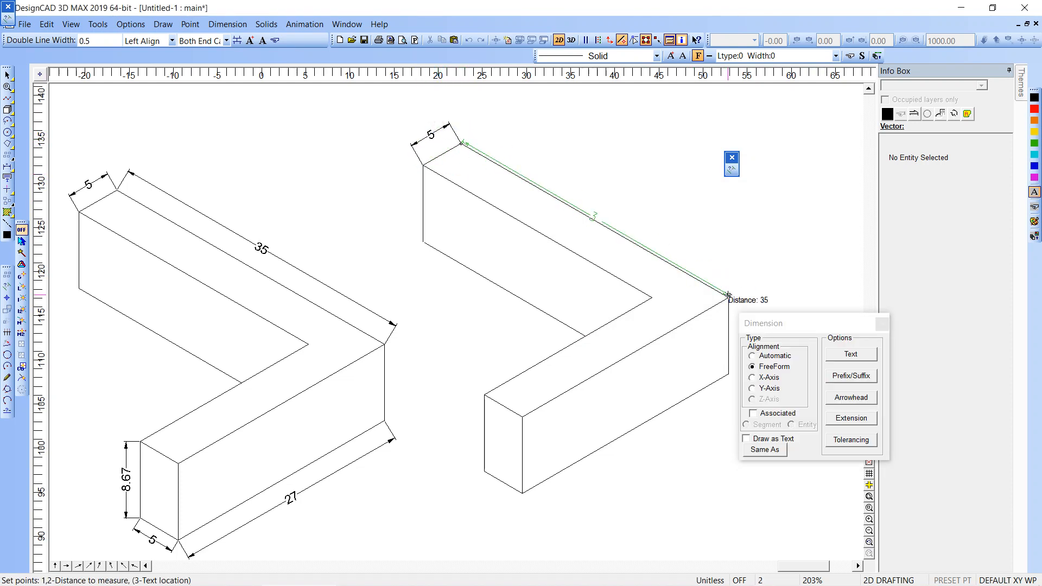
mouse_move(595, 225)
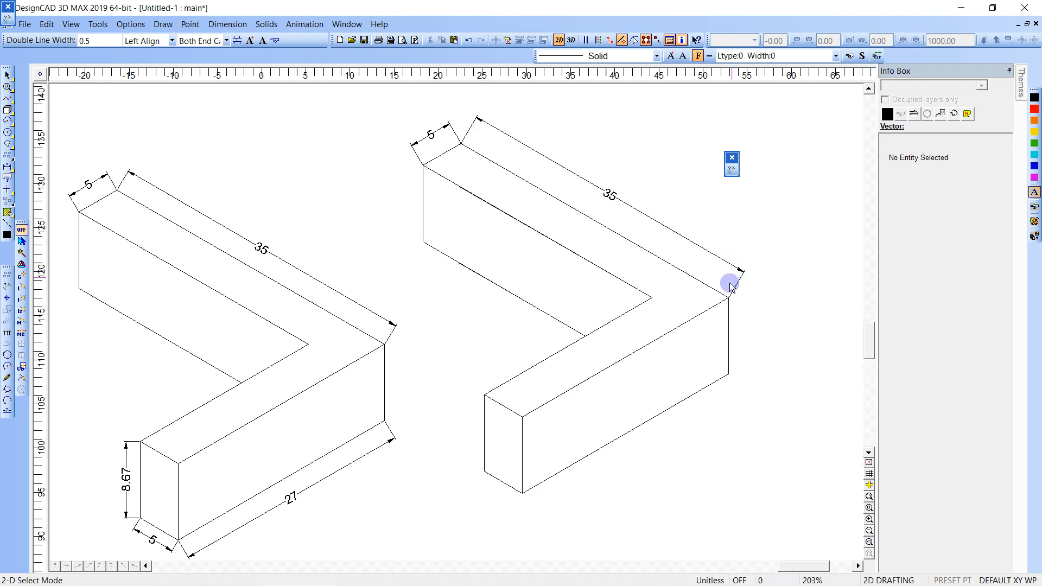
Dimension the block's long front edge, 5-unit end and 8.67 height.
click(731, 284)
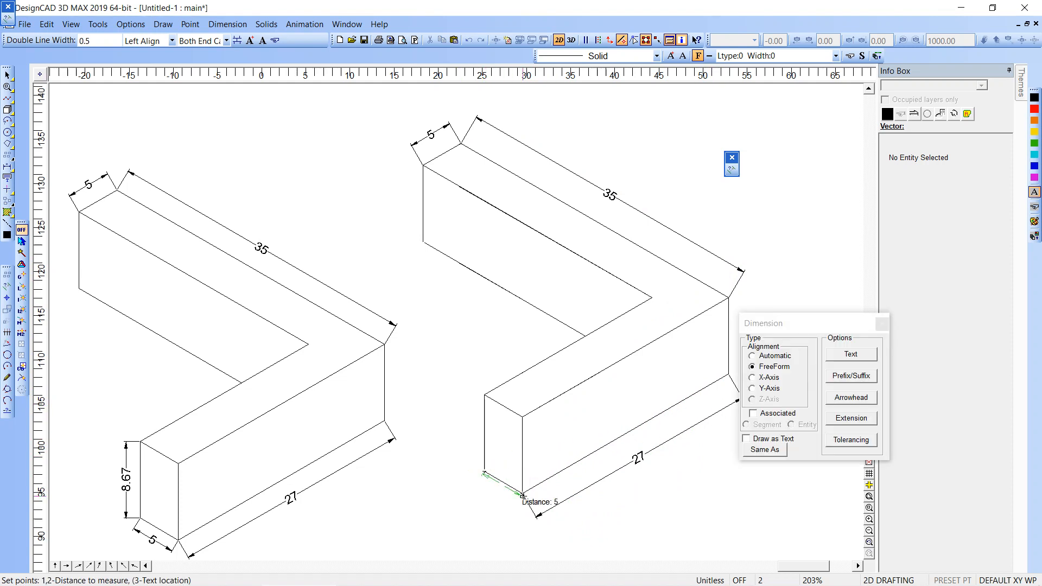
click(495, 501)
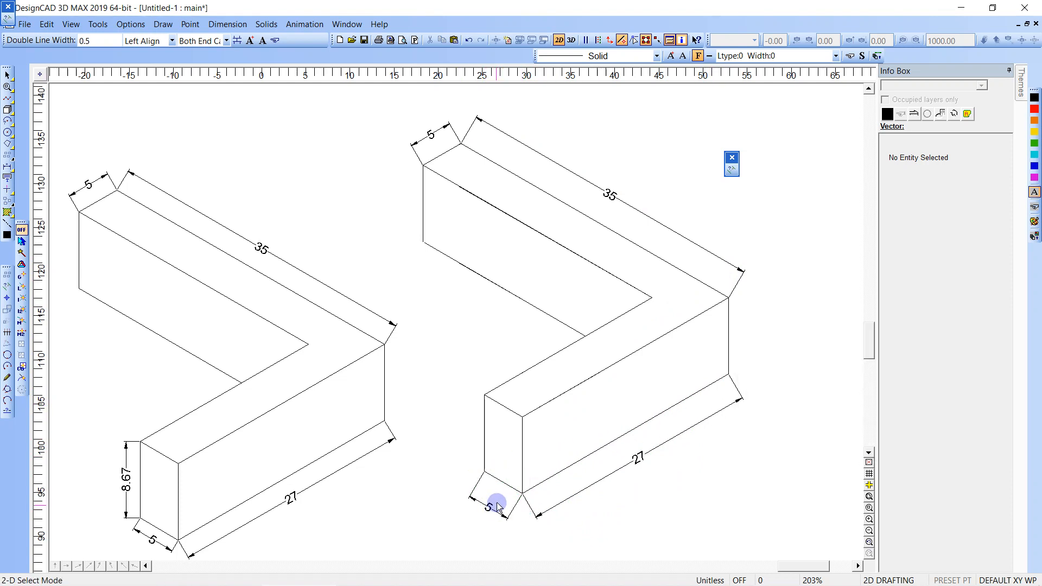
click(495, 501)
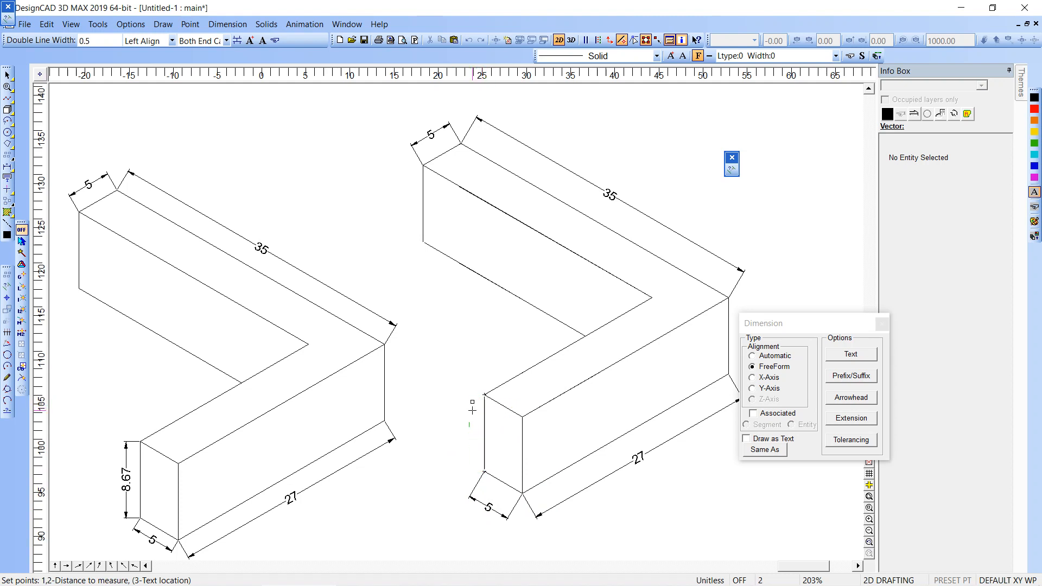
click(504, 406)
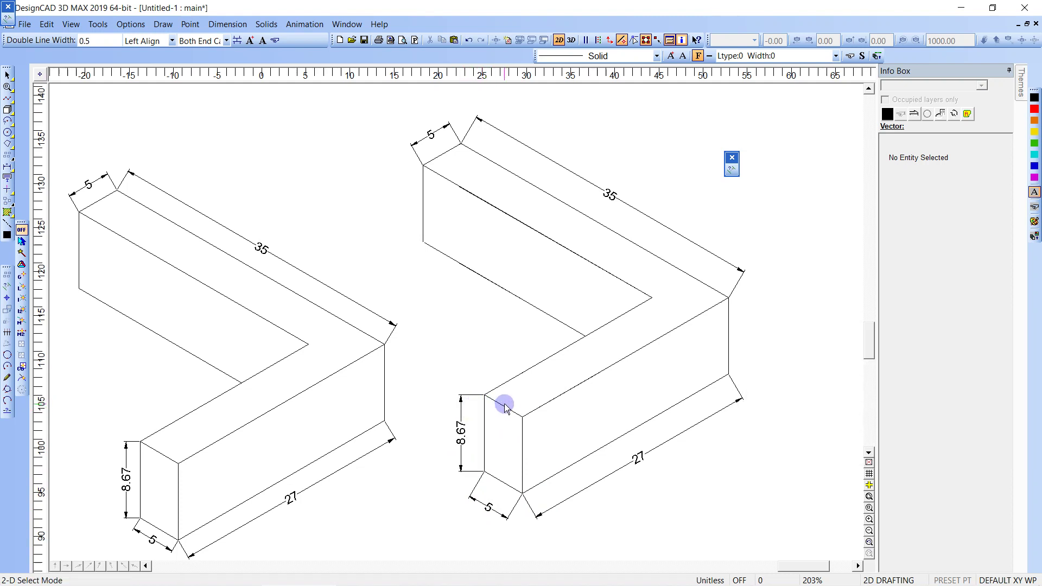
Window-select the second block with its dimensions and group them into one entity.
scroll(down, 3)
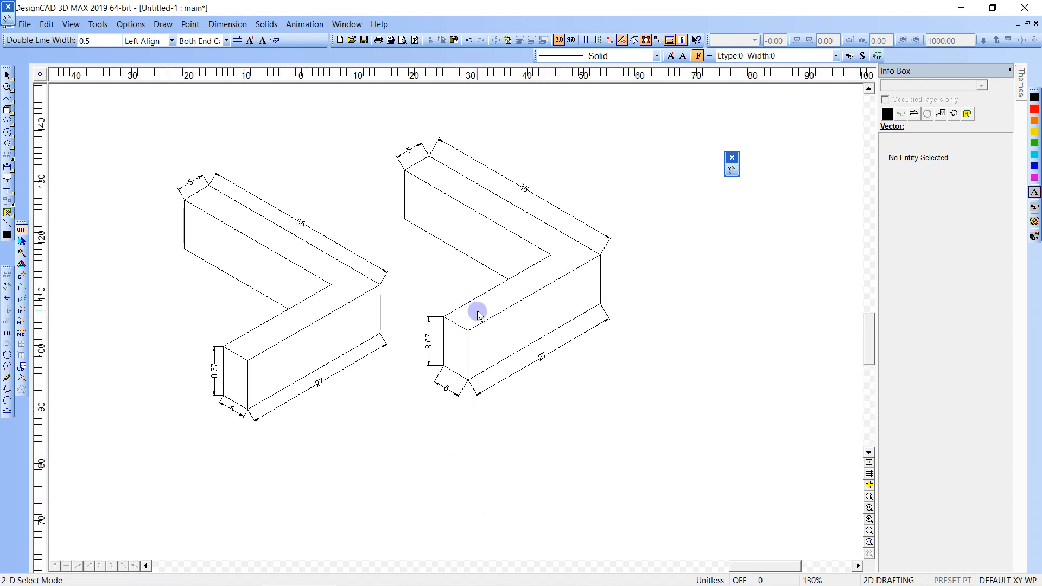
mouse_move(383, 129)
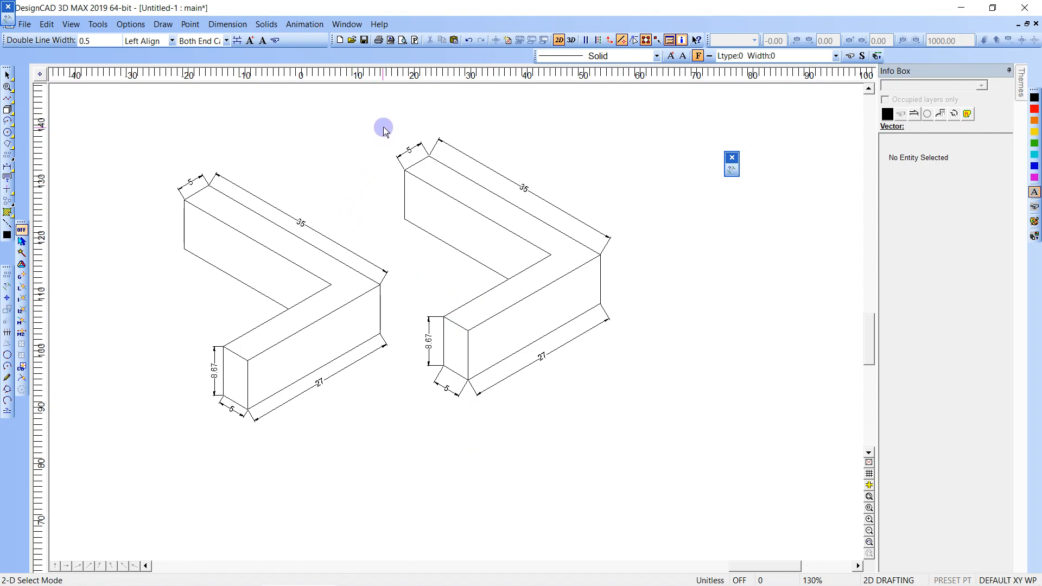
click(547, 313)
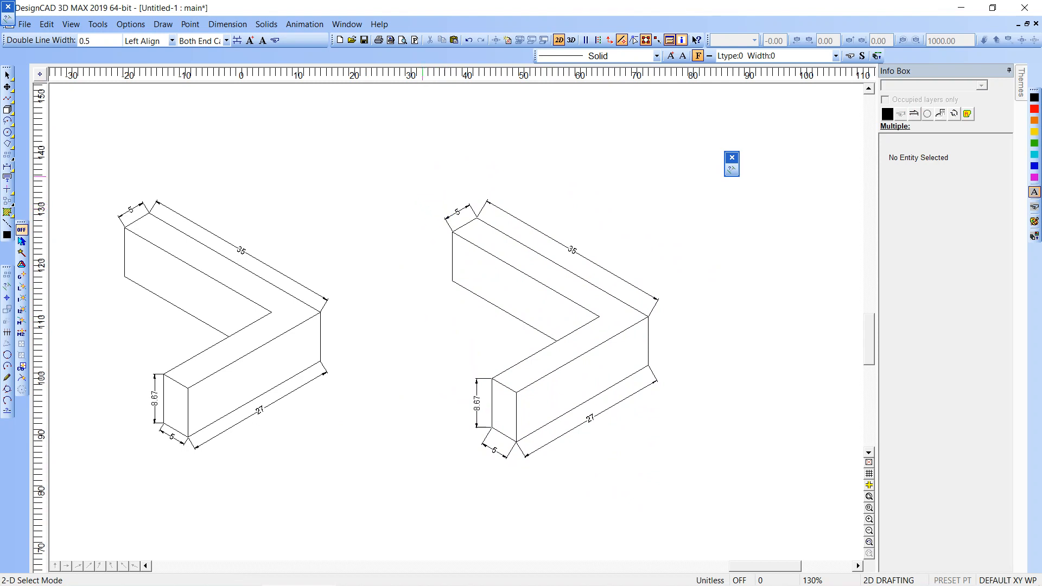
click(560, 325)
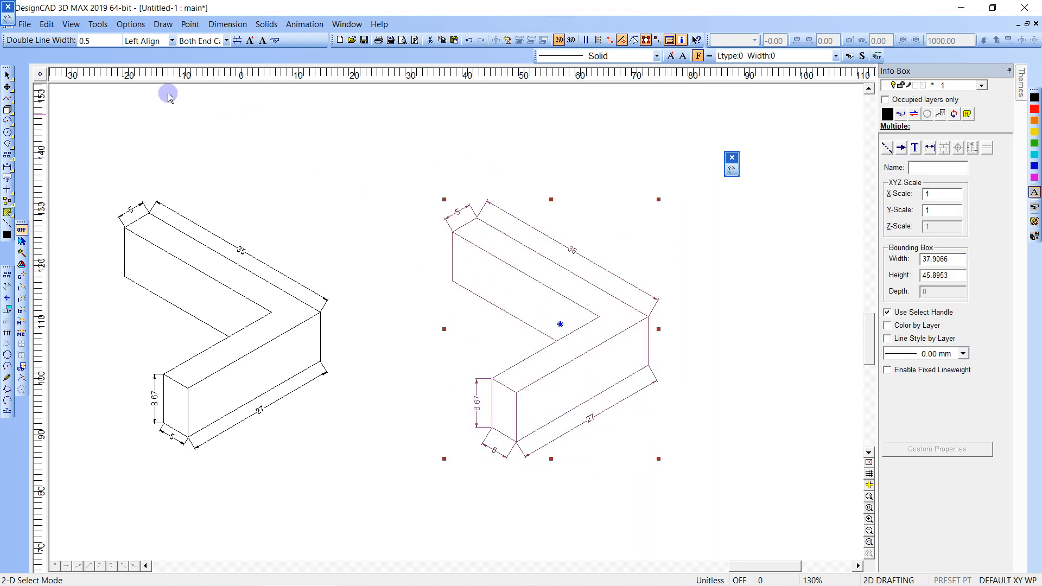
click(96, 24)
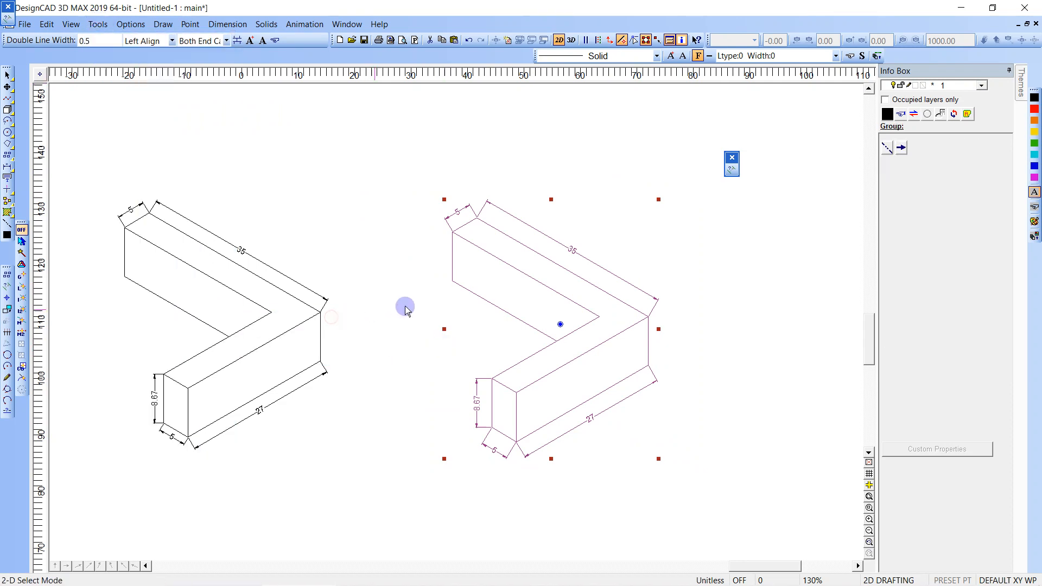
click(588, 332)
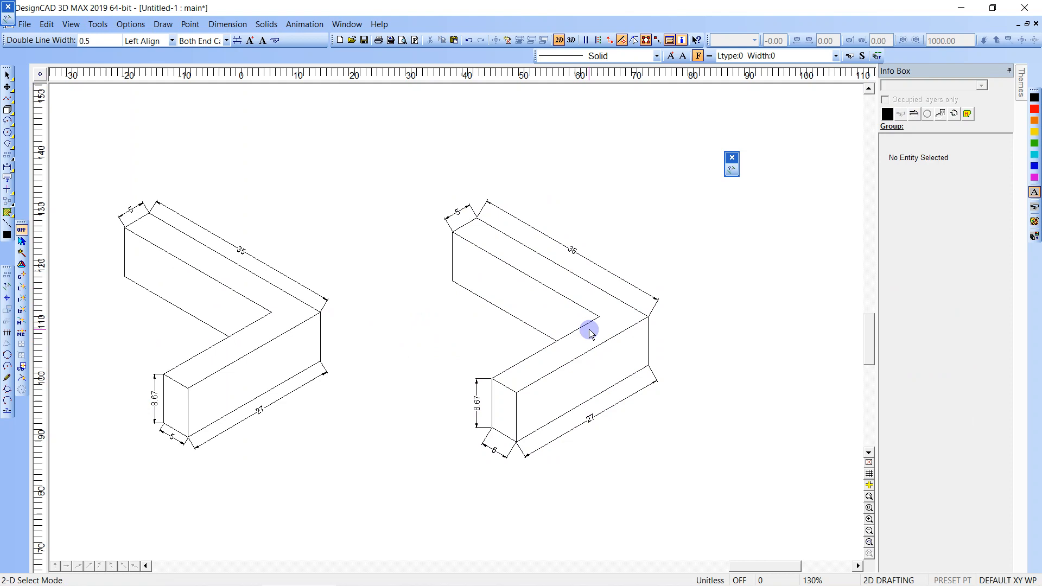
mouse_move(404, 295)
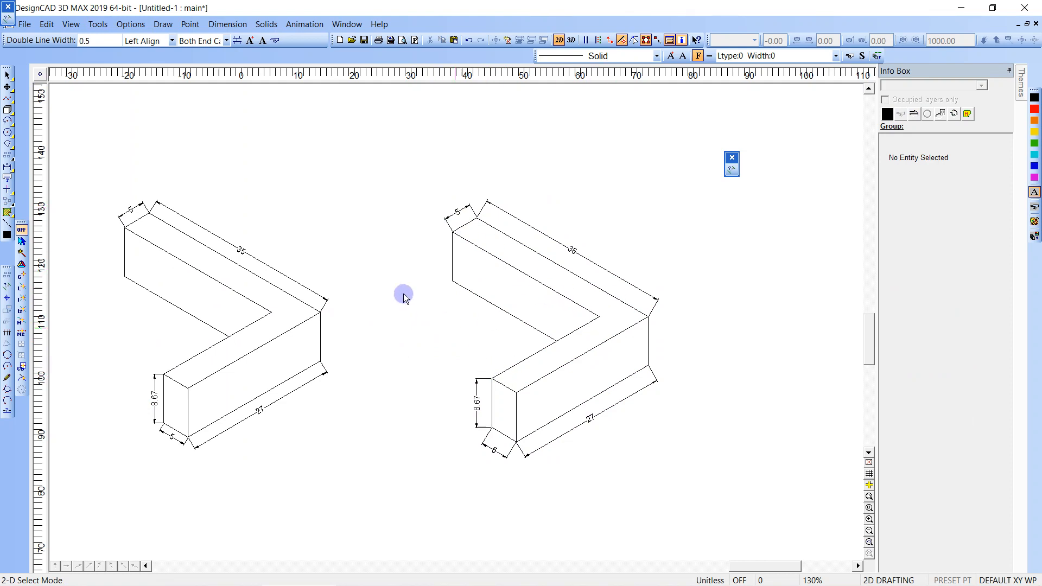
mouse_move(436, 236)
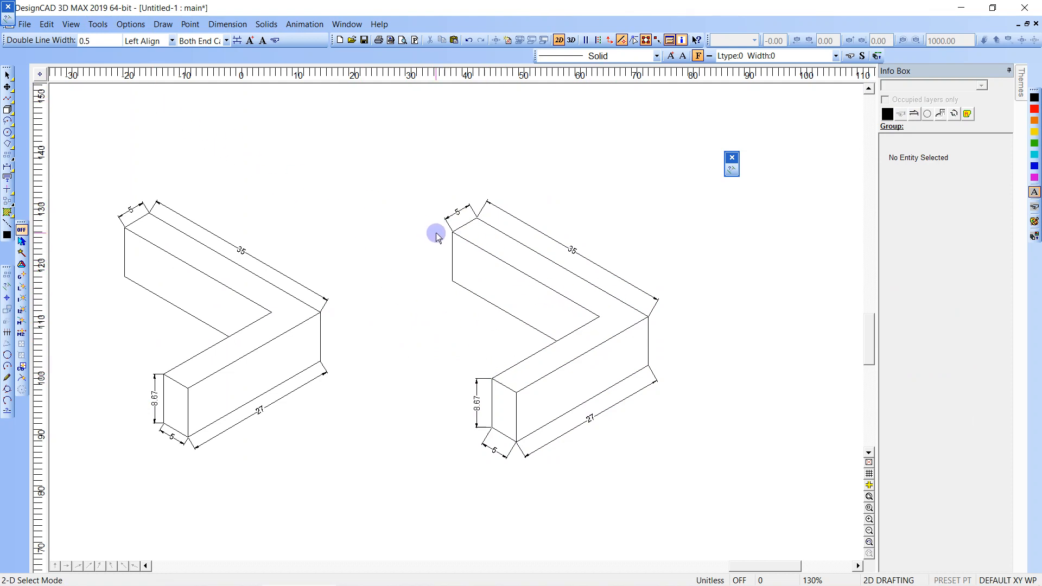
click(476, 219)
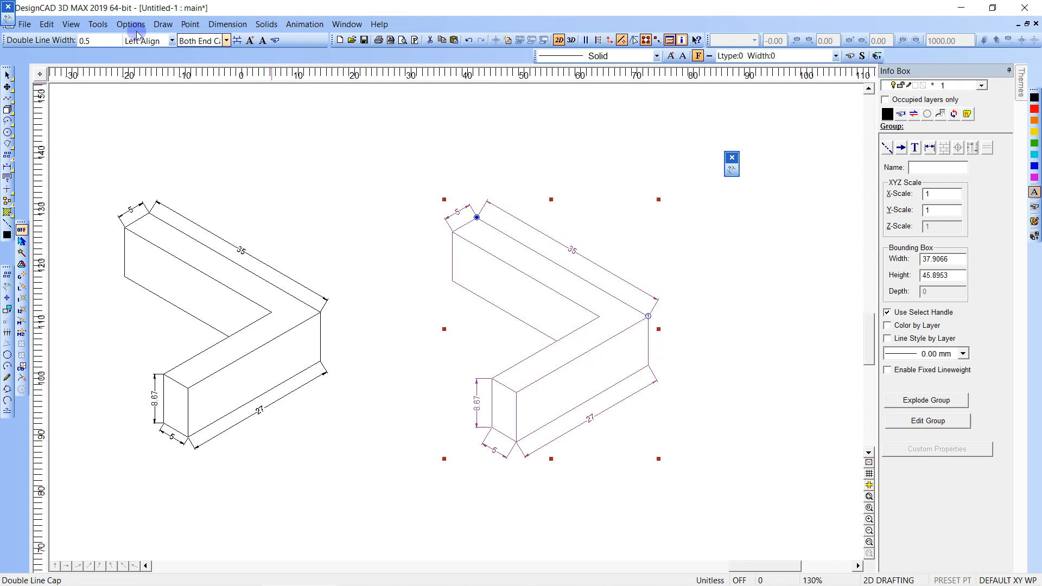
Release the isometric constraint and rotate the grouped block so its 35 edge is horizontal.
click(131, 24)
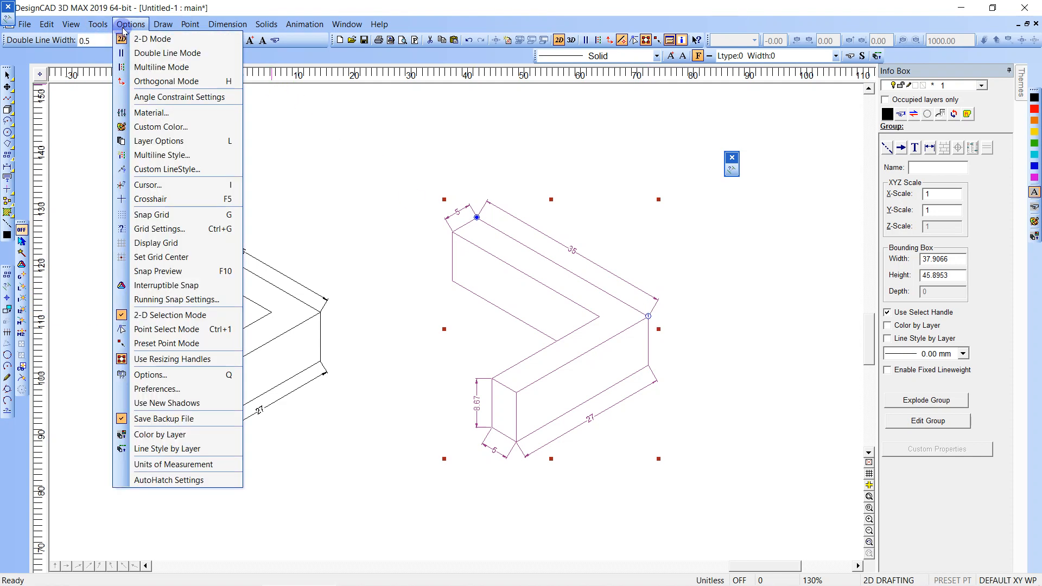
click(180, 96)
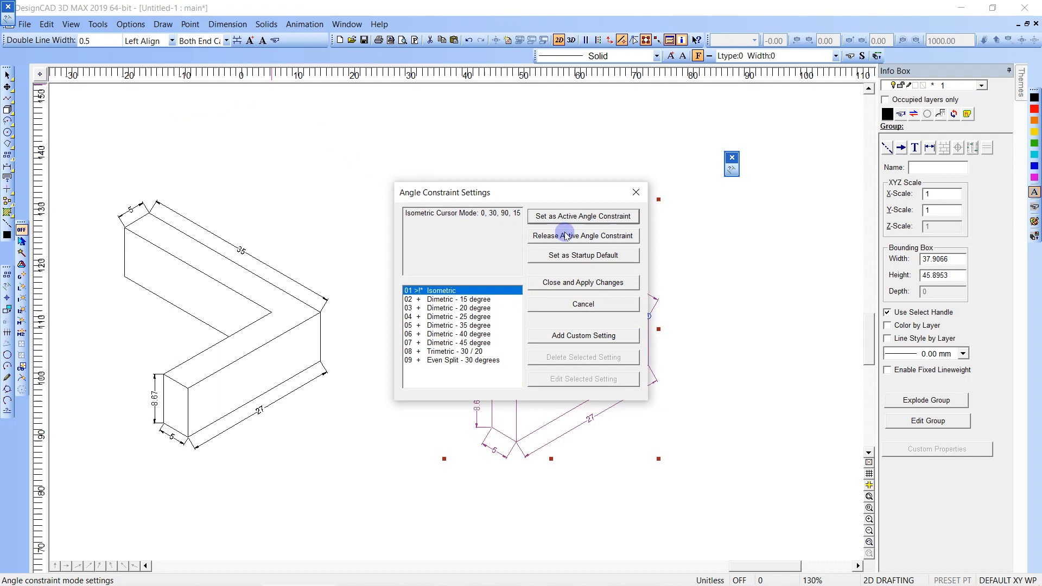
click(581, 282)
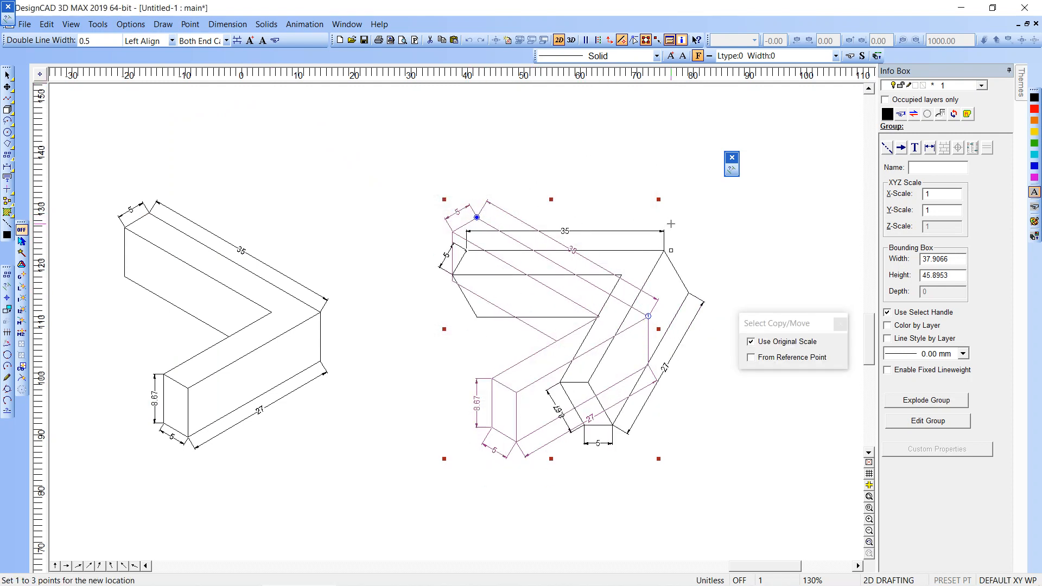
click(445, 256)
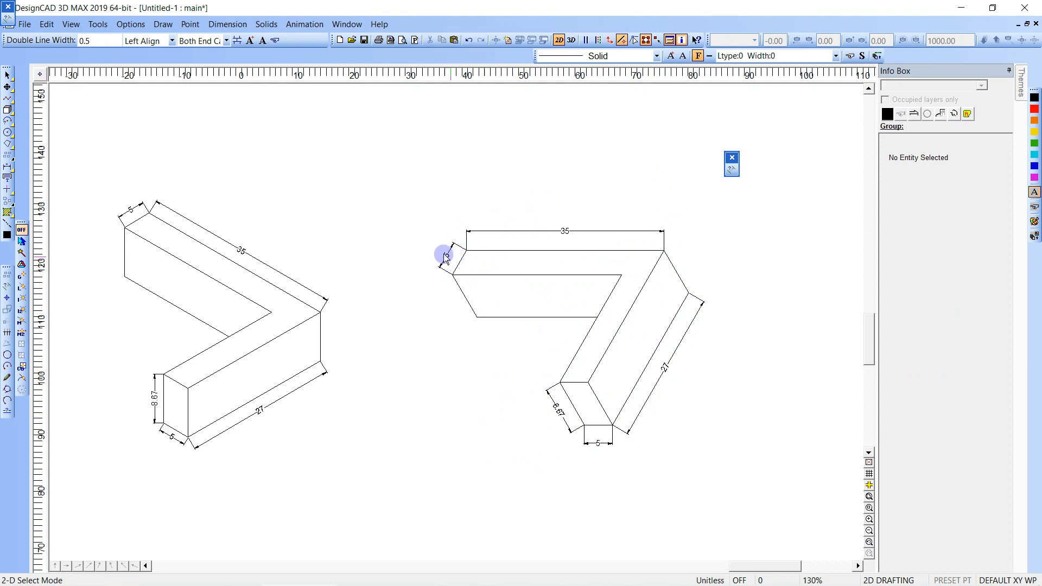
mouse_move(294, 300)
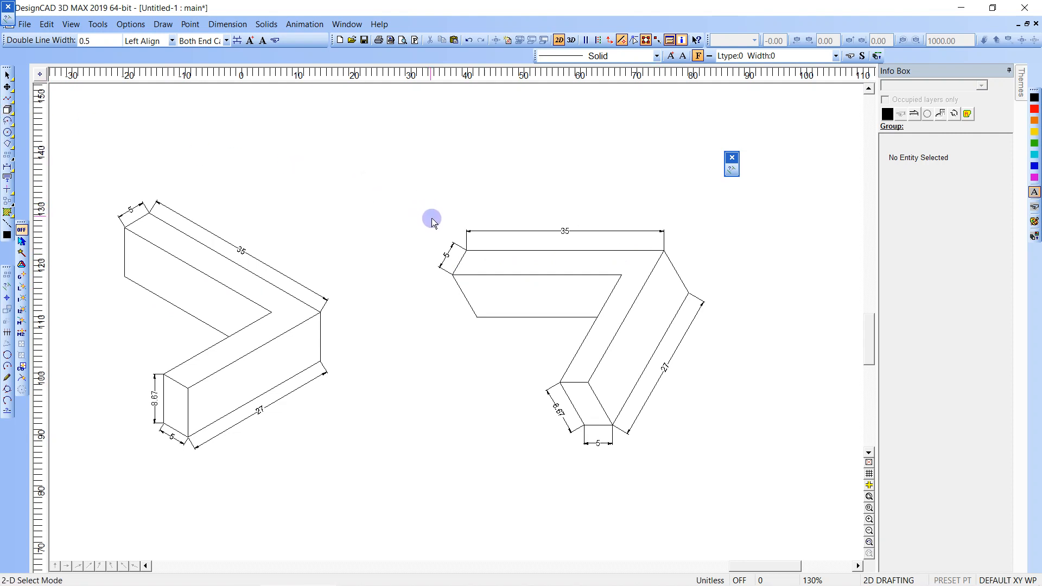
click(454, 244)
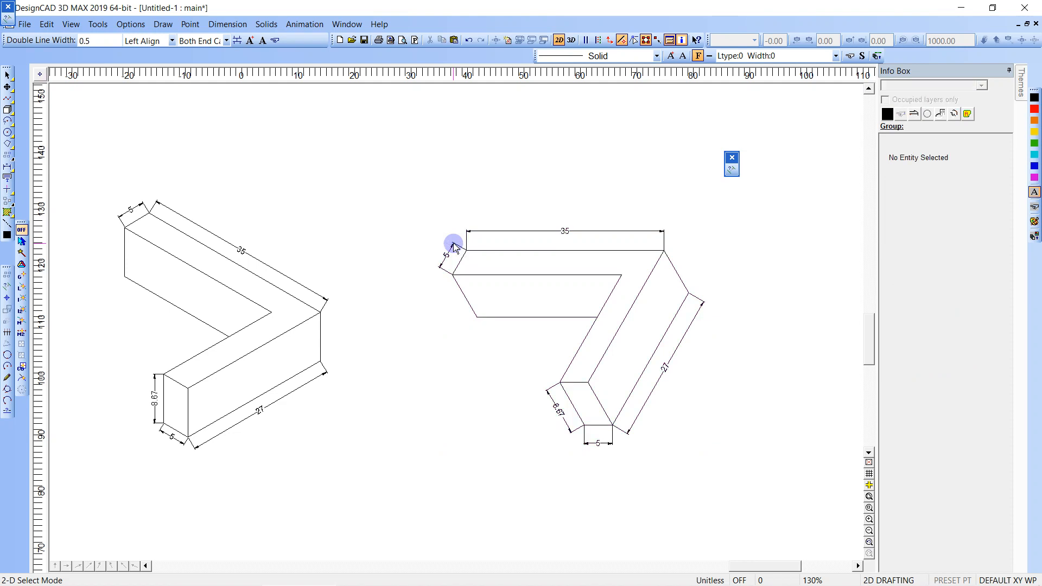
mouse_move(129, 112)
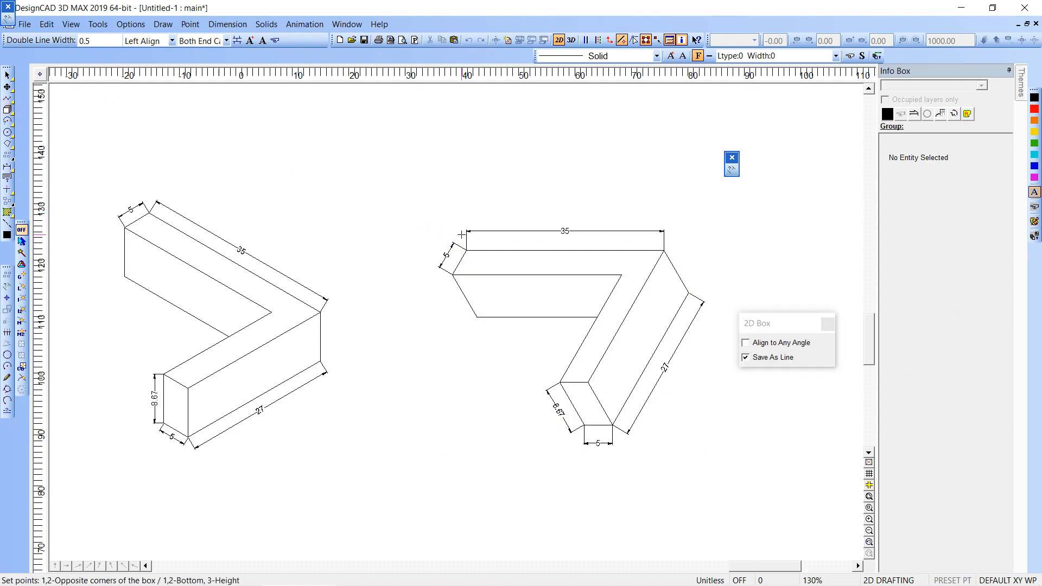
Draw a rectangle around the rotated block with two converging lines trimmed at its corners.
click(410, 221)
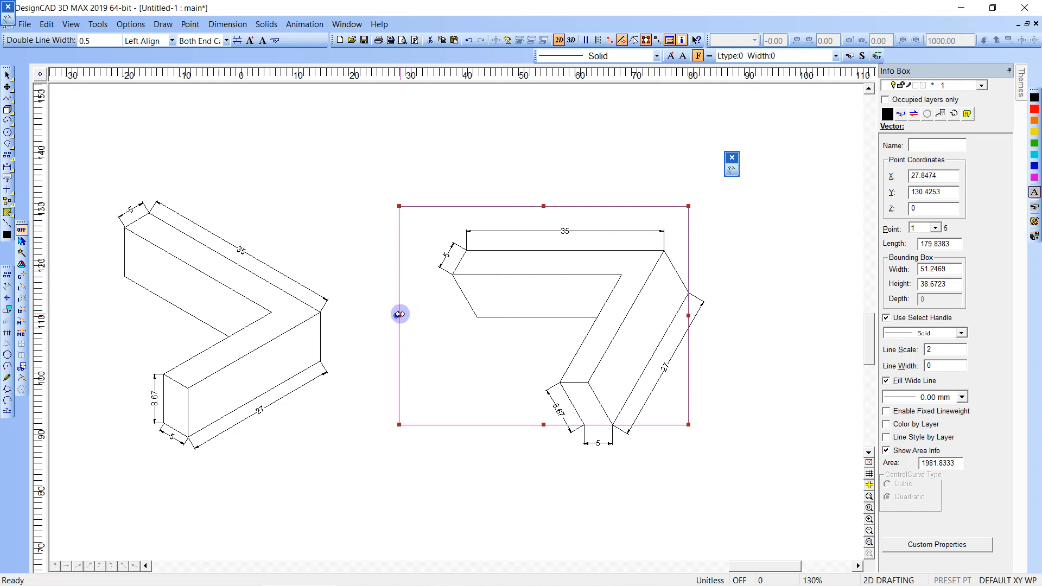
click(489, 213)
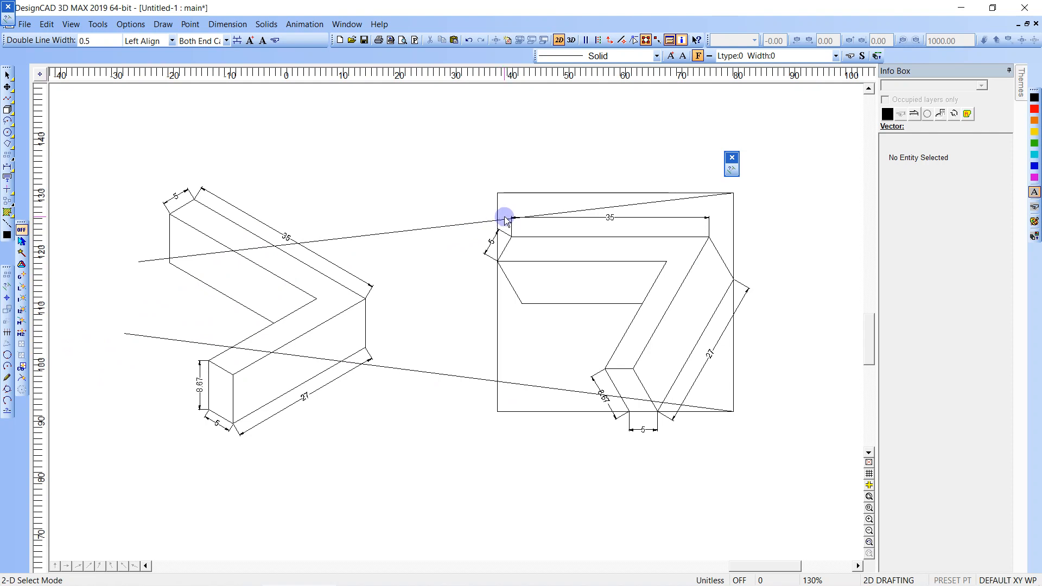
click(505, 218)
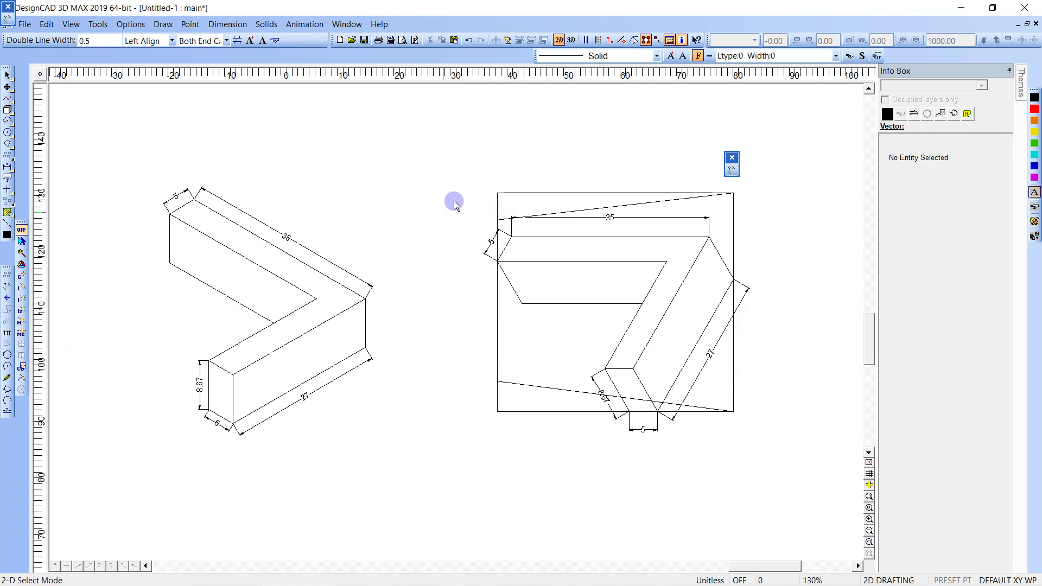
mouse_move(500, 266)
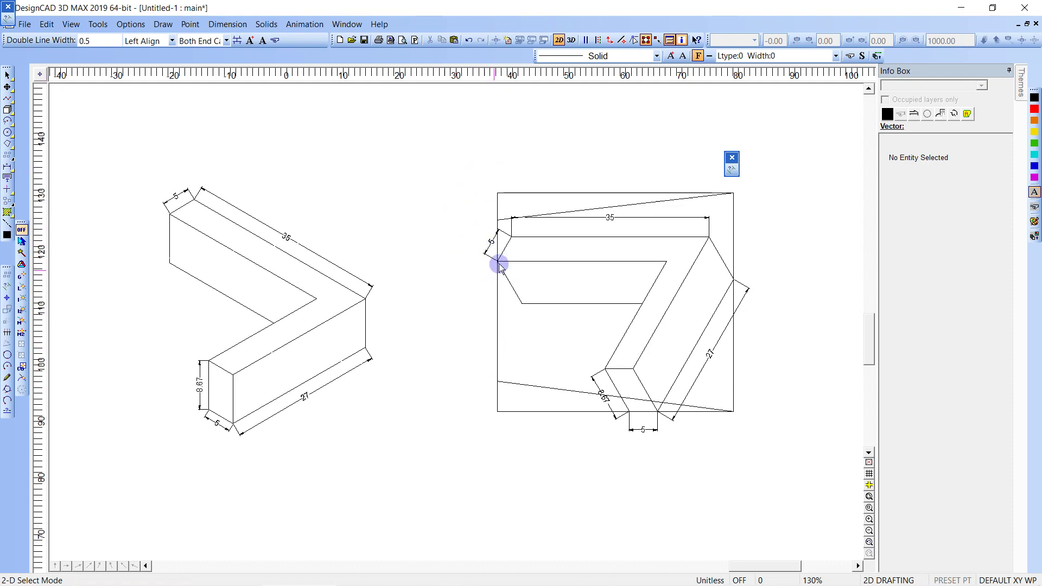
Four-point move the block's corners onto the rectangle and perspective lines.
click(497, 262)
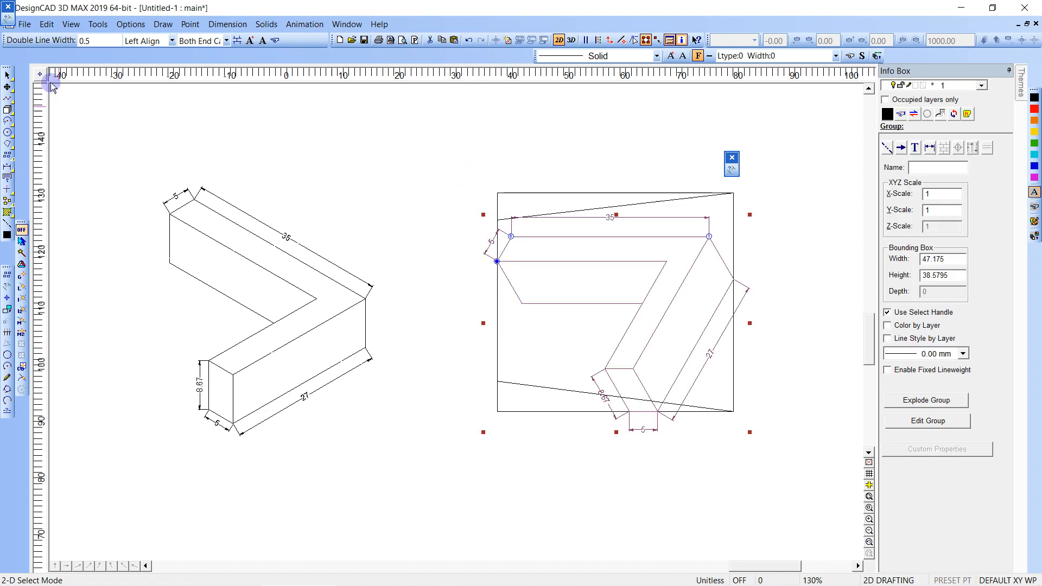
click(46, 24)
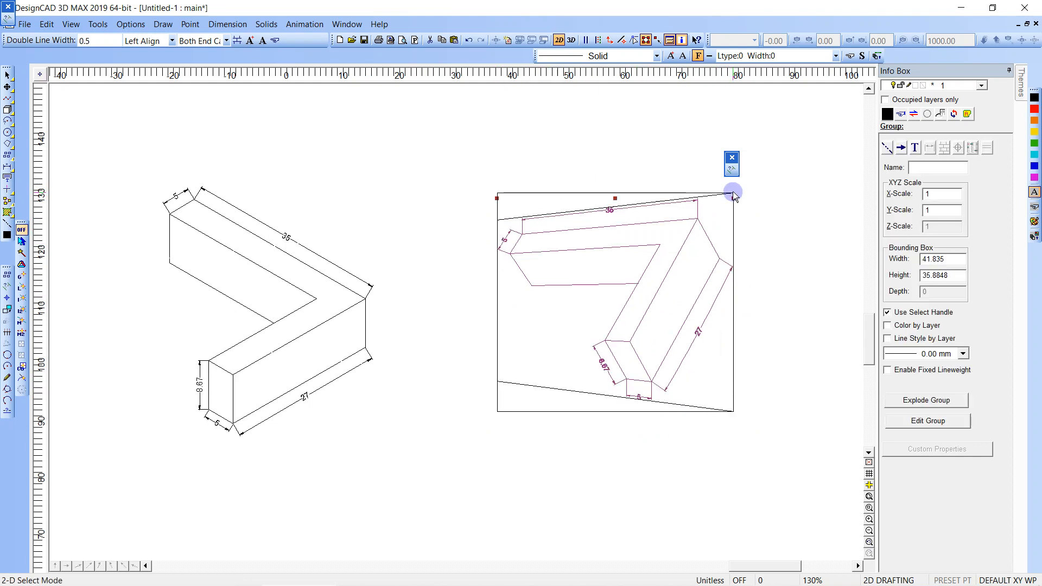
click(497, 389)
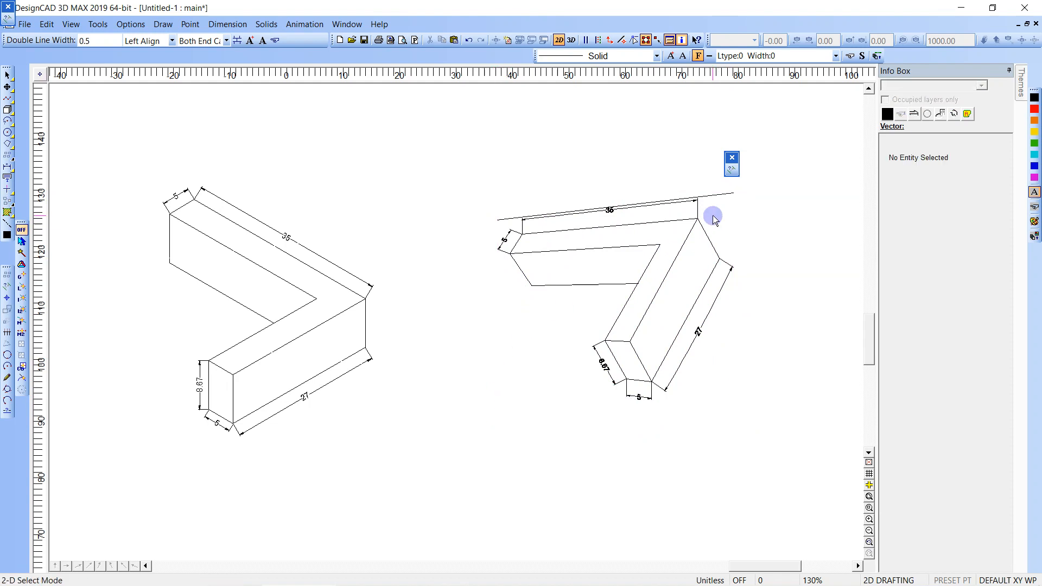
mouse_move(672, 236)
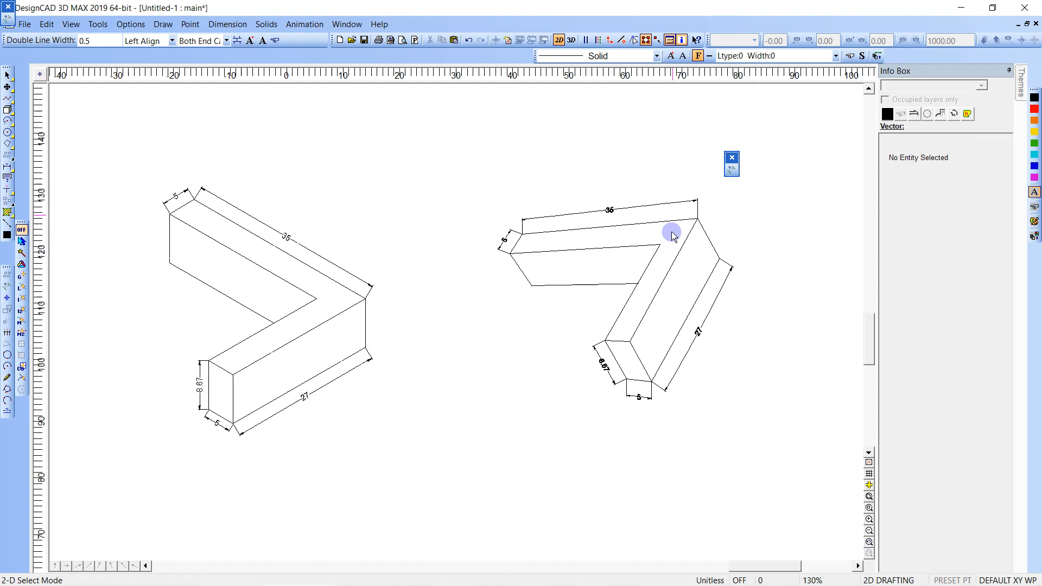
Rotate the distorted block 30 degrees about its lower corner back toward isometric.
click(650, 383)
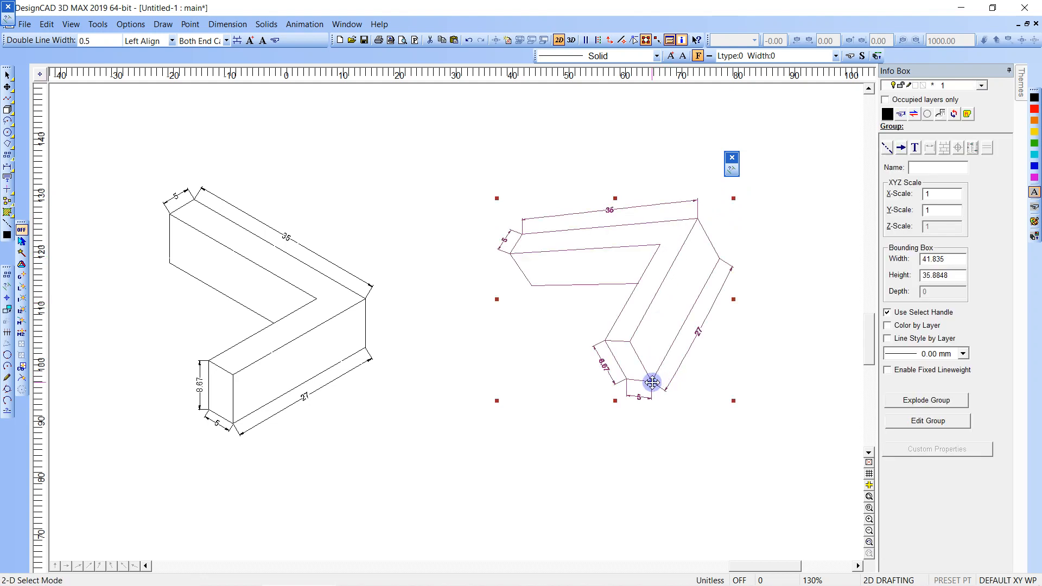
click(651, 382)
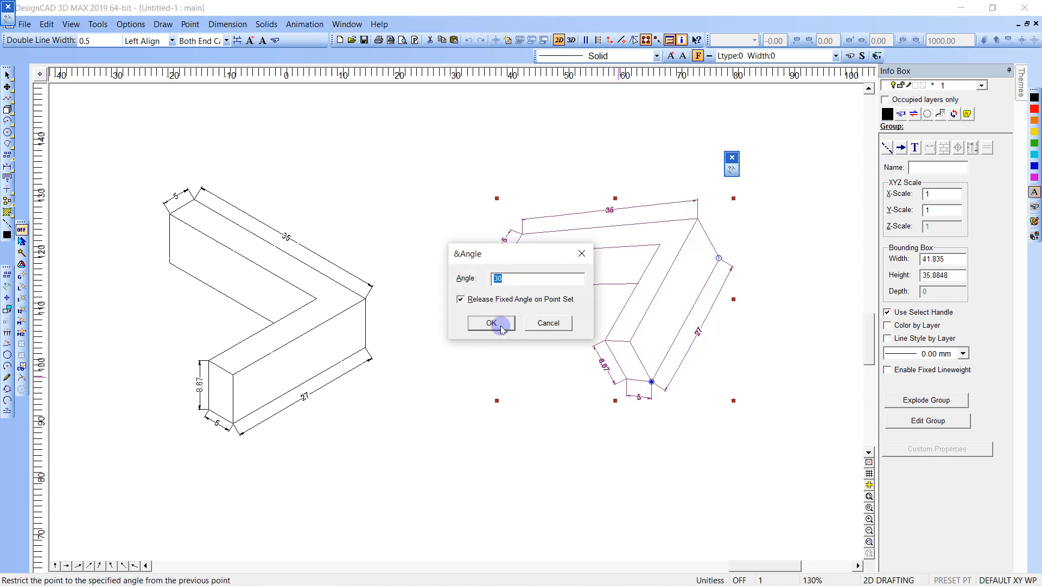
click(491, 323)
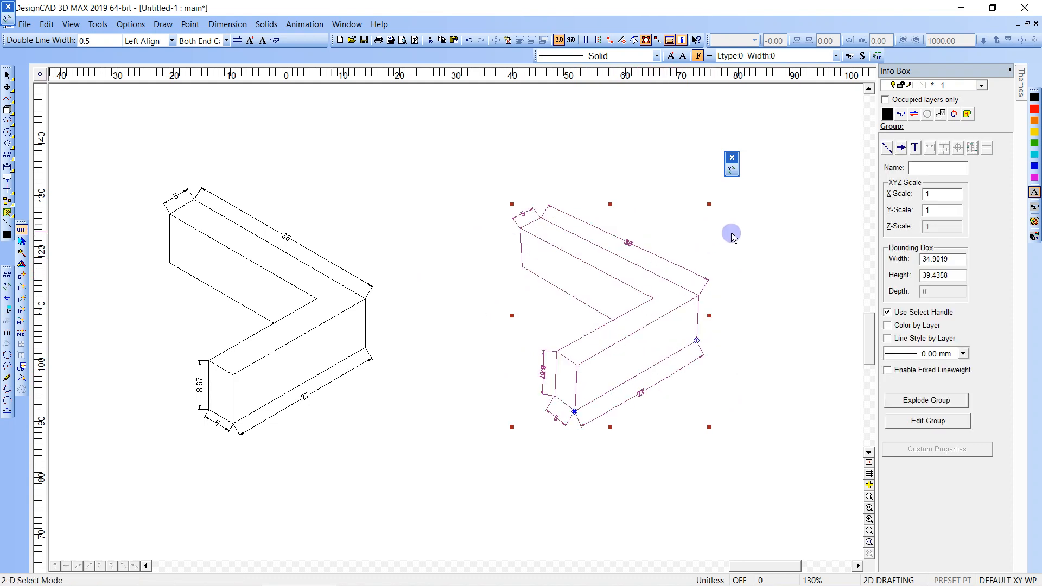
click(594, 304)
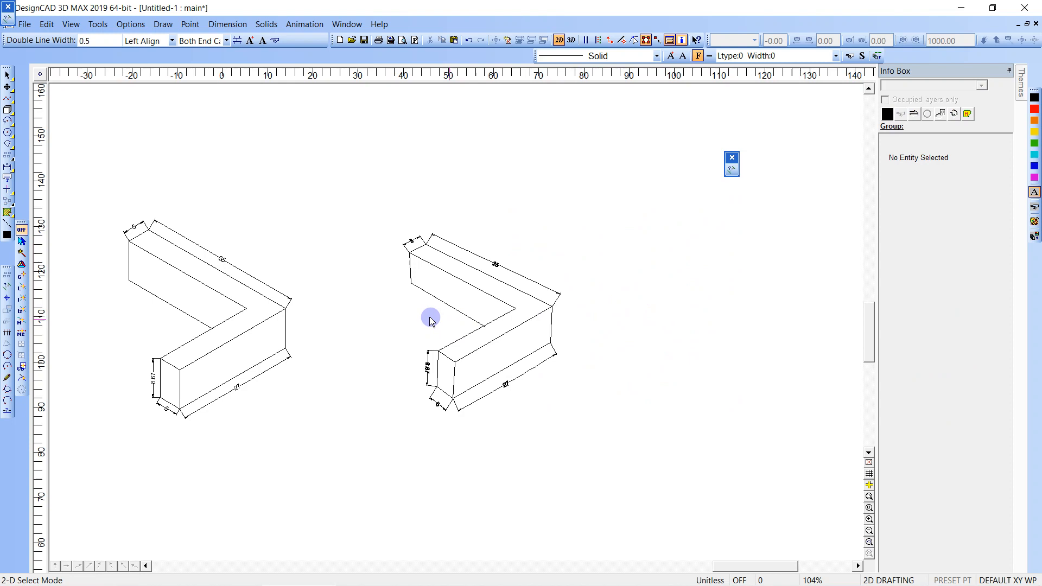
mouse_move(226, 309)
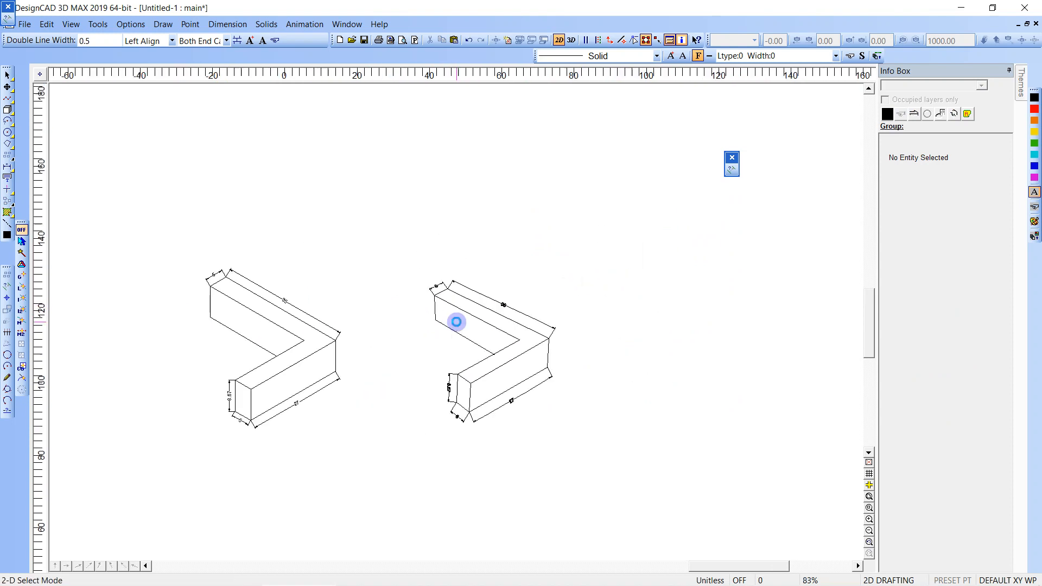
scroll(down, 3)
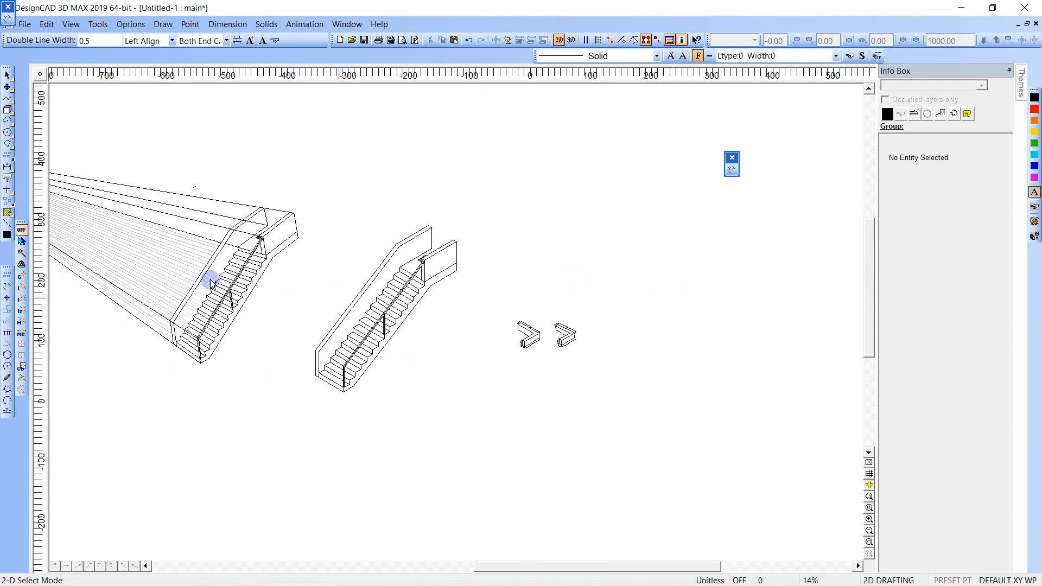
mouse_move(150, 261)
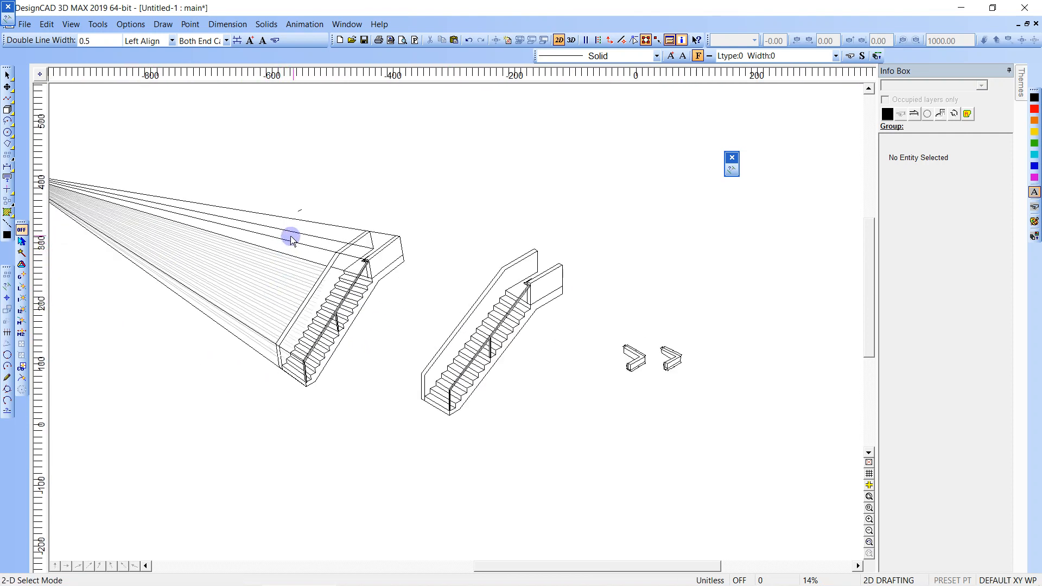
mouse_move(241, 294)
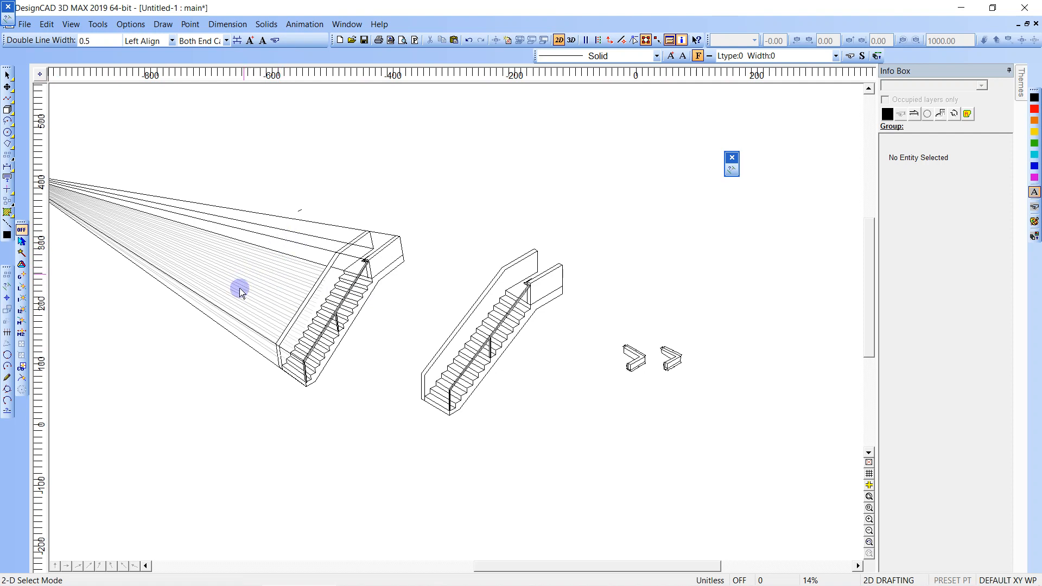
mouse_move(504, 282)
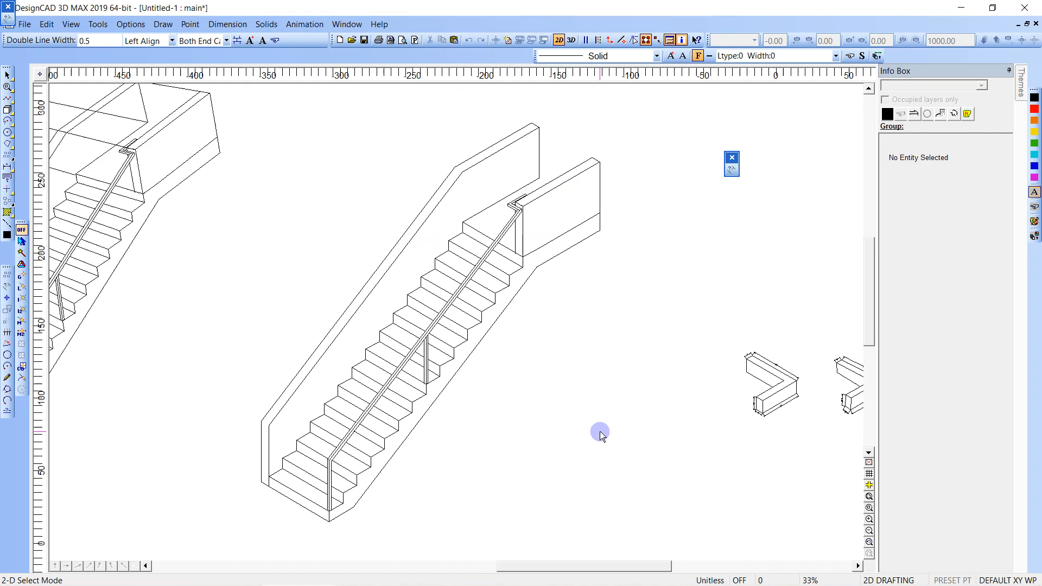
mouse_move(472, 327)
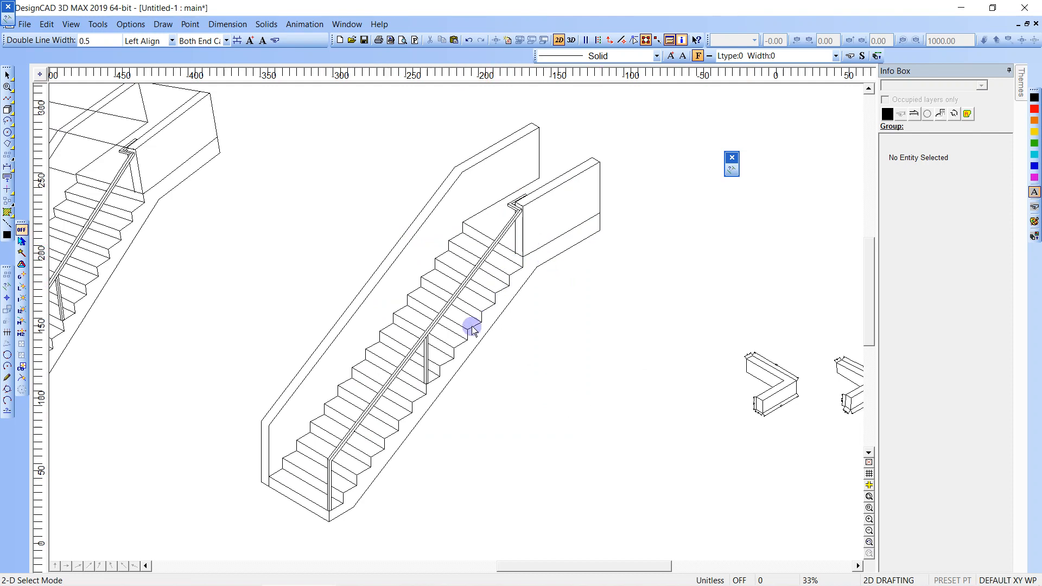
mouse_move(373, 458)
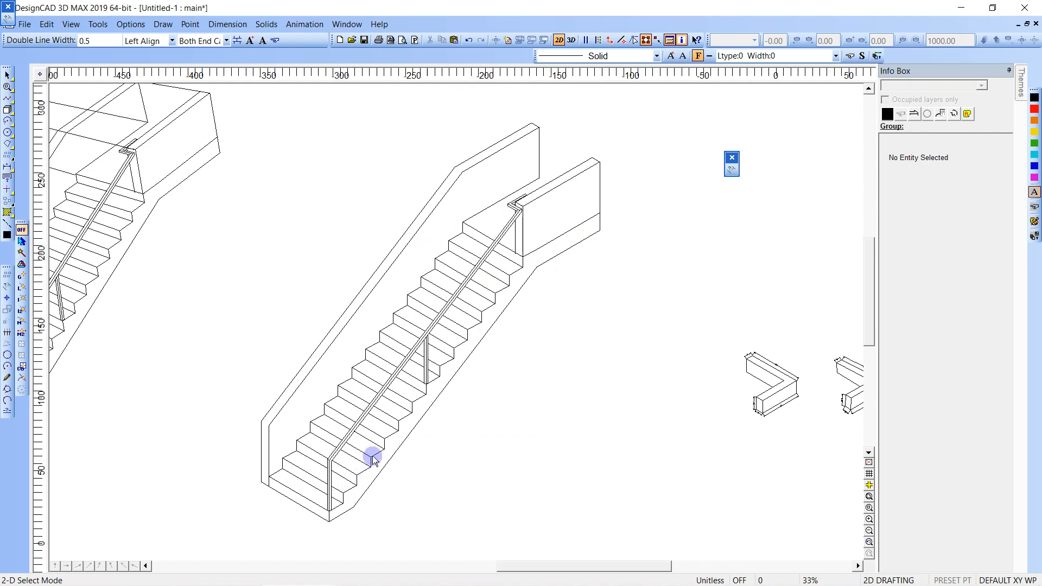
mouse_move(509, 284)
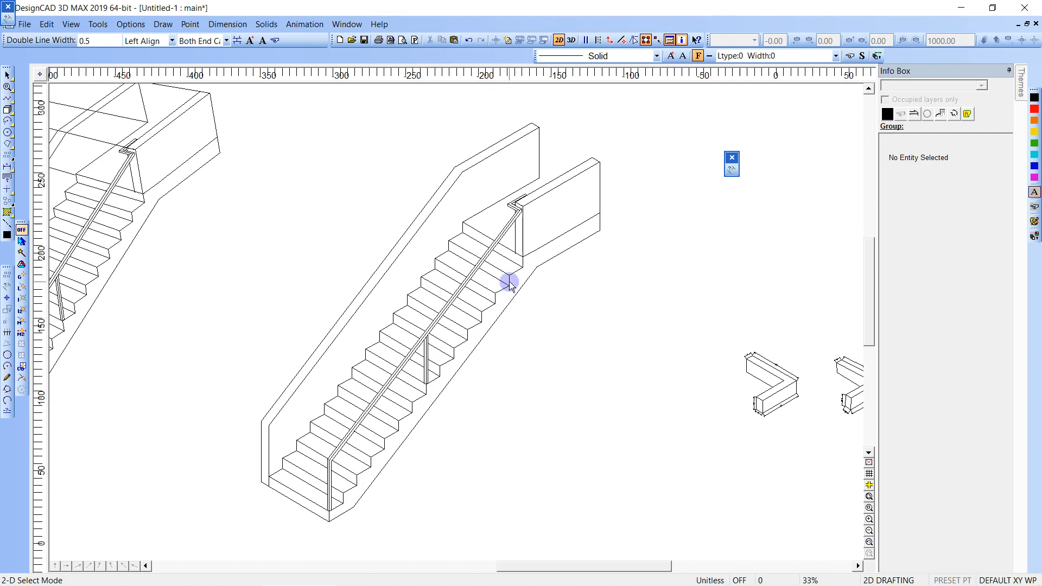
mouse_move(490, 304)
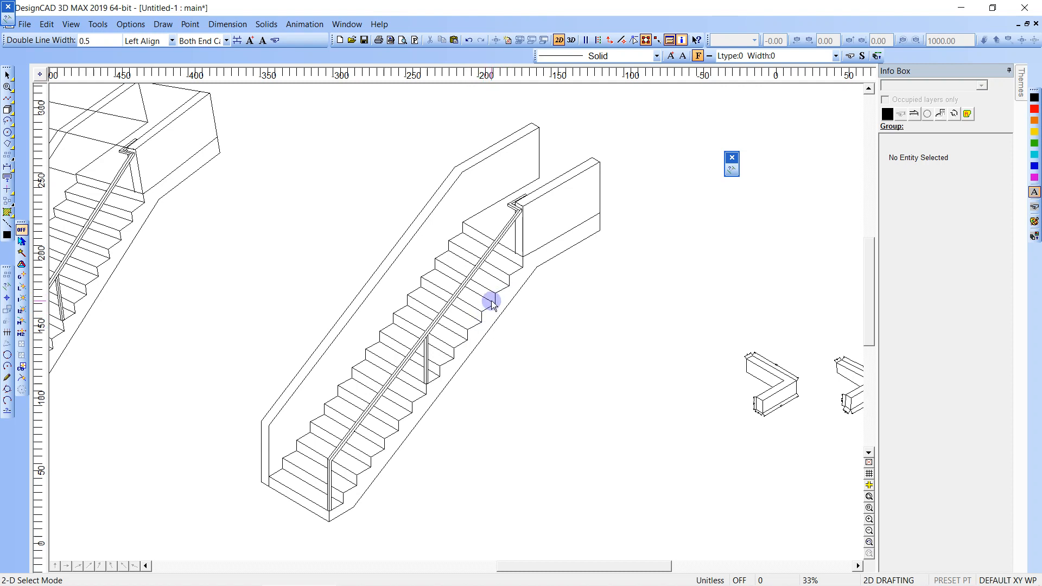
mouse_move(519, 242)
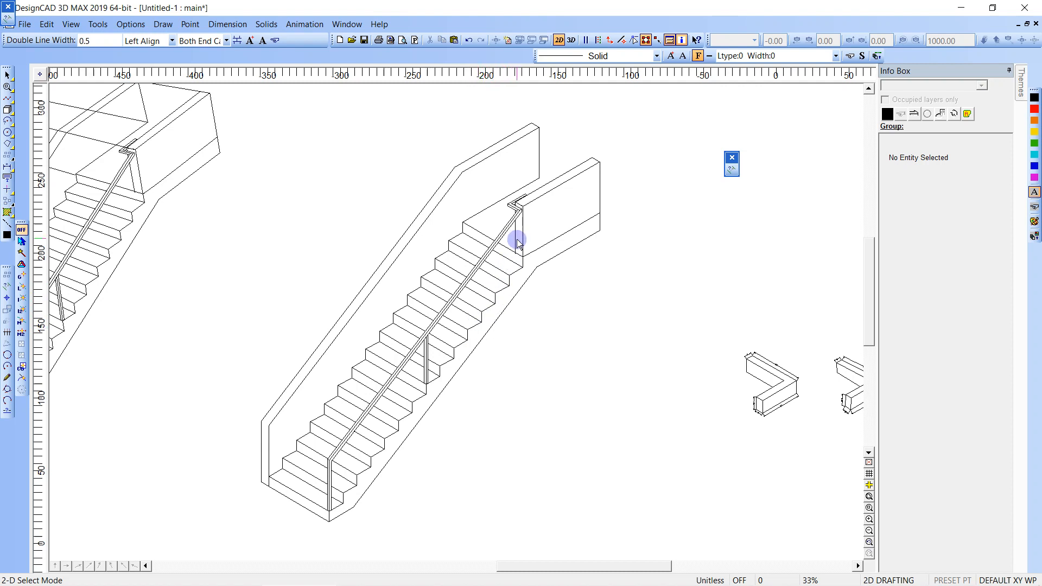
mouse_move(351, 488)
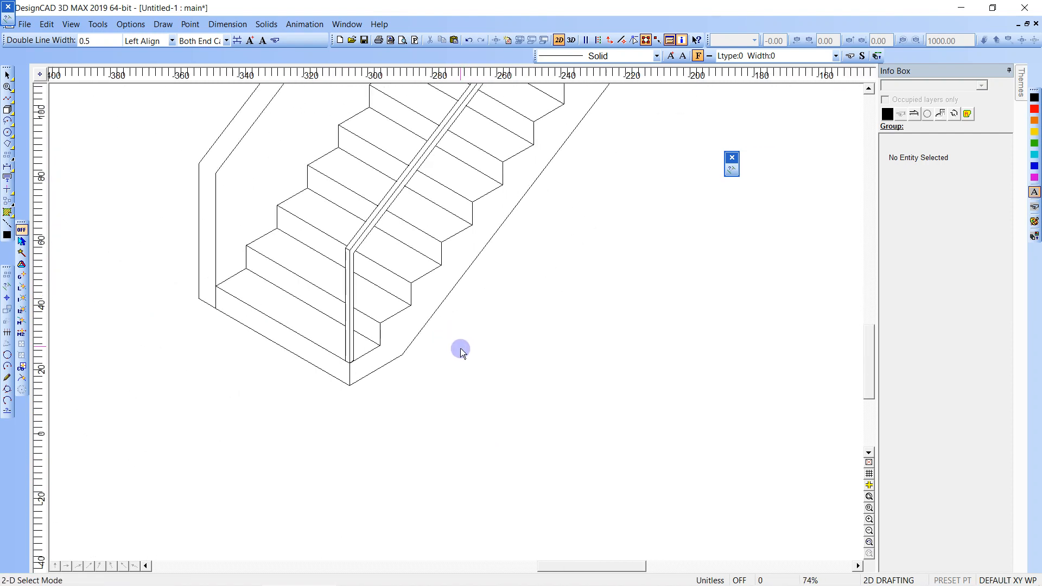
mouse_move(130, 24)
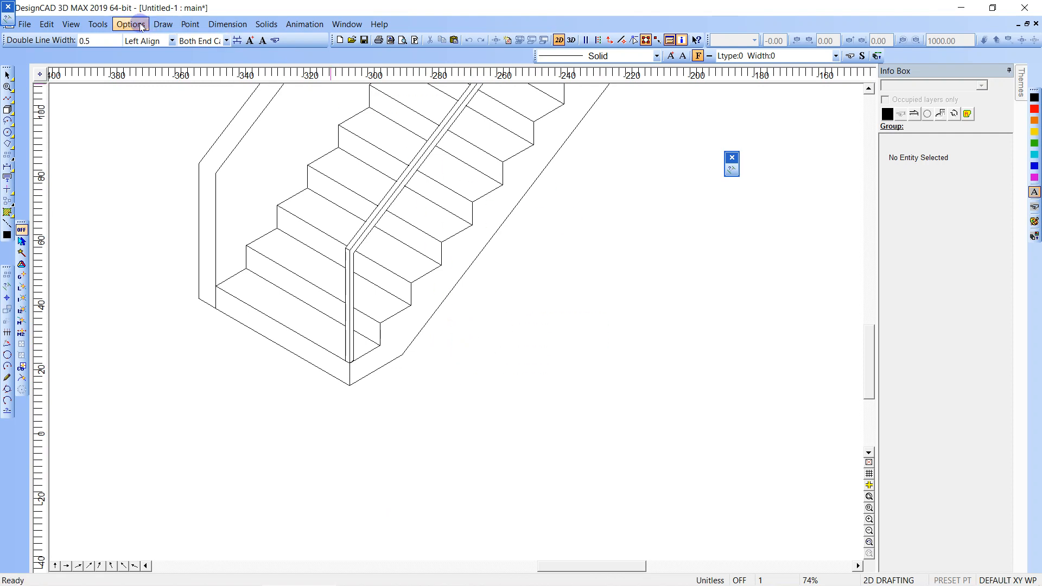
Reapply the isometric constraint and draw a step line with 7 rise and 11 tread.
click(131, 24)
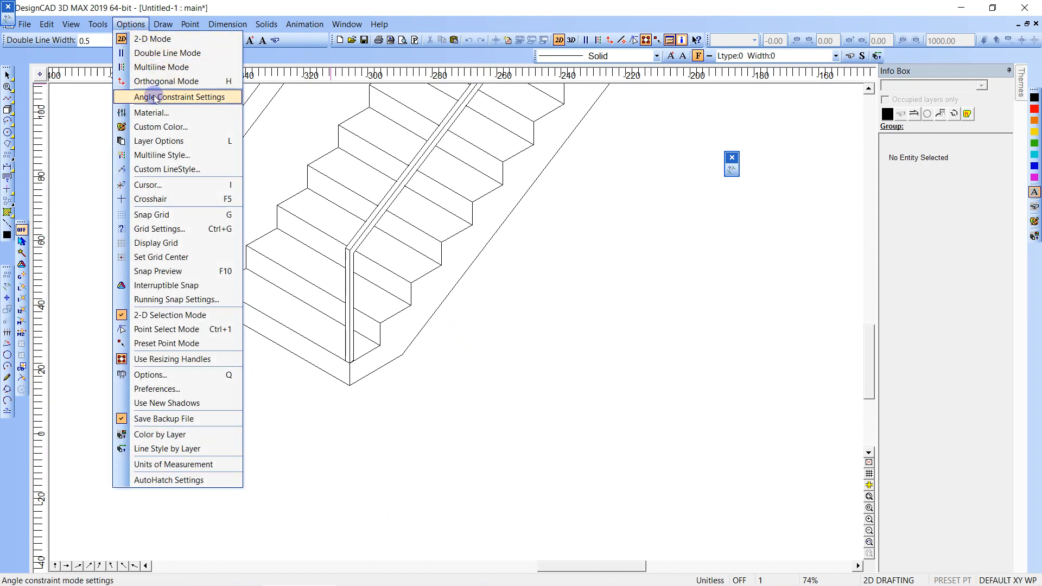
click(178, 96)
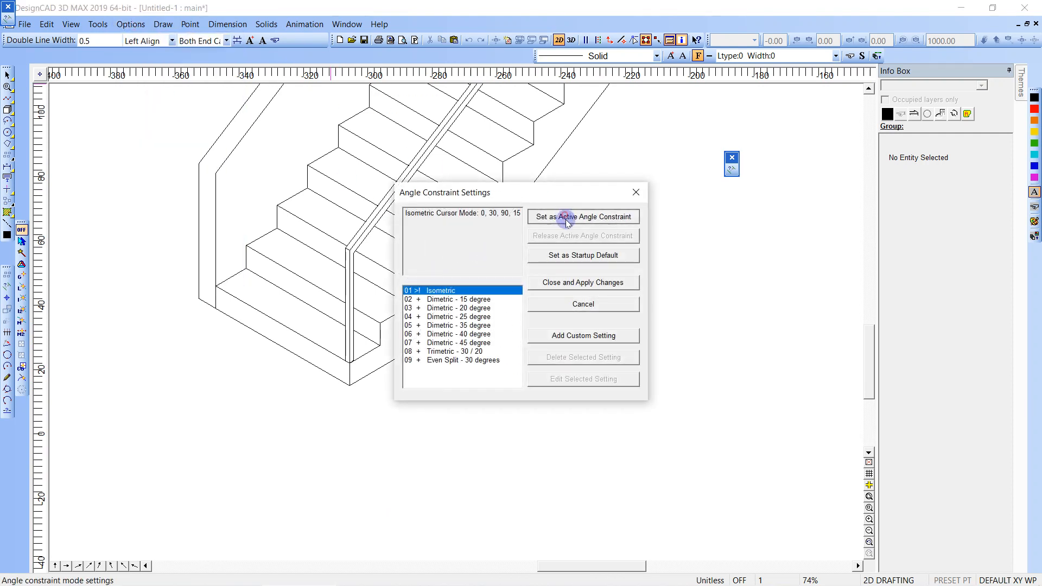
click(582, 216)
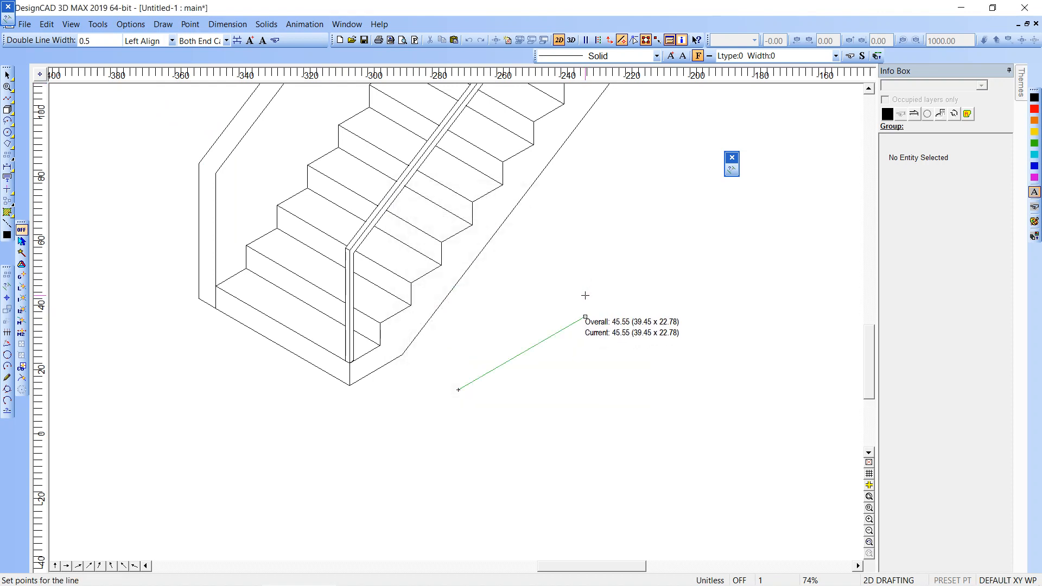
mouse_move(789, 134)
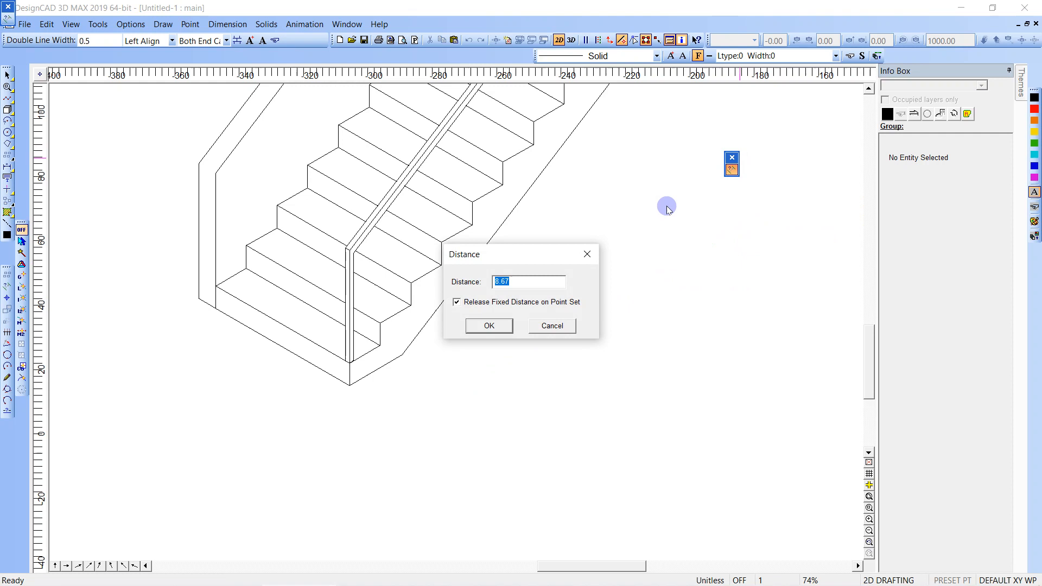
mouse_move(421, 283)
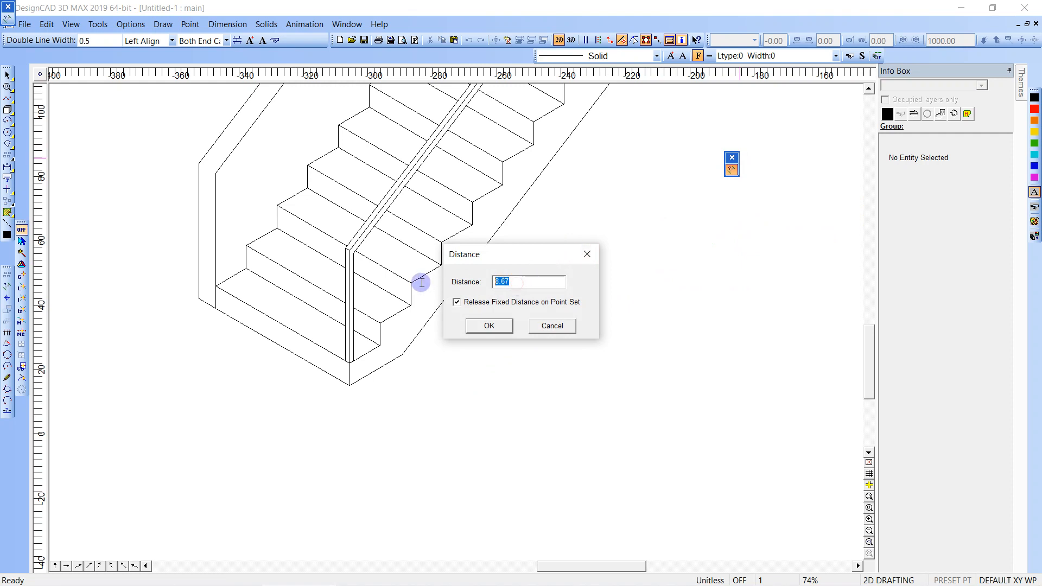
text(7)
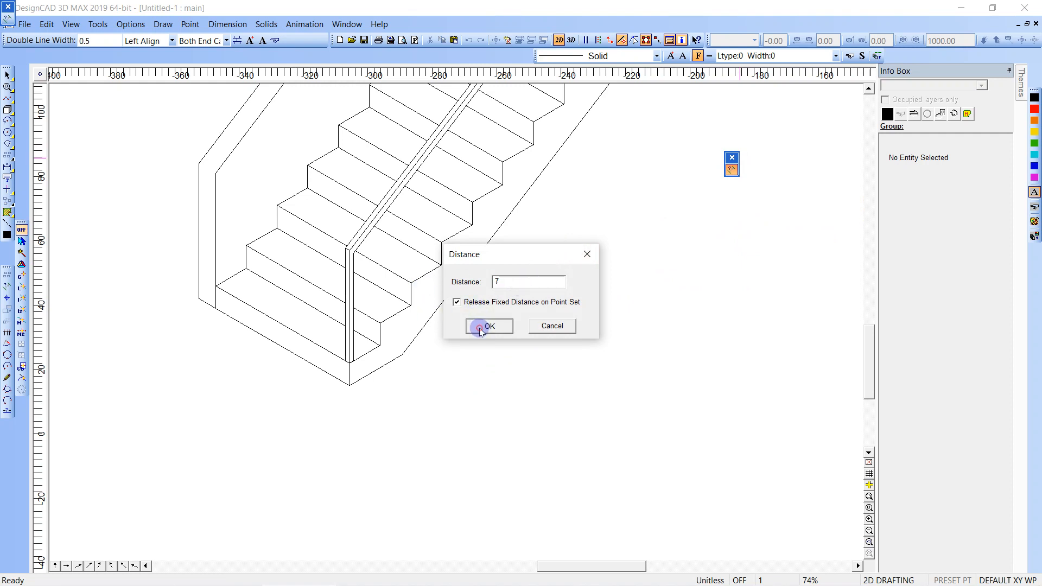
click(488, 327)
text(11)
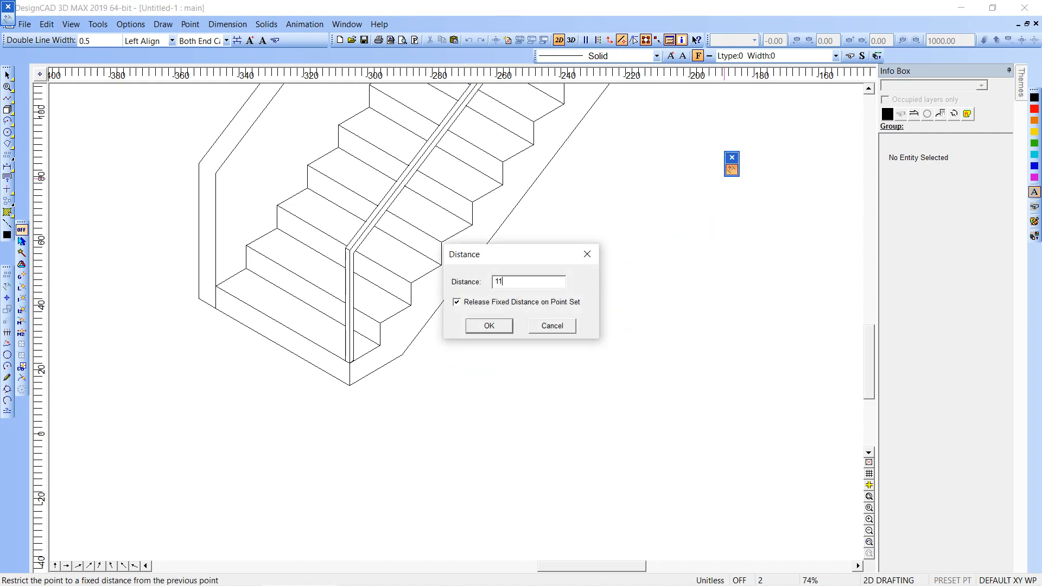
click(487, 325)
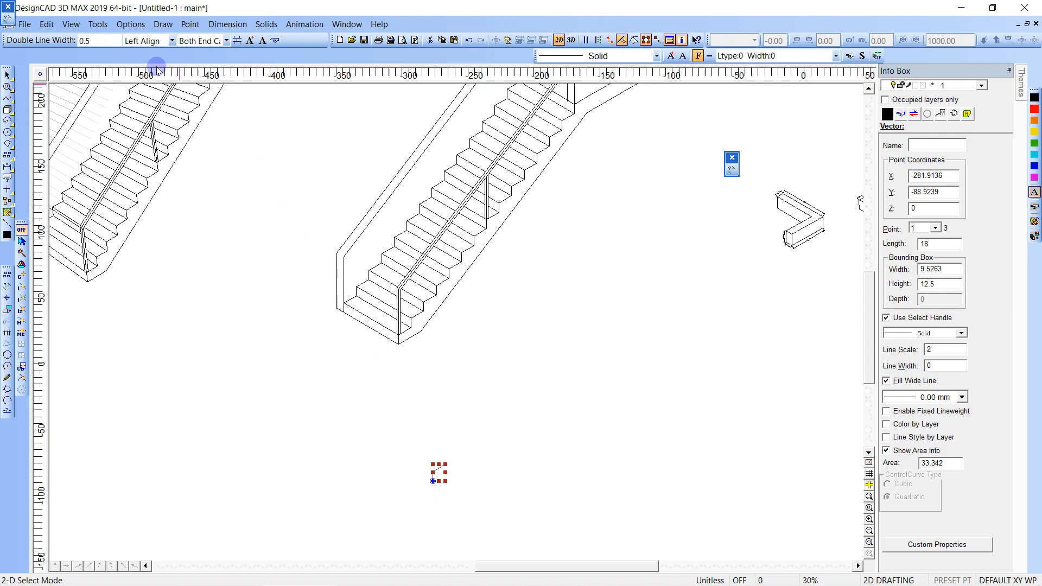
Array the single step profile end to end into a long zigzag stair outline.
click(162, 24)
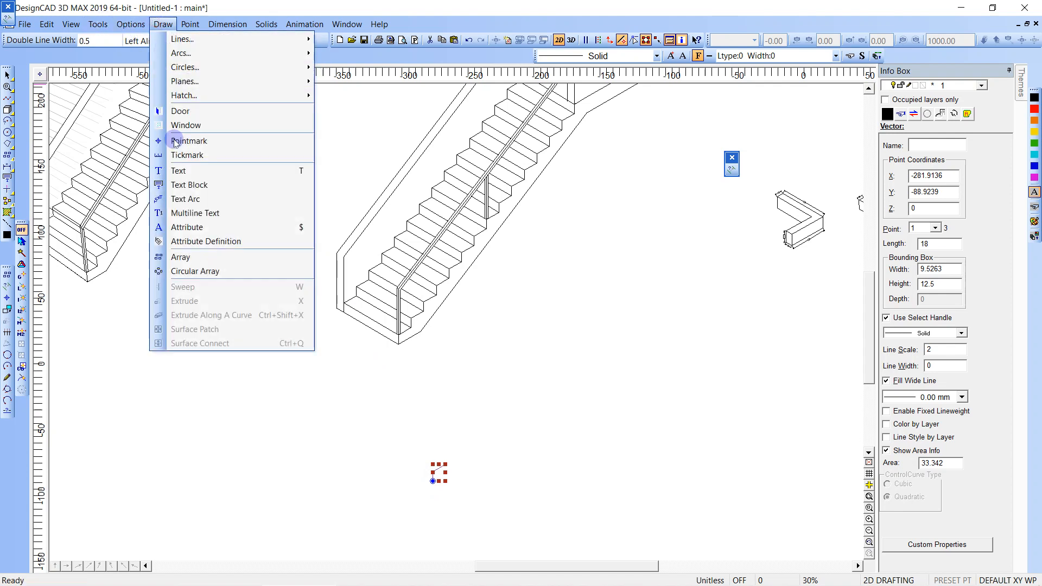
click(180, 257)
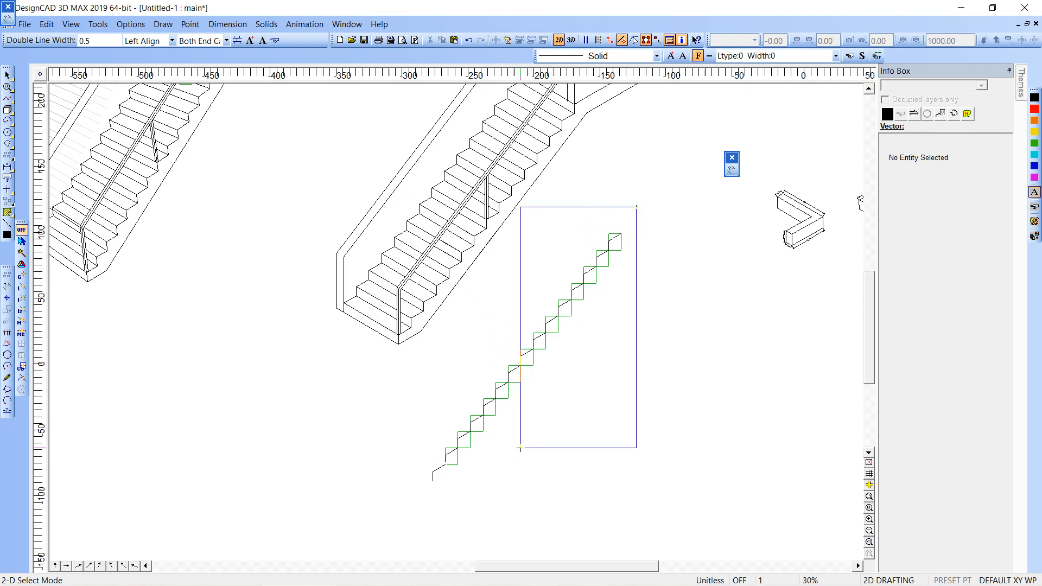
click(458, 390)
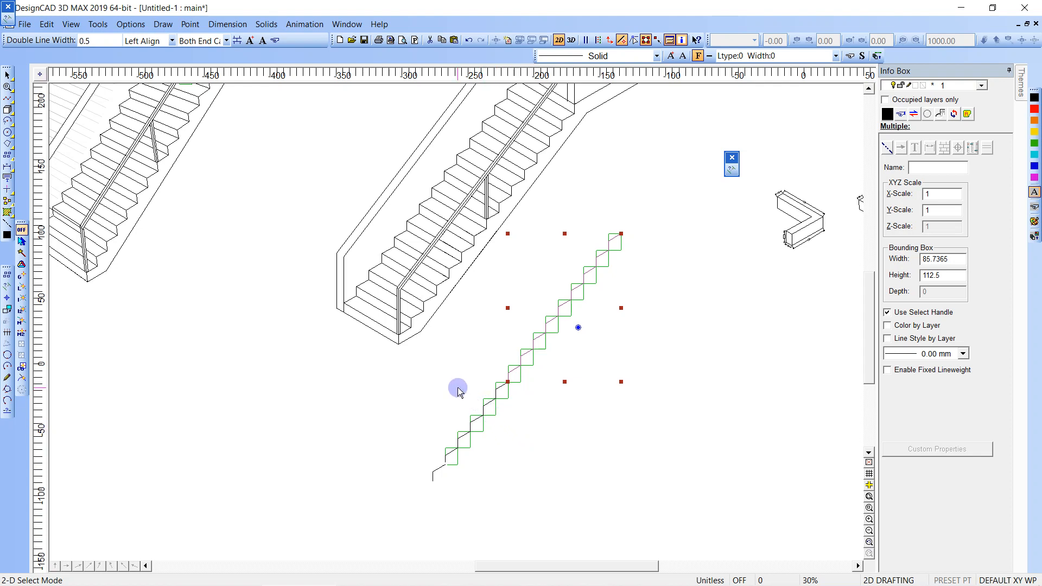
Select and adjust the resulting stepped outline, ending with the lower steps selected.
click(488, 475)
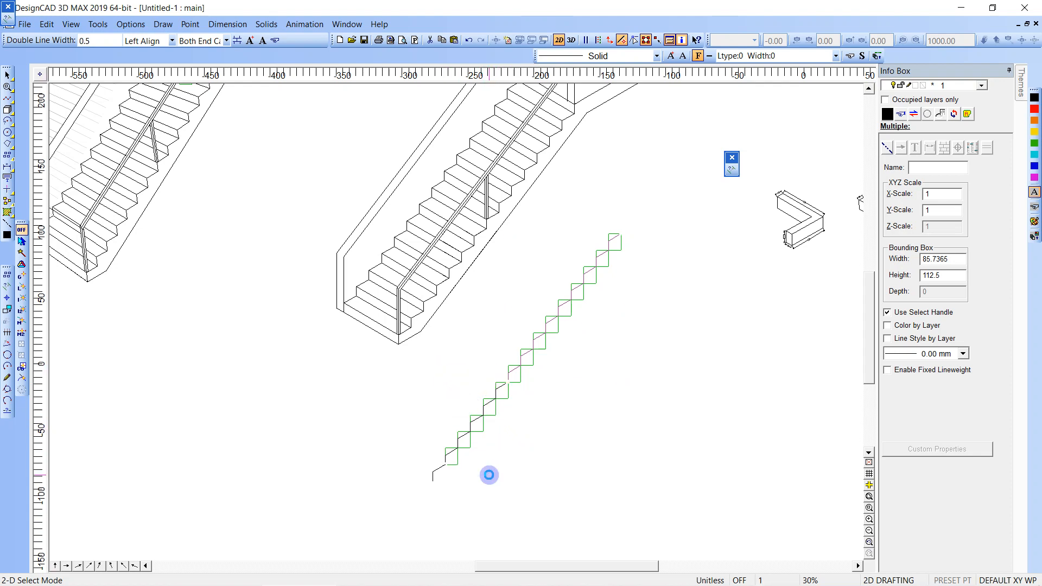
click(501, 389)
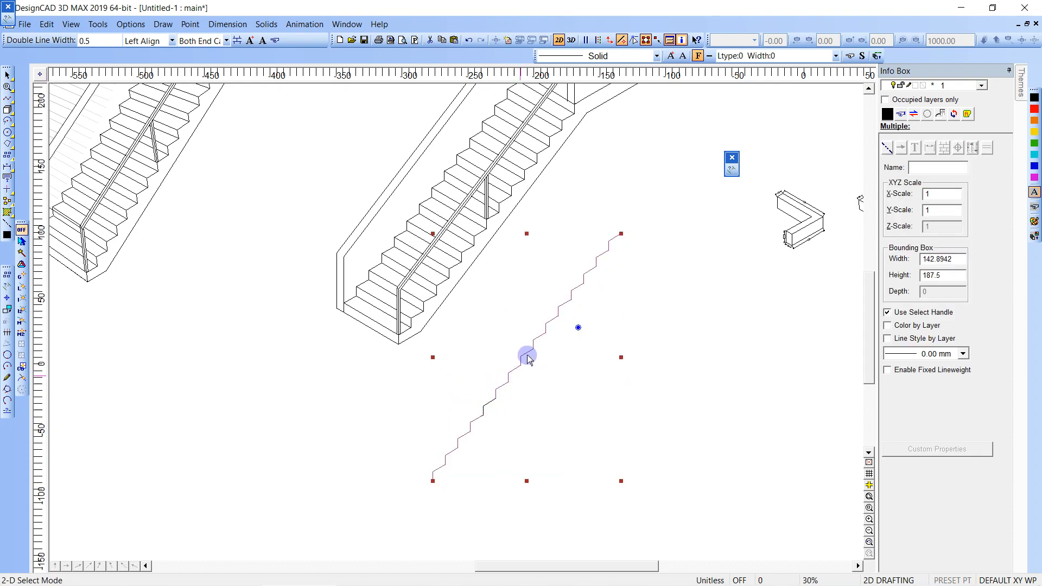
mouse_move(466, 464)
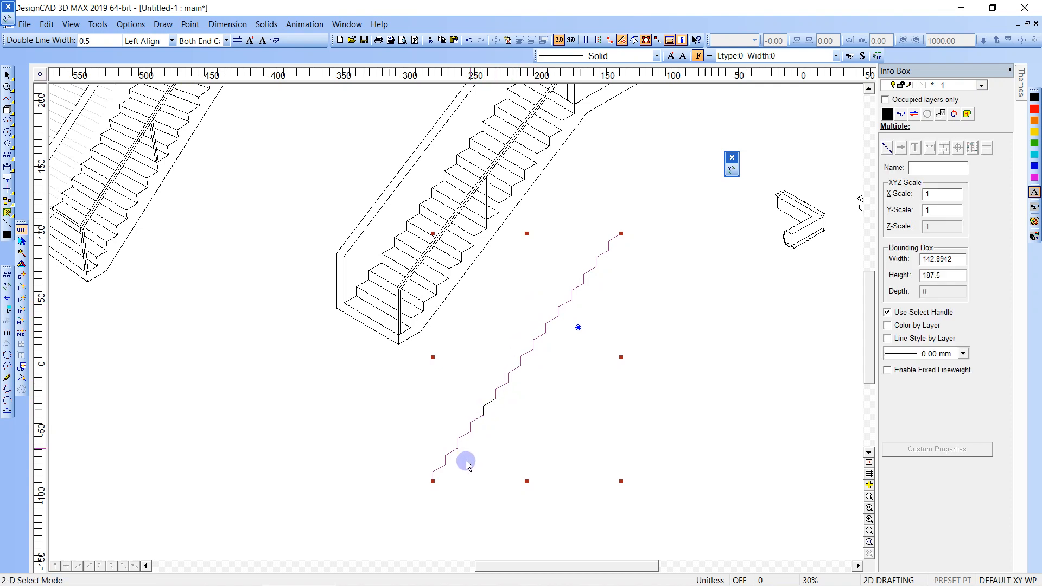
click(466, 463)
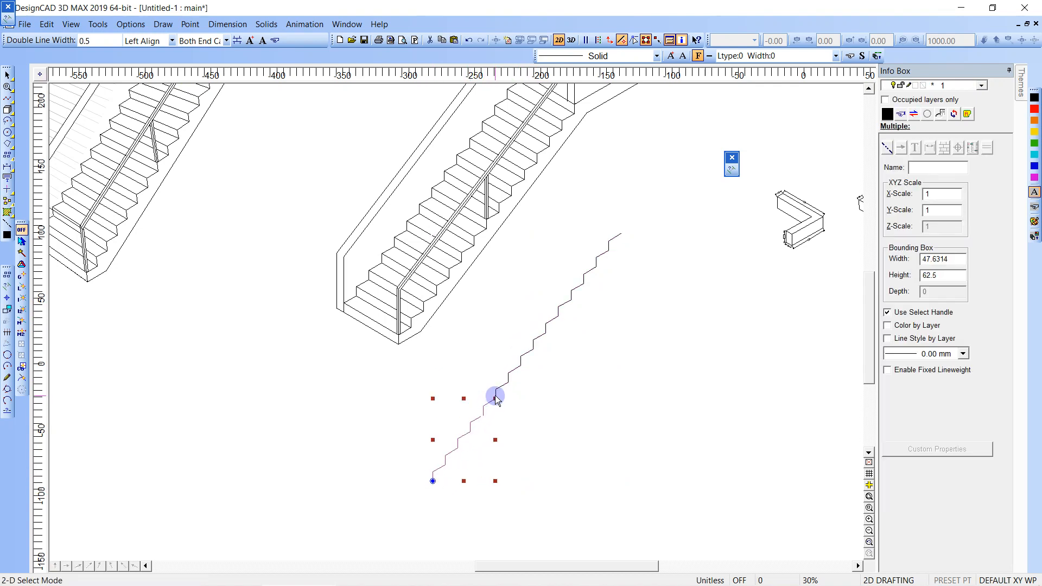
click(493, 395)
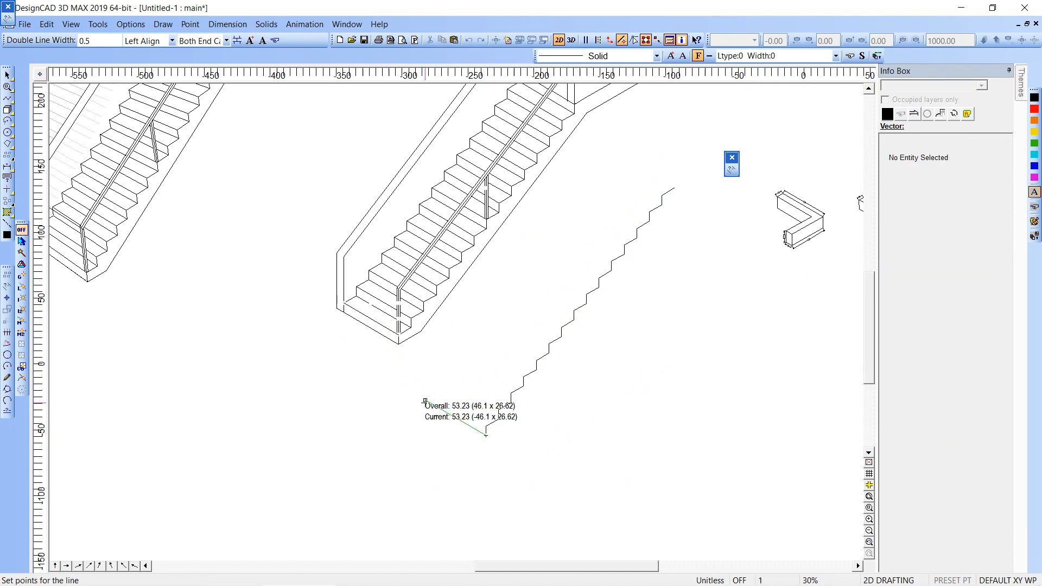
Draw the first step's fixed-length tread depth edge and select its depth edges.
click(730, 175)
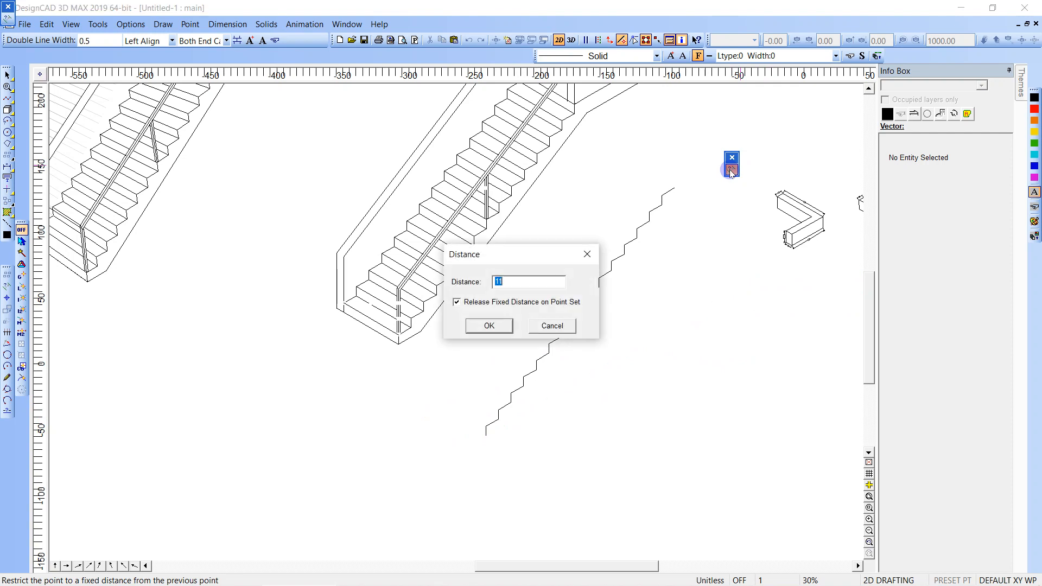
click(488, 326)
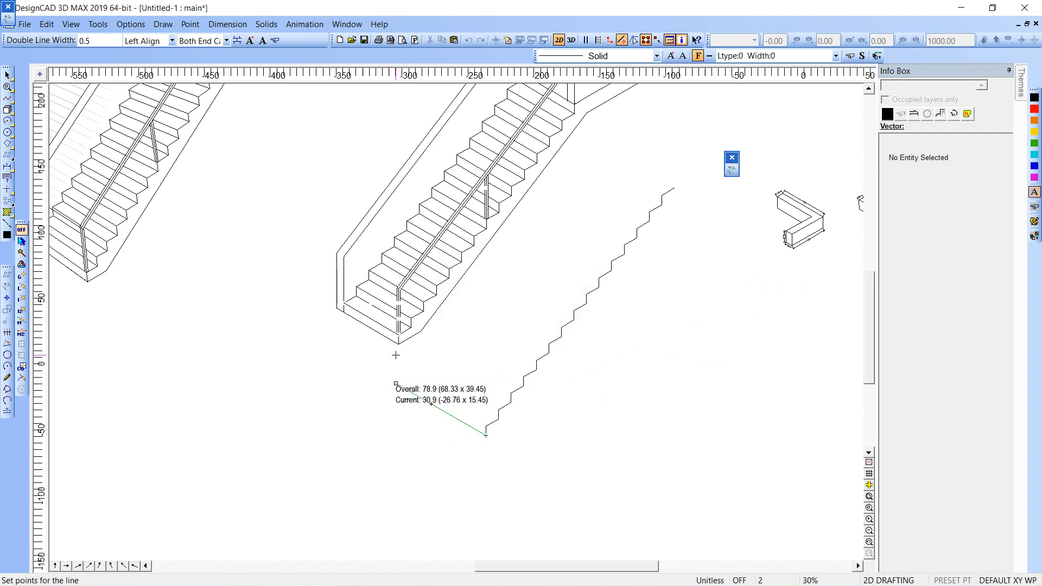
click(485, 435)
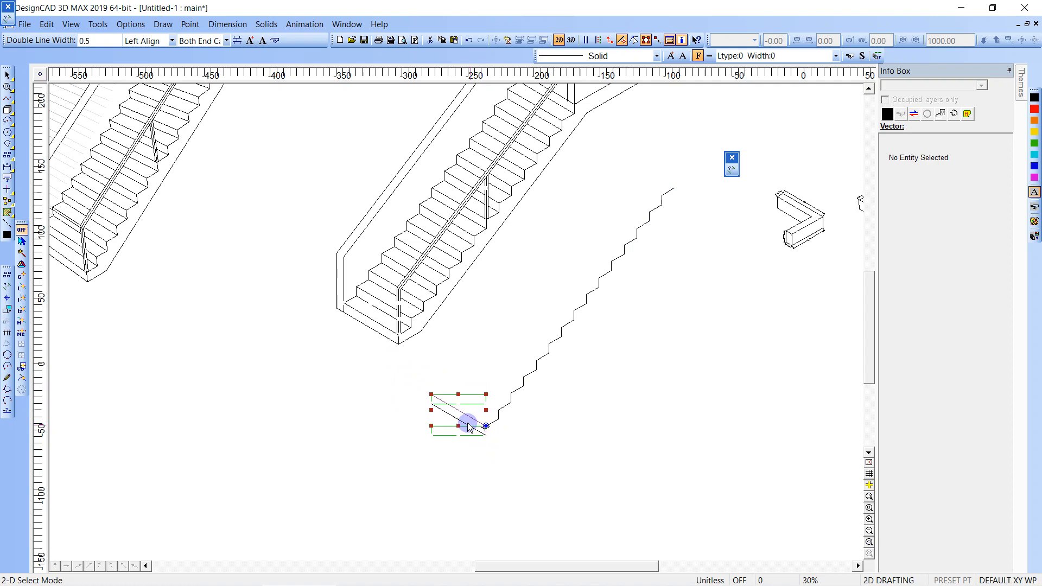
click(469, 426)
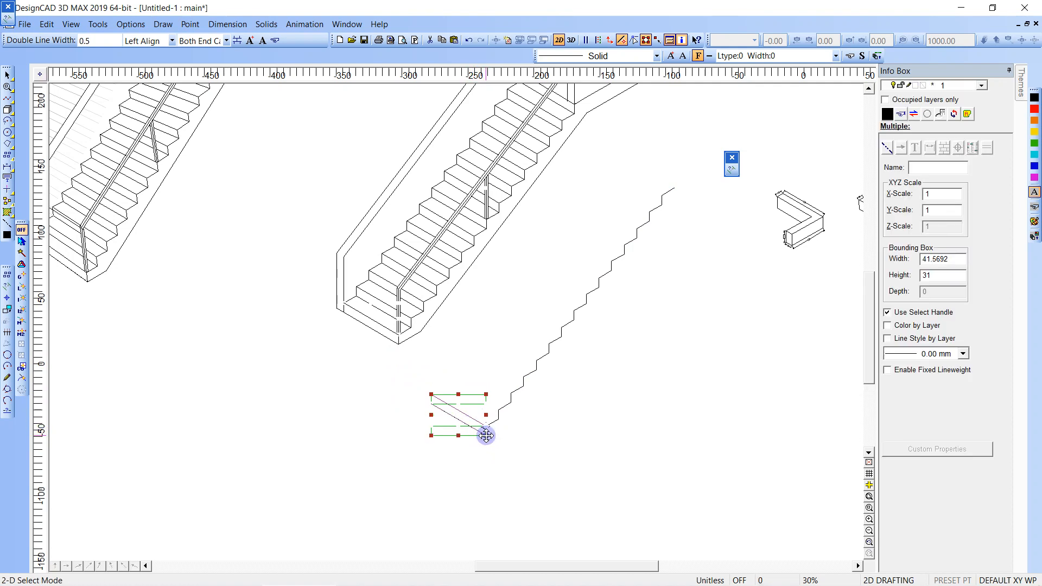
Array the depth edges along every step of the outline and select the finished staircase.
click(162, 24)
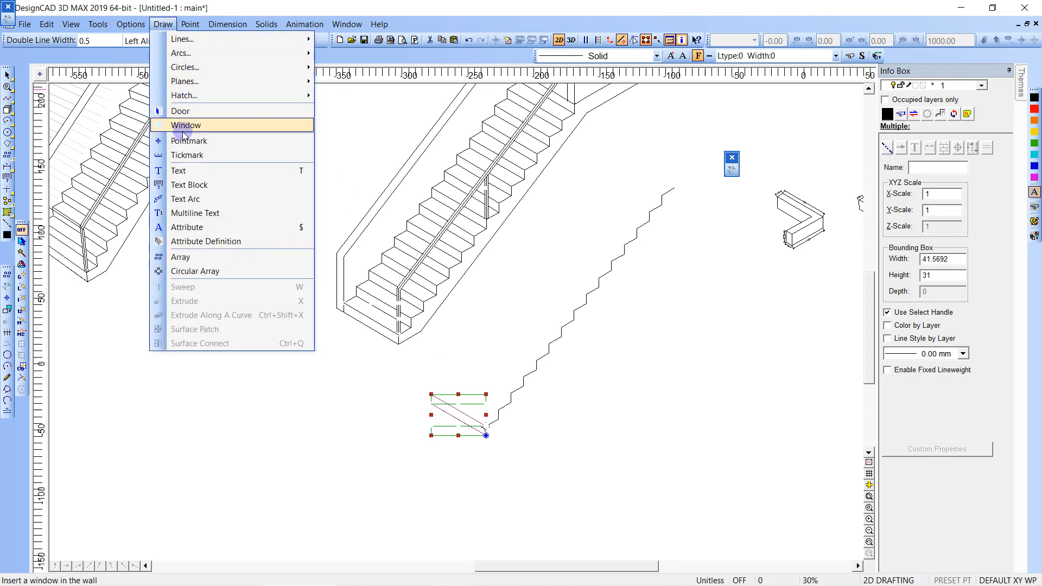
click(181, 257)
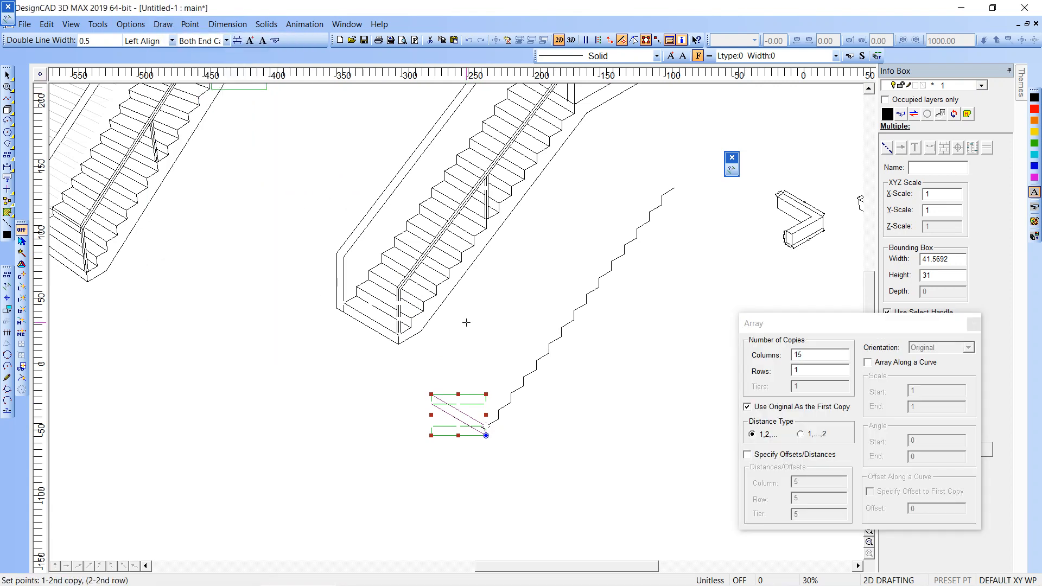
mouse_move(496, 423)
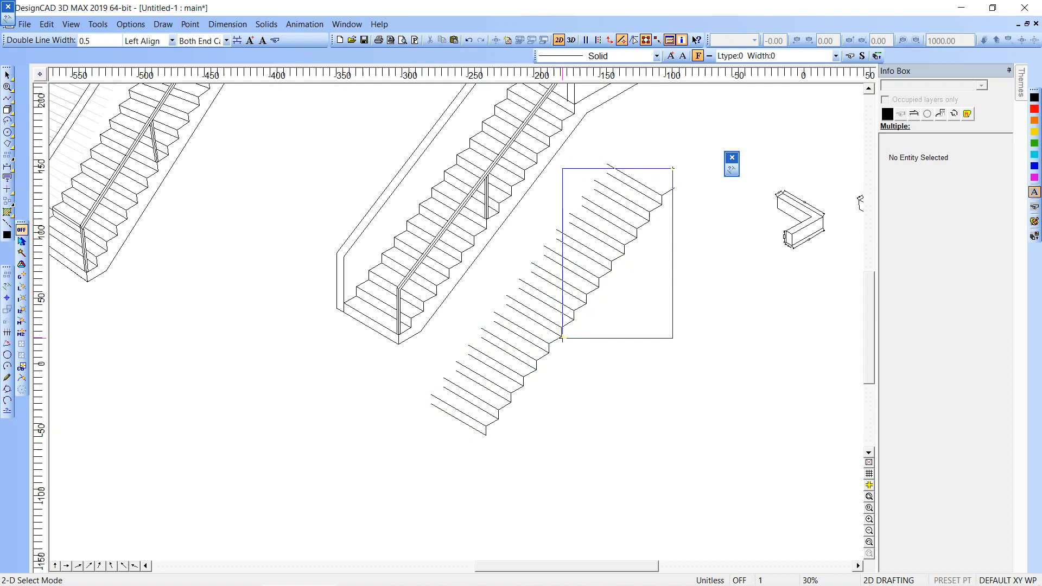
click(522, 313)
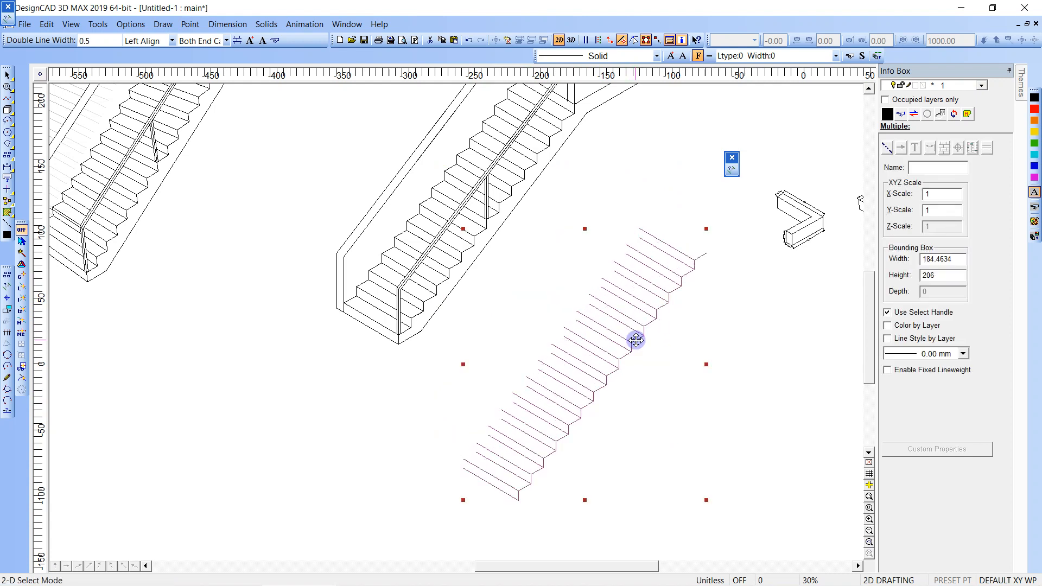
Drag the new staircase into its new position.
click(739, 259)
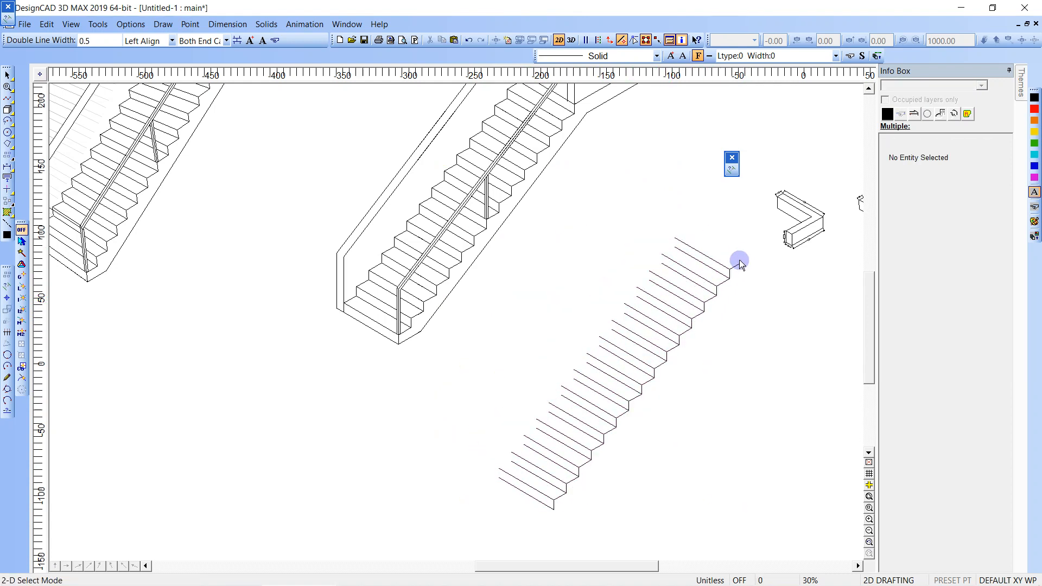
click(717, 279)
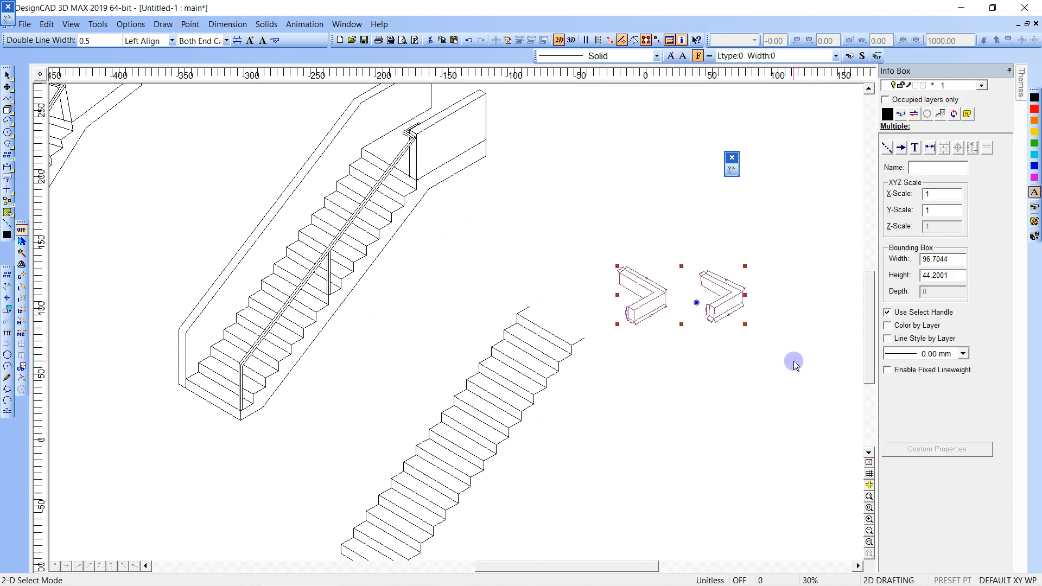
click(514, 272)
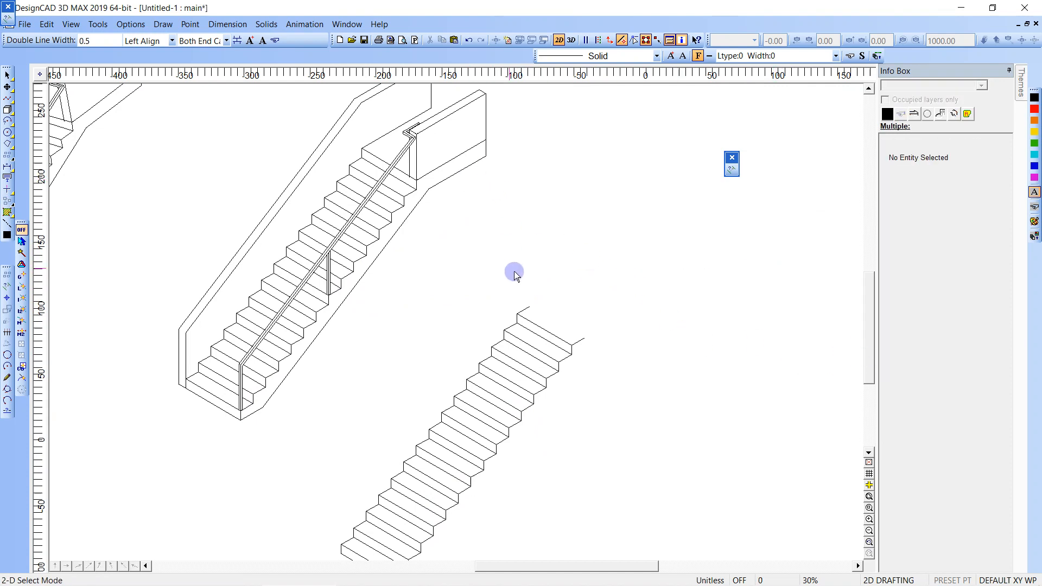
mouse_move(585, 331)
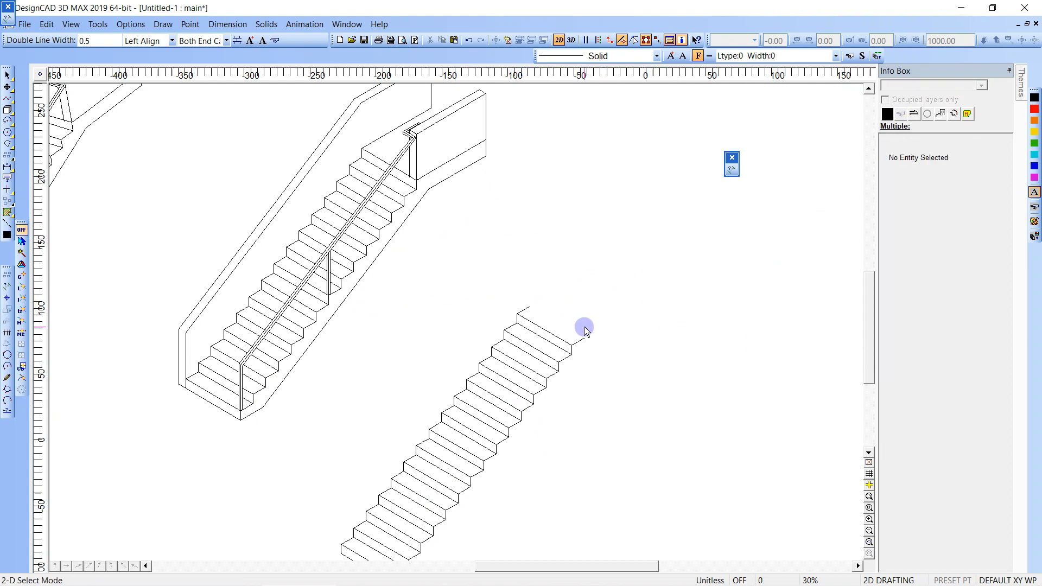
Move the two L-shaped wall blocks to the upper left with Copy/Move.
click(692, 299)
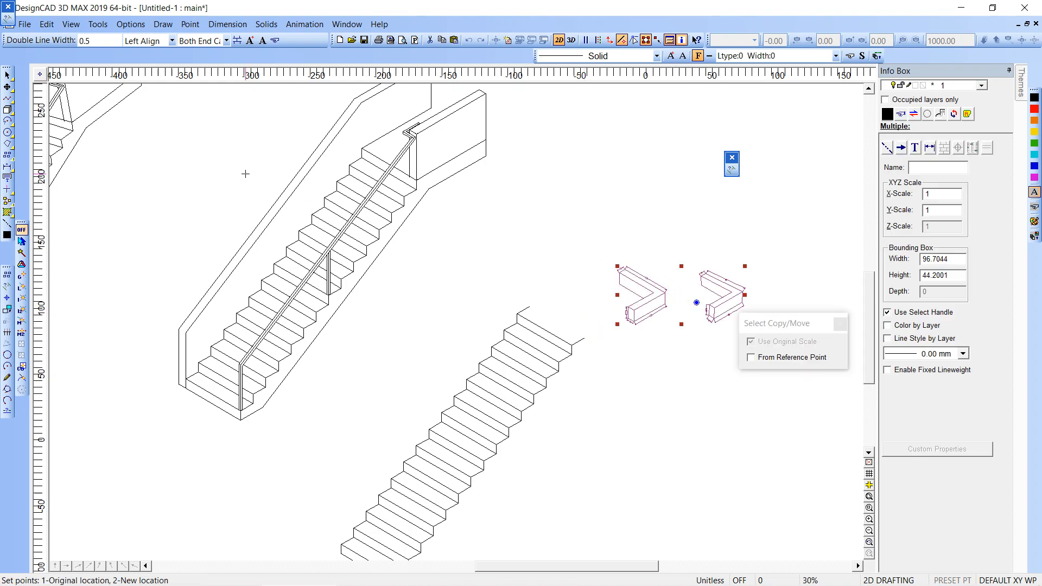
click(595, 312)
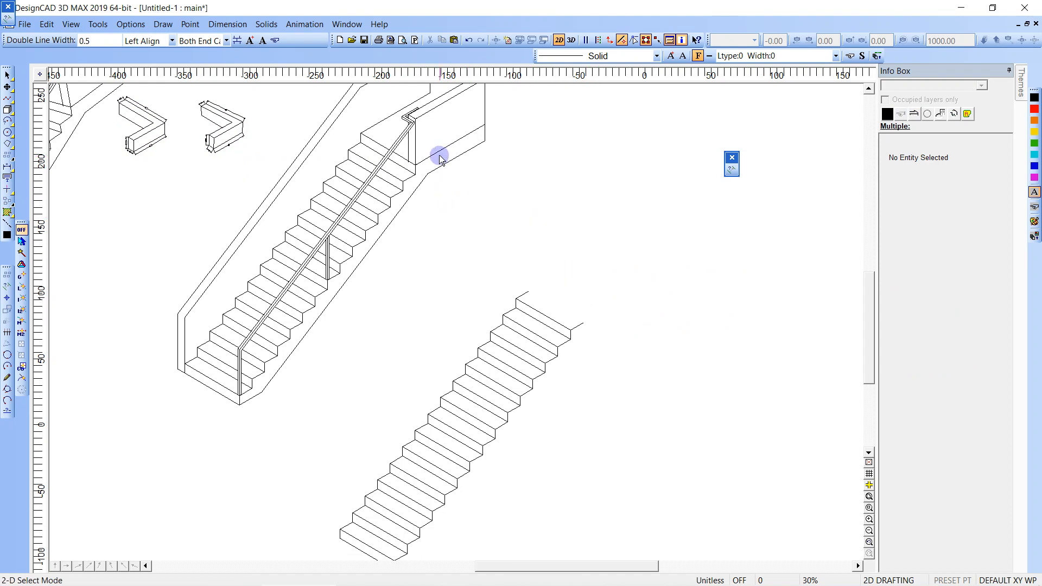
click(438, 152)
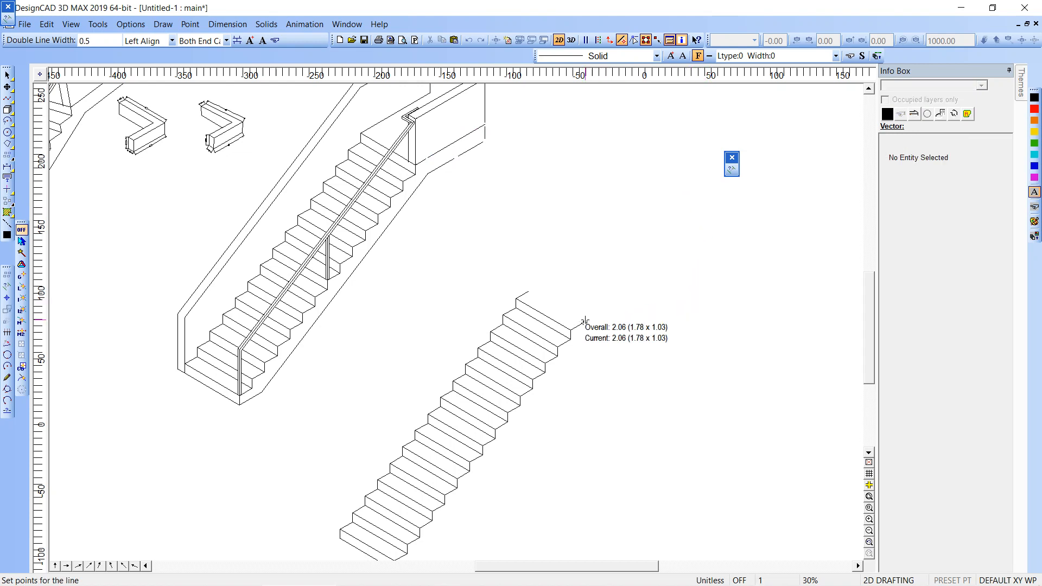
Draw the 12-unit landing slab edges from the top step corner and close the outline.
click(730, 169)
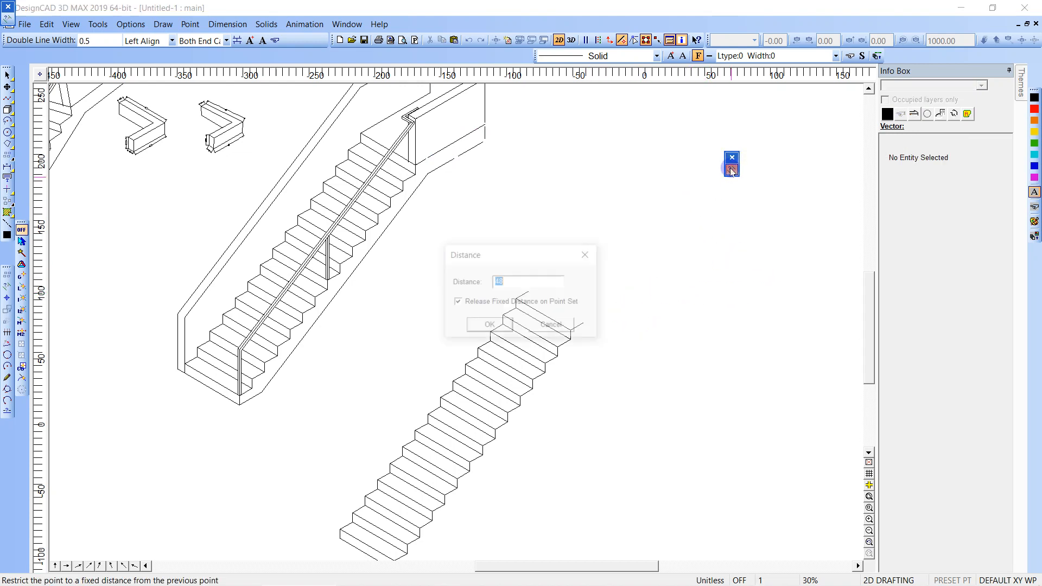
click(489, 325)
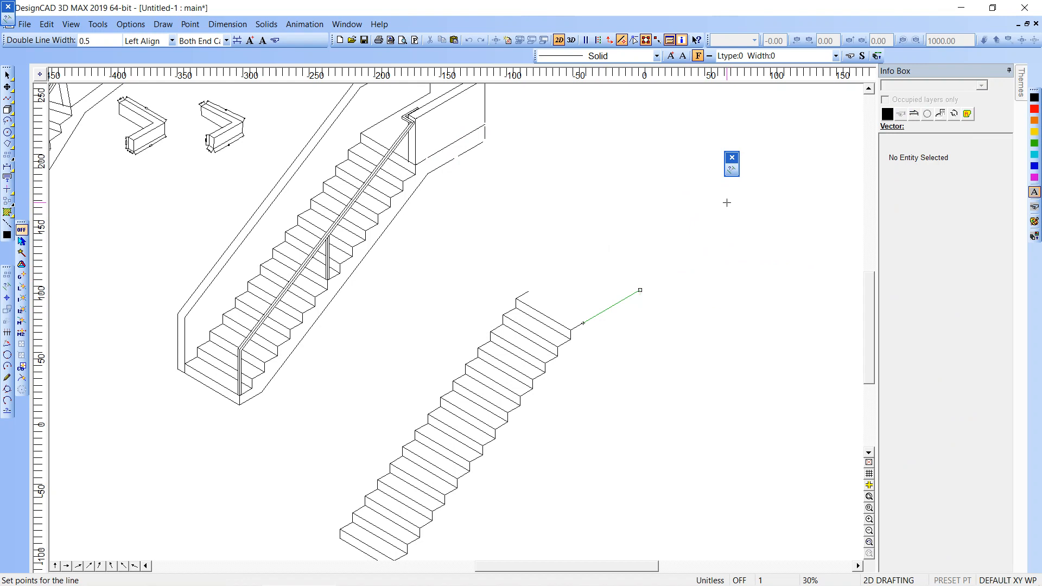
click(640, 291)
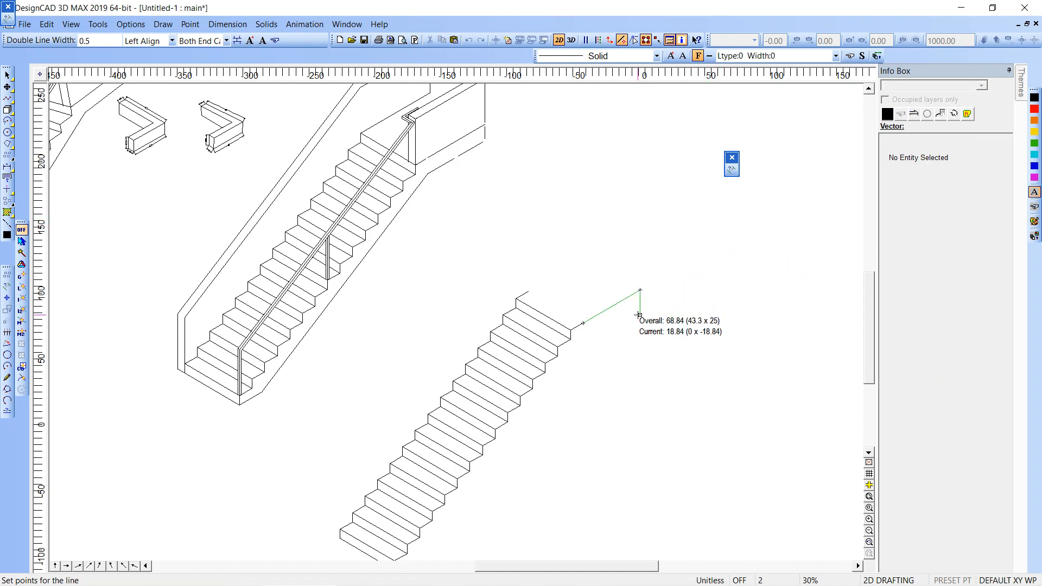
click(731, 170)
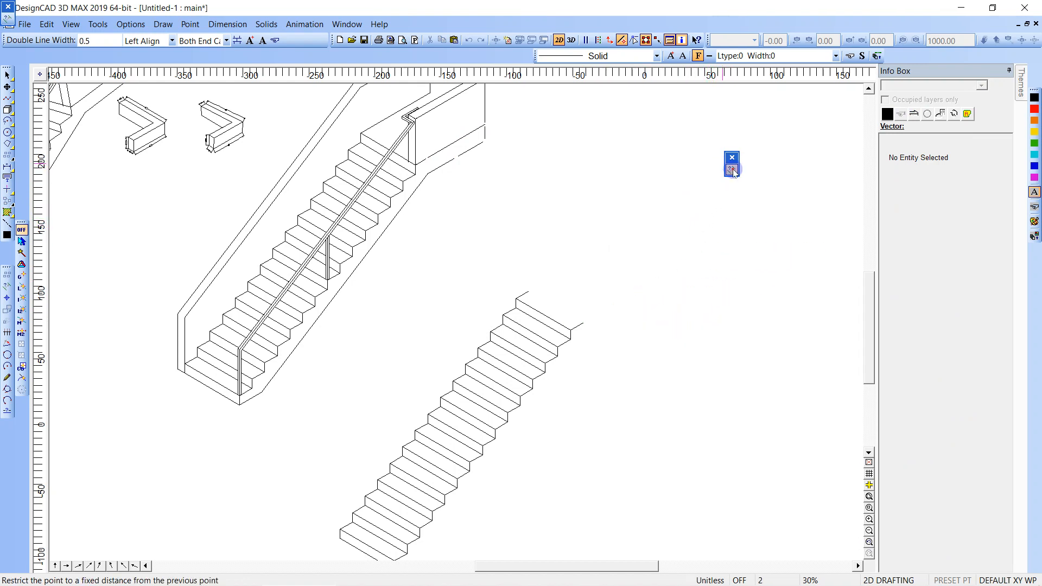
click(731, 164)
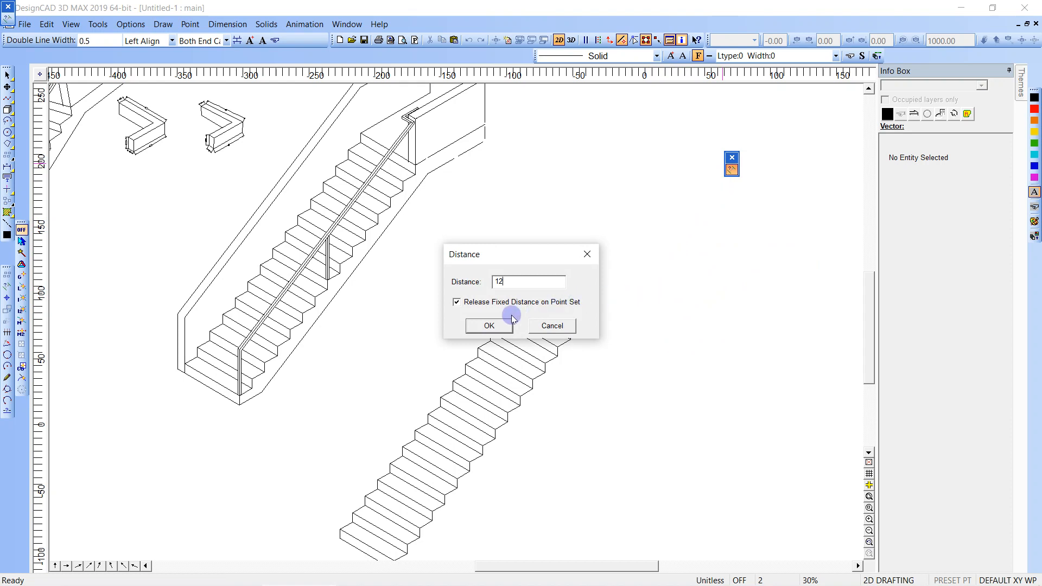
click(489, 326)
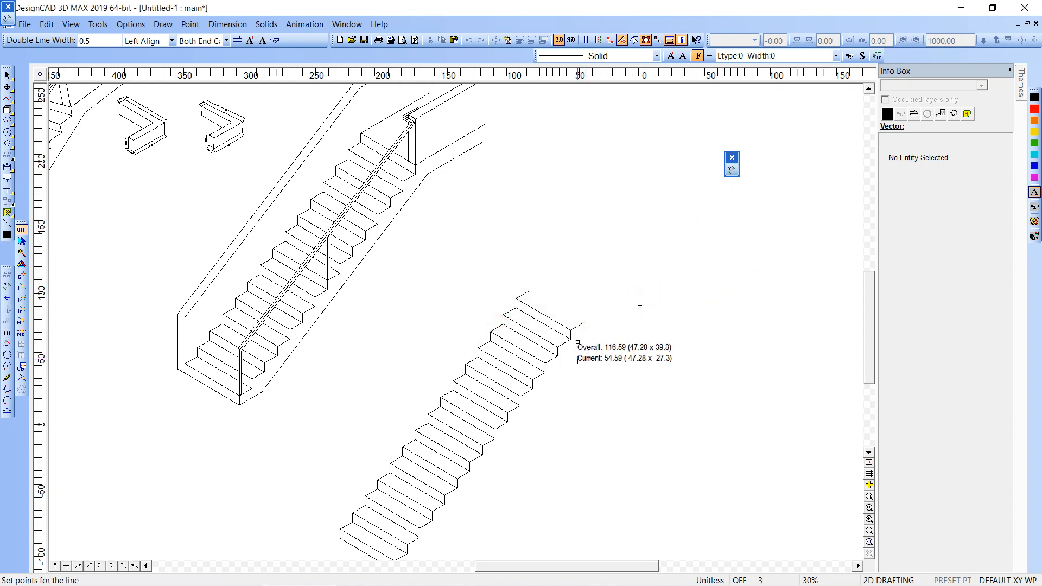
click(565, 348)
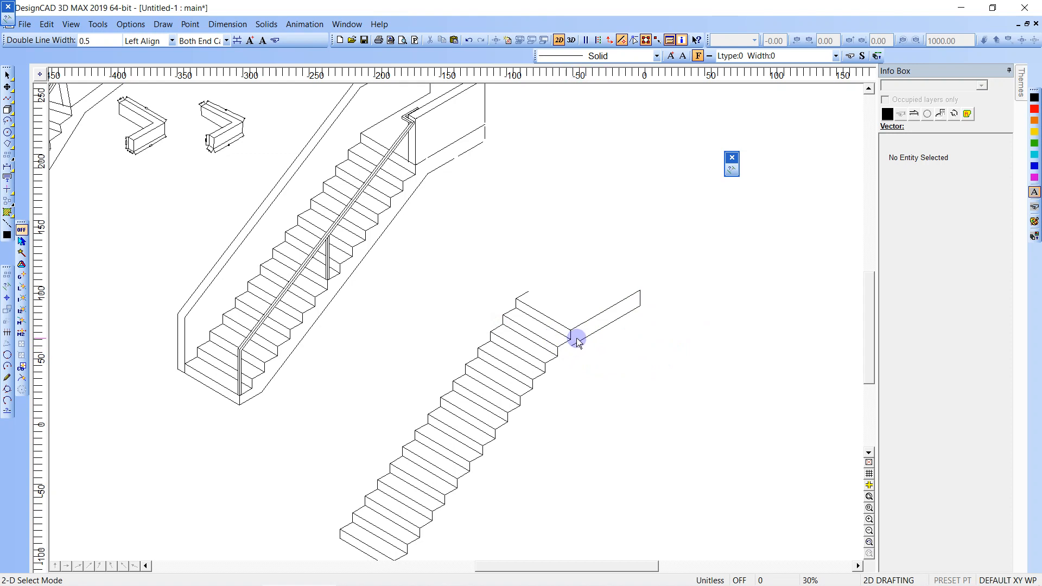
mouse_move(577, 346)
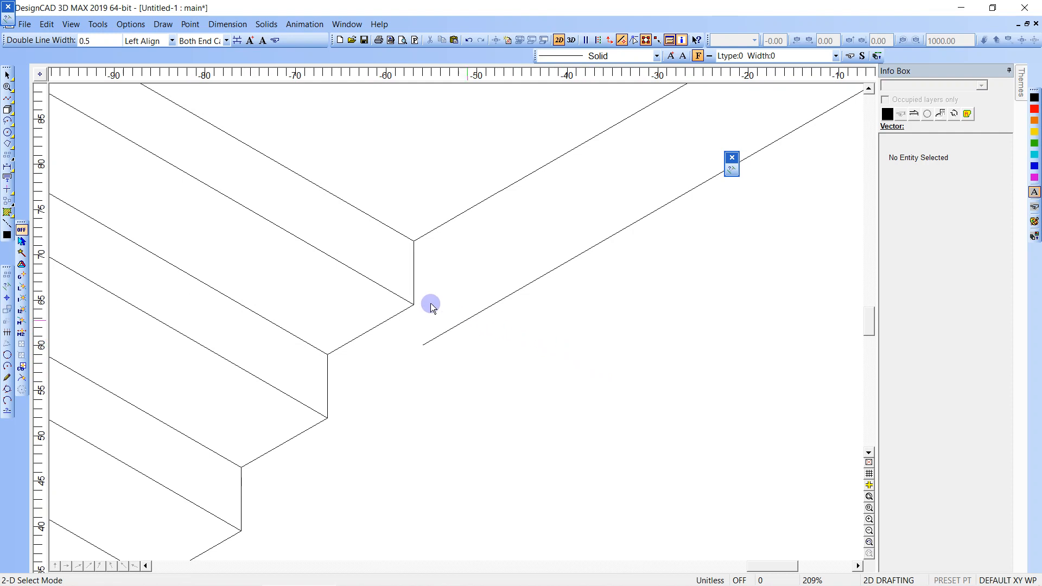
click(413, 304)
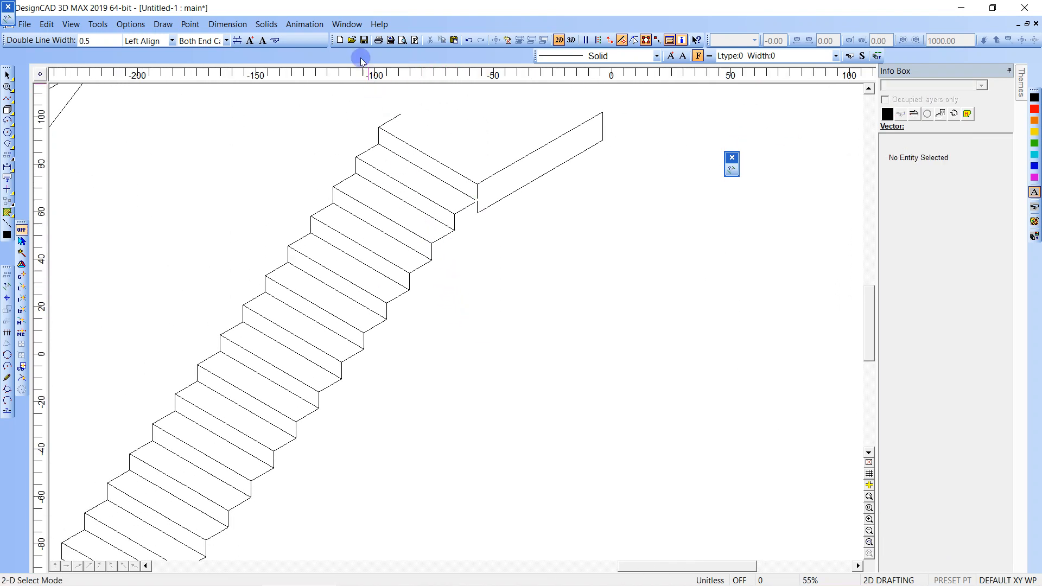
click(98, 24)
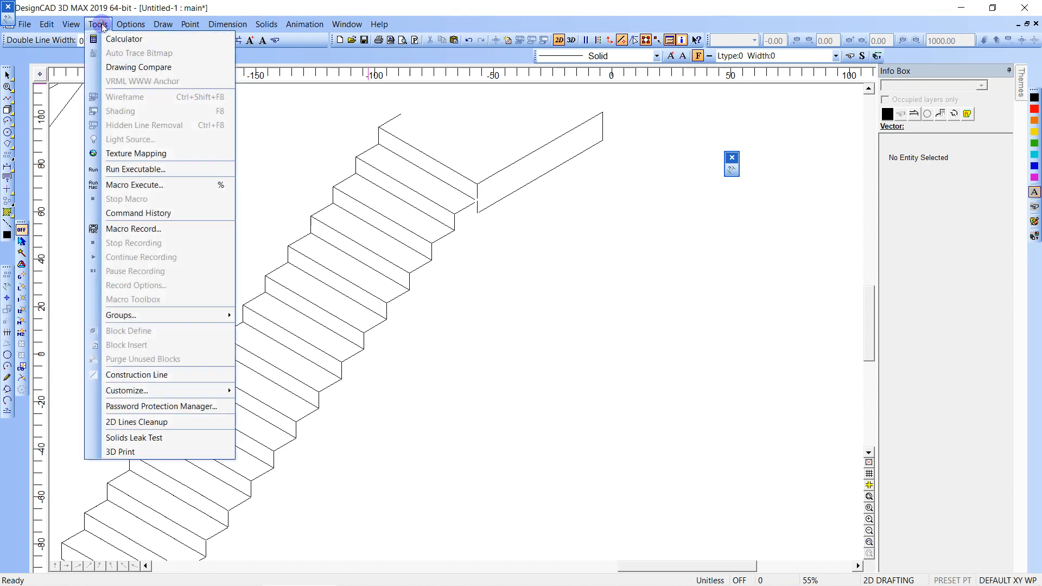
click(130, 24)
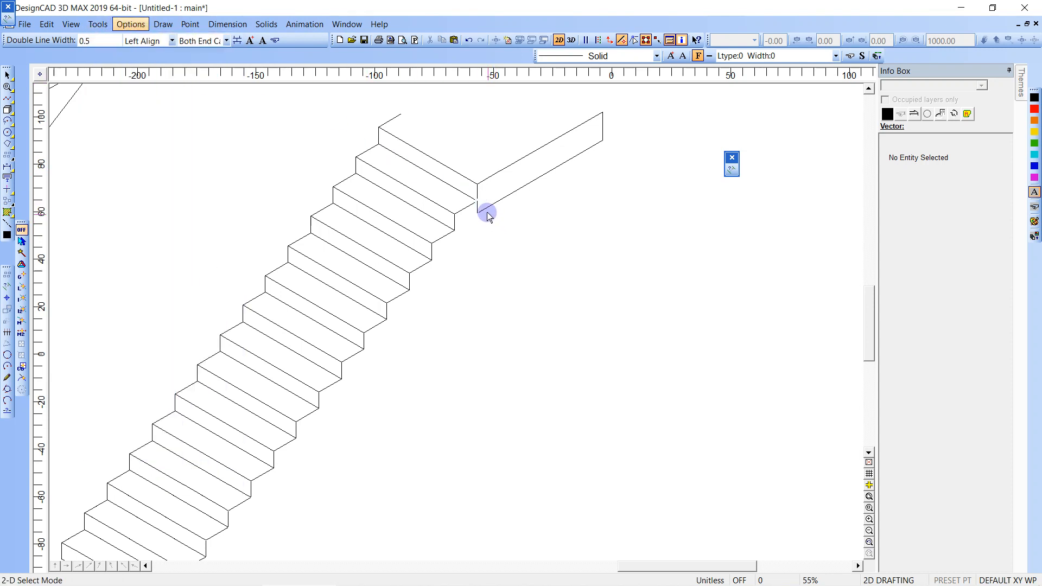
mouse_move(484, 222)
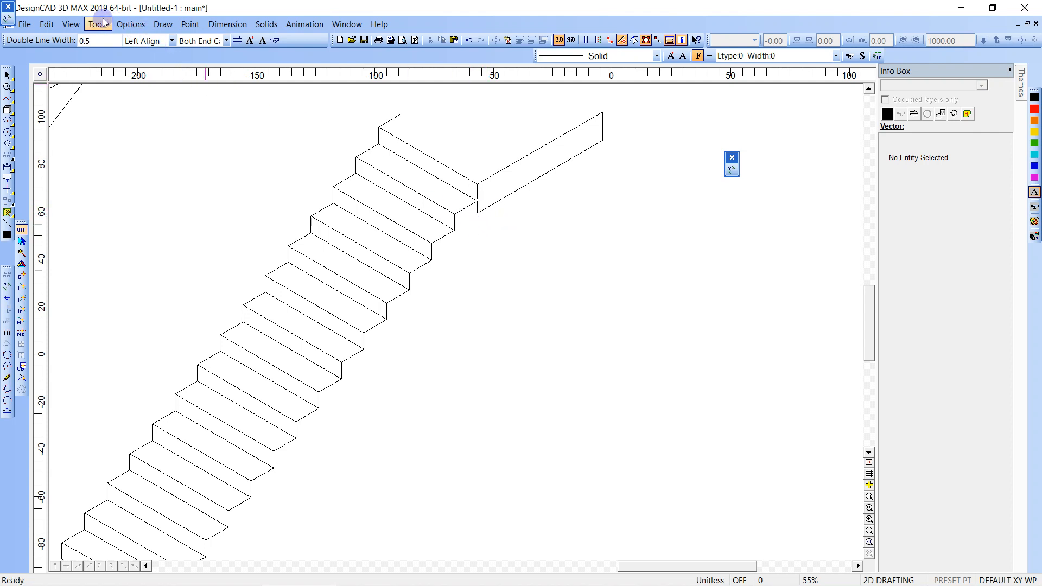
click(97, 23)
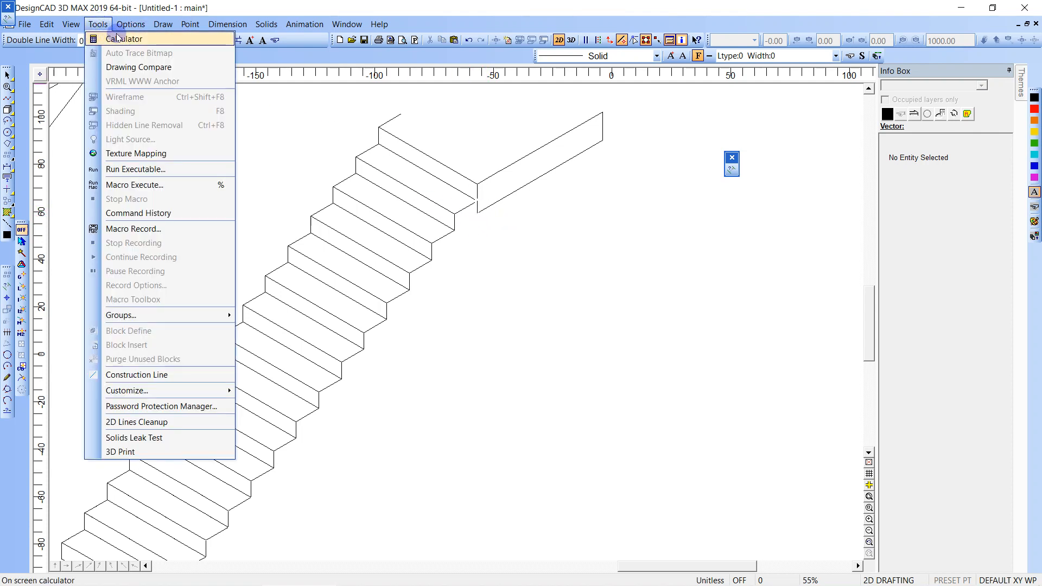
click(130, 24)
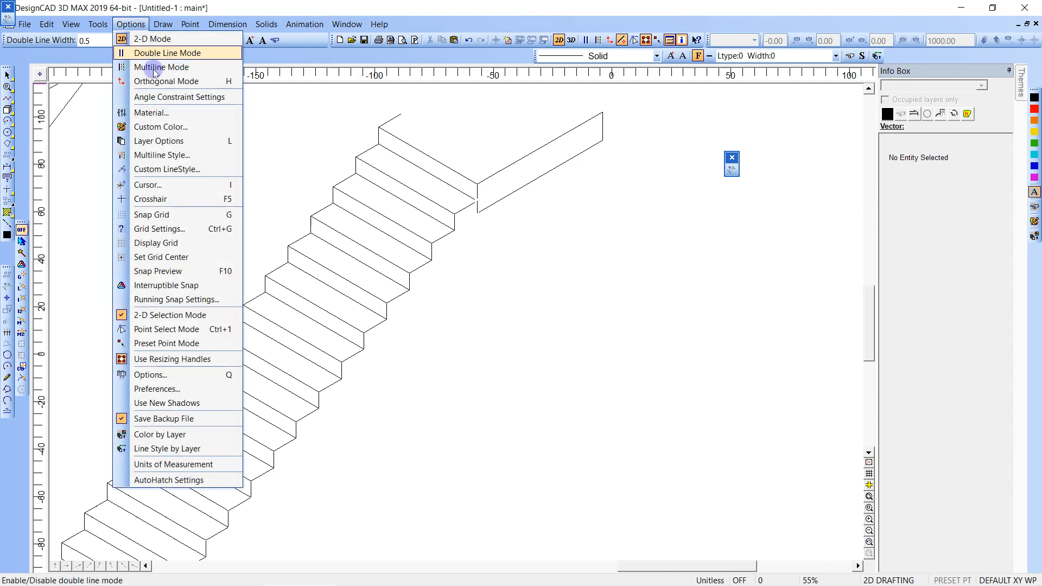
click(179, 97)
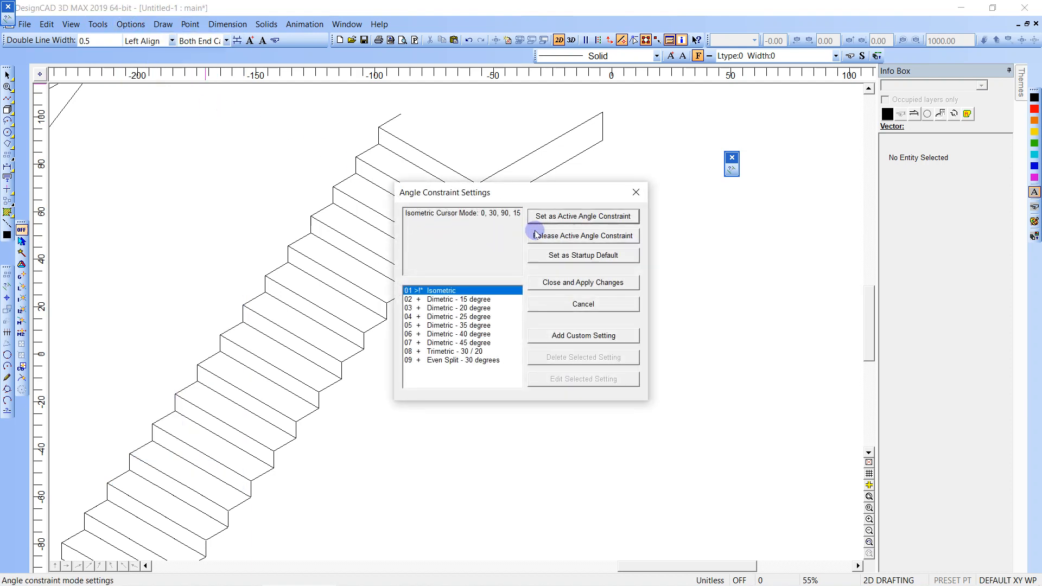
mouse_move(573, 303)
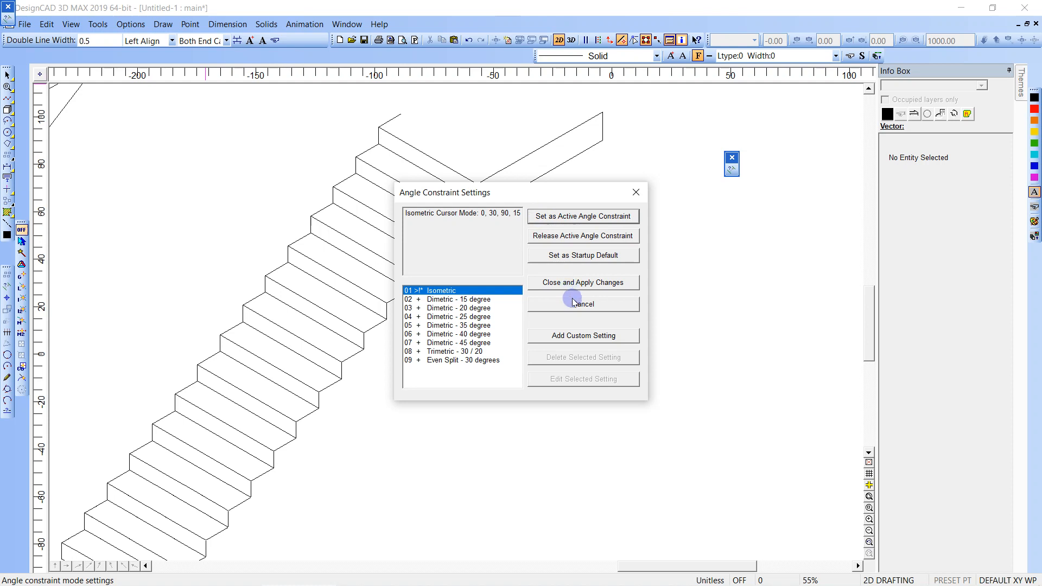
click(581, 304)
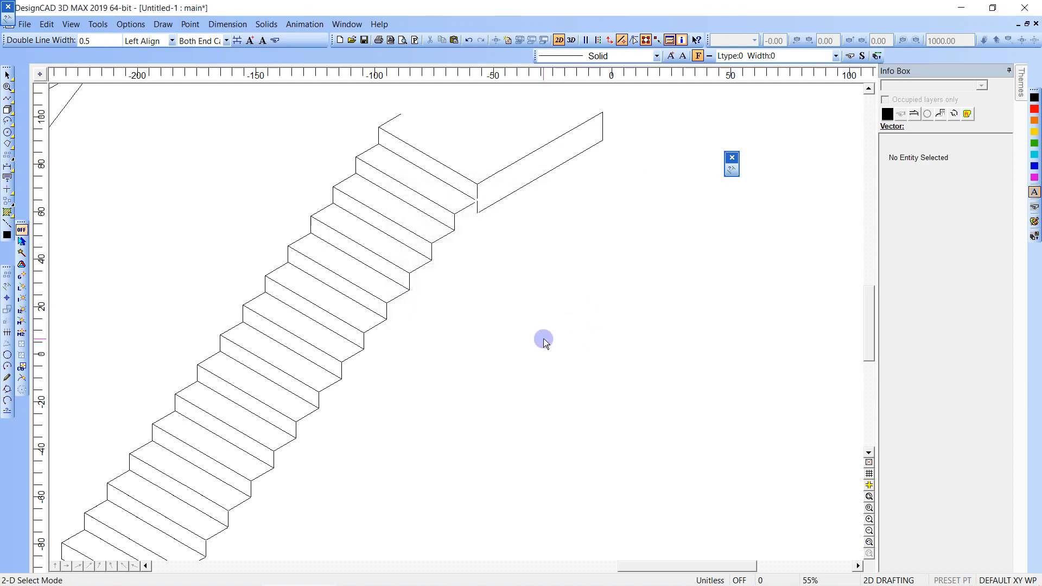
click(474, 424)
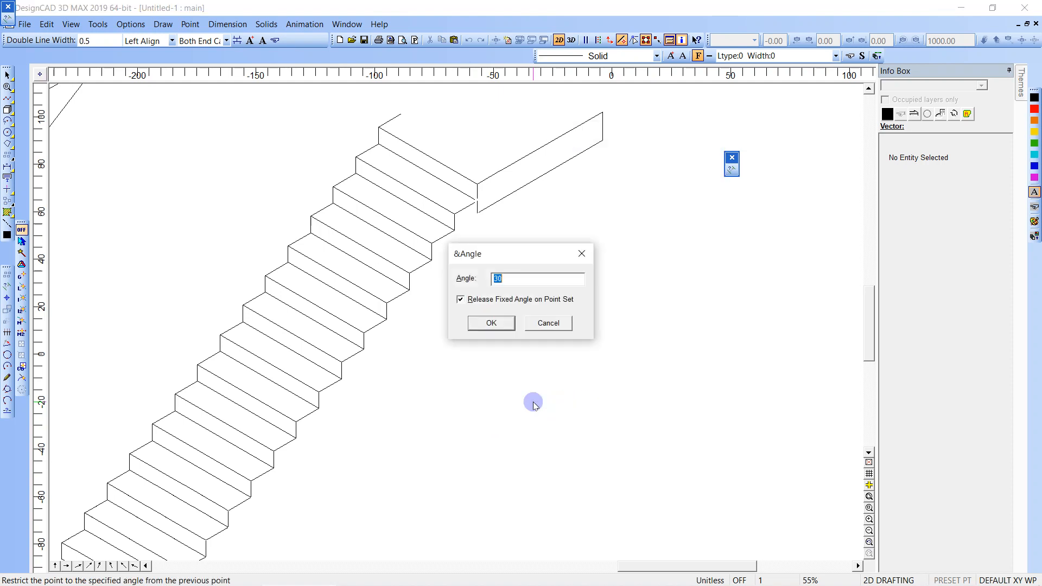
Draw a line below the staircase at a fixed angle of Atan(7/11).
text(Atan()
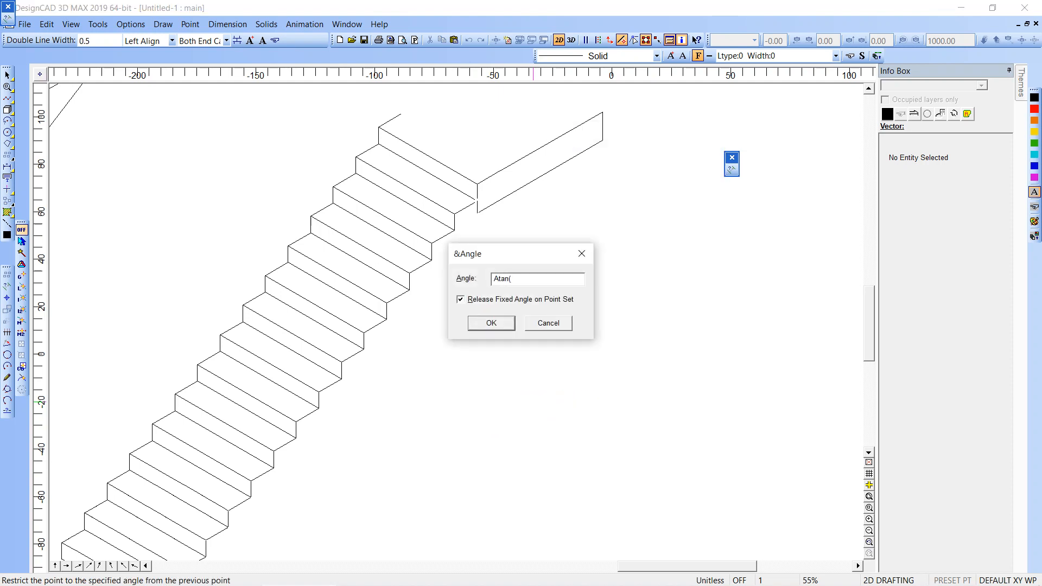
text(7/11))
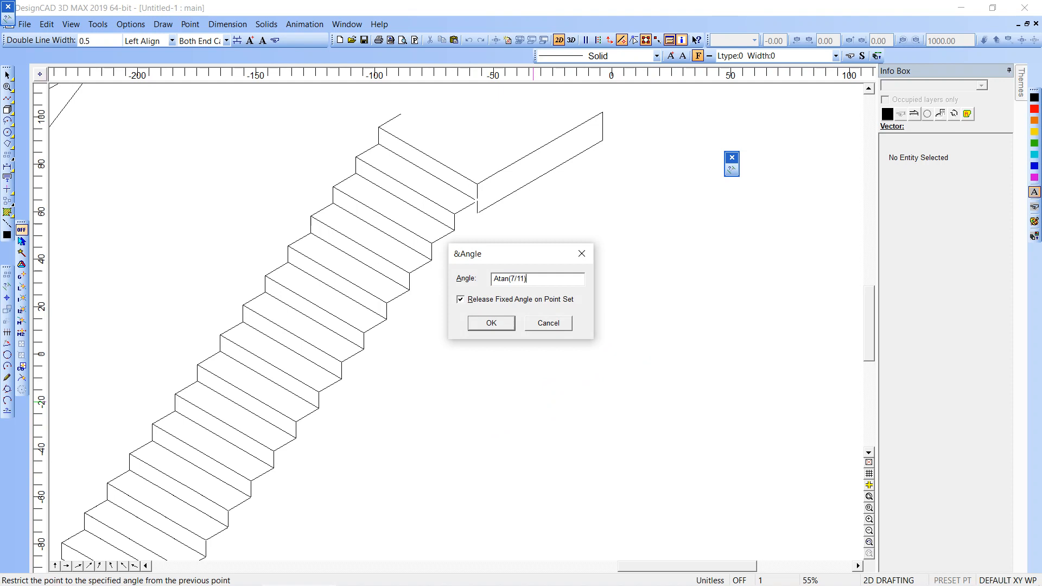
click(491, 324)
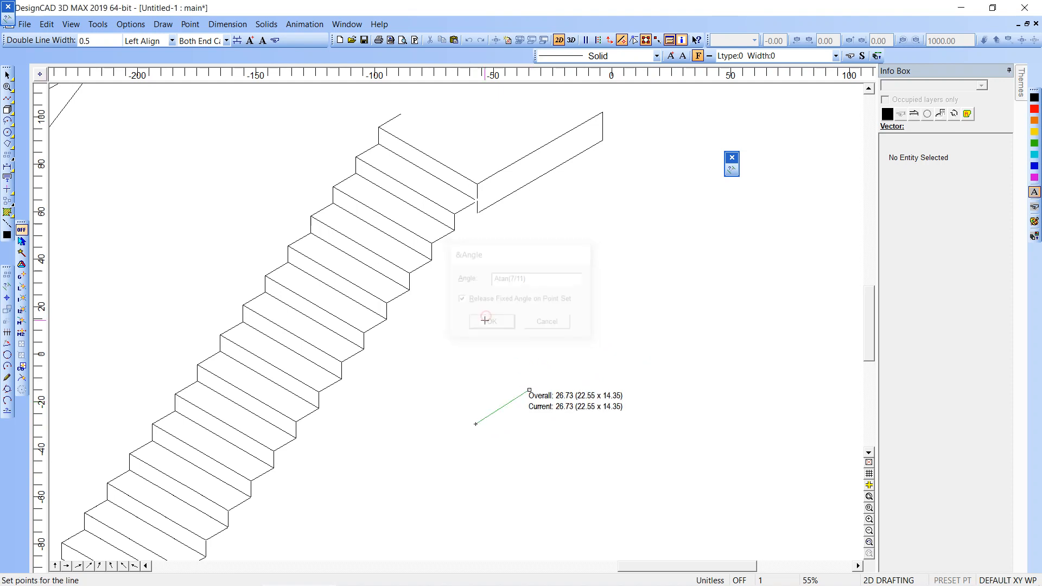
click(491, 322)
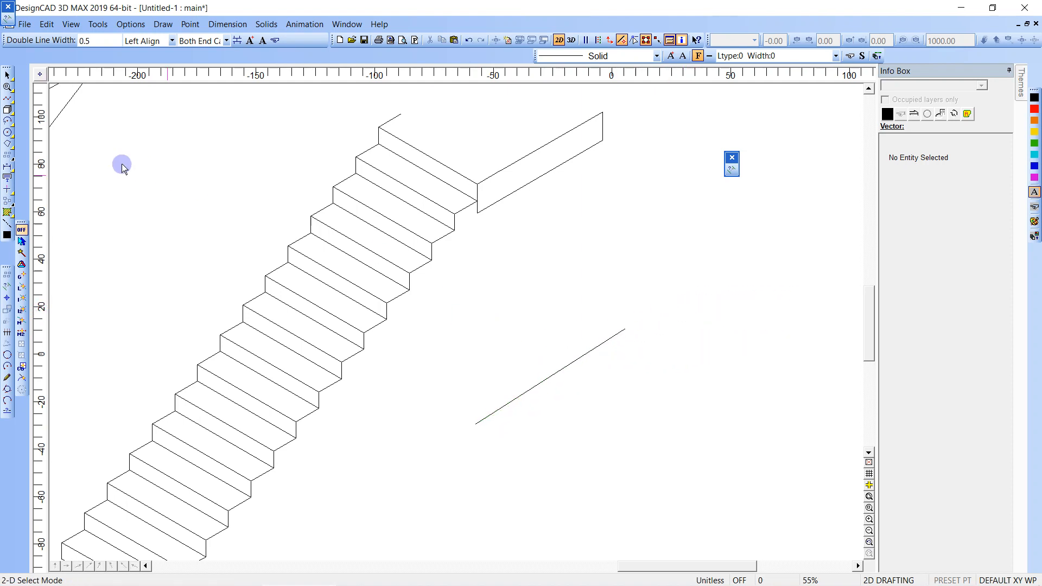
click(10, 99)
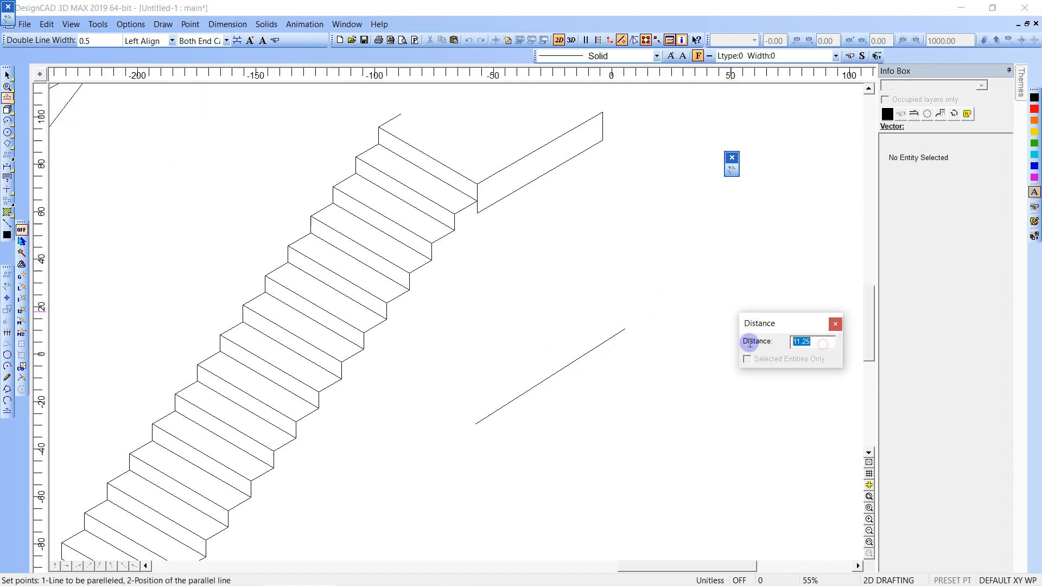
Place a parallel line 12 units from the sloped line and trim it at the base line.
text(12)
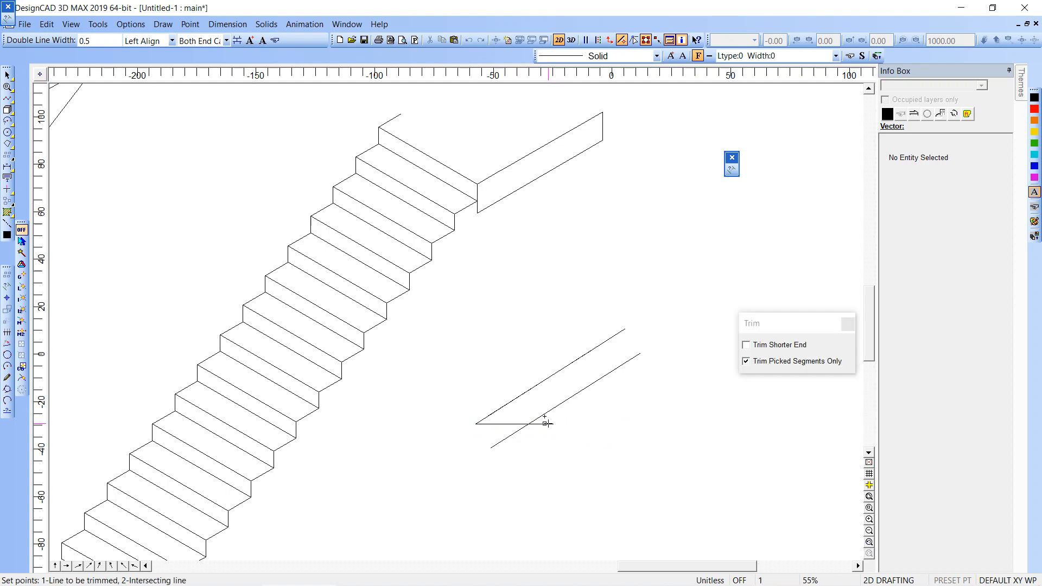
click(545, 420)
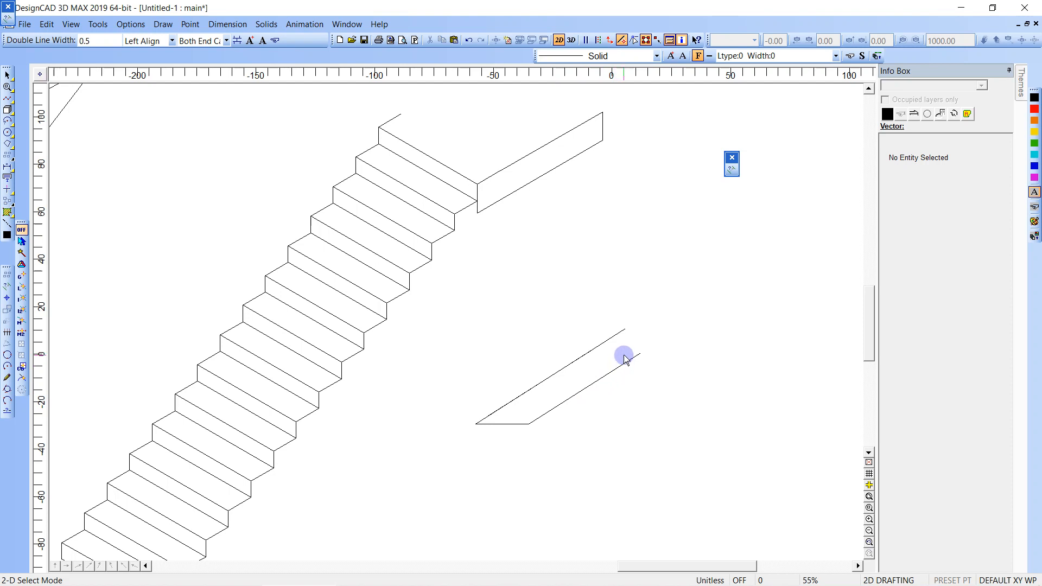
mouse_move(539, 369)
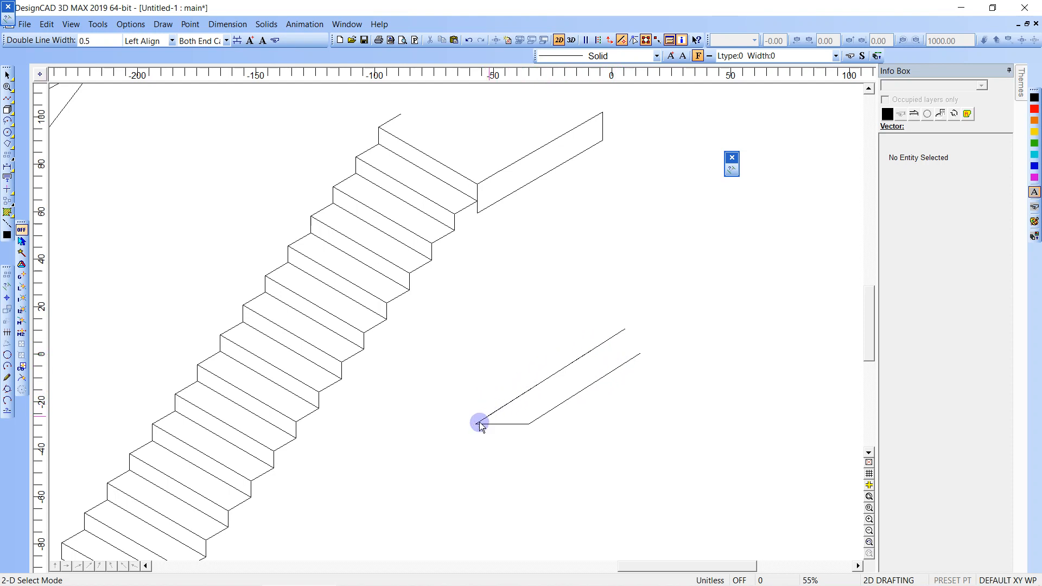
click(479, 423)
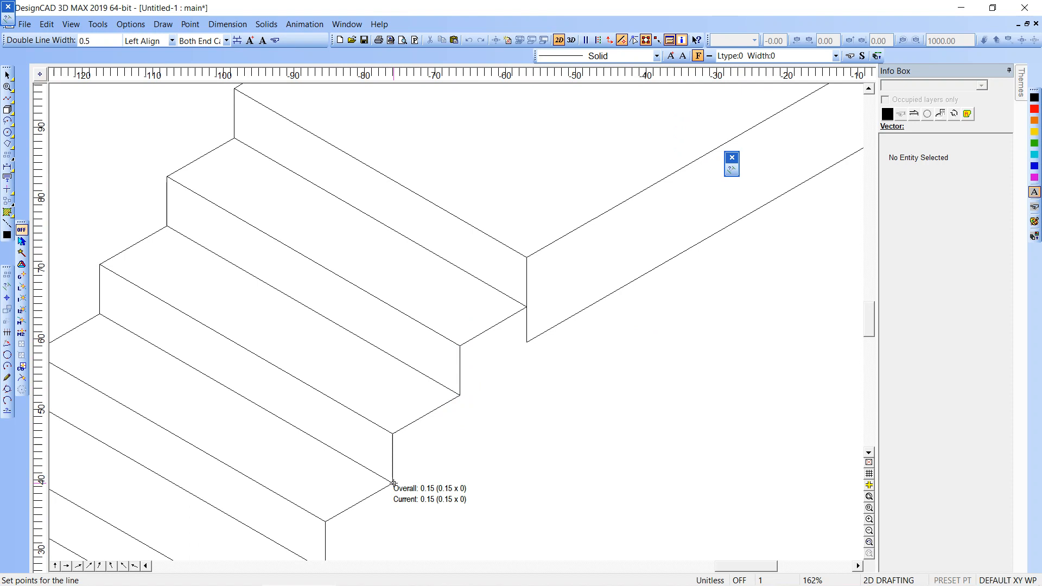
Check and dismiss the angle constraint settings from the Options menu.
click(98, 24)
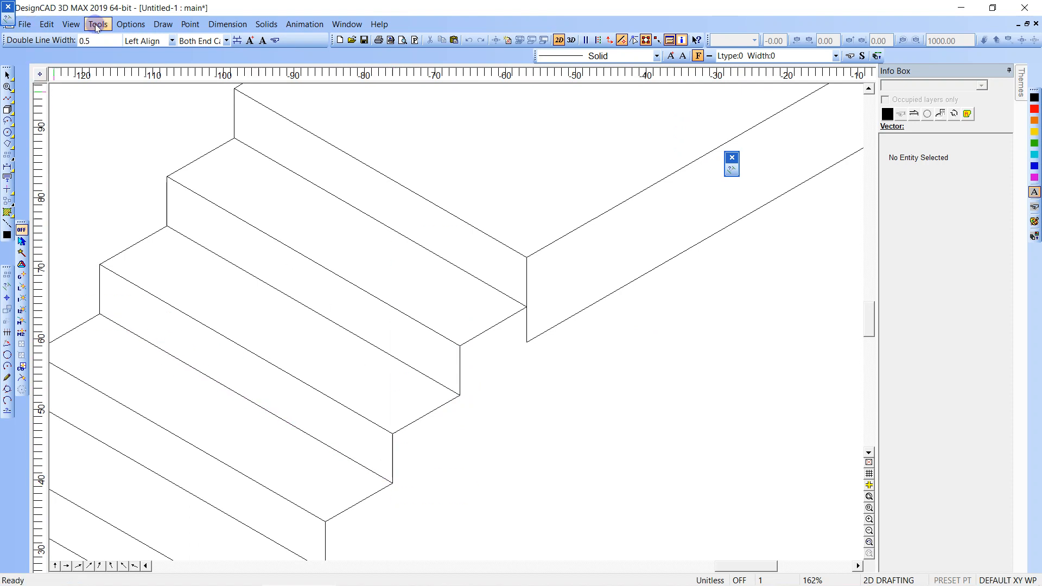
click(130, 24)
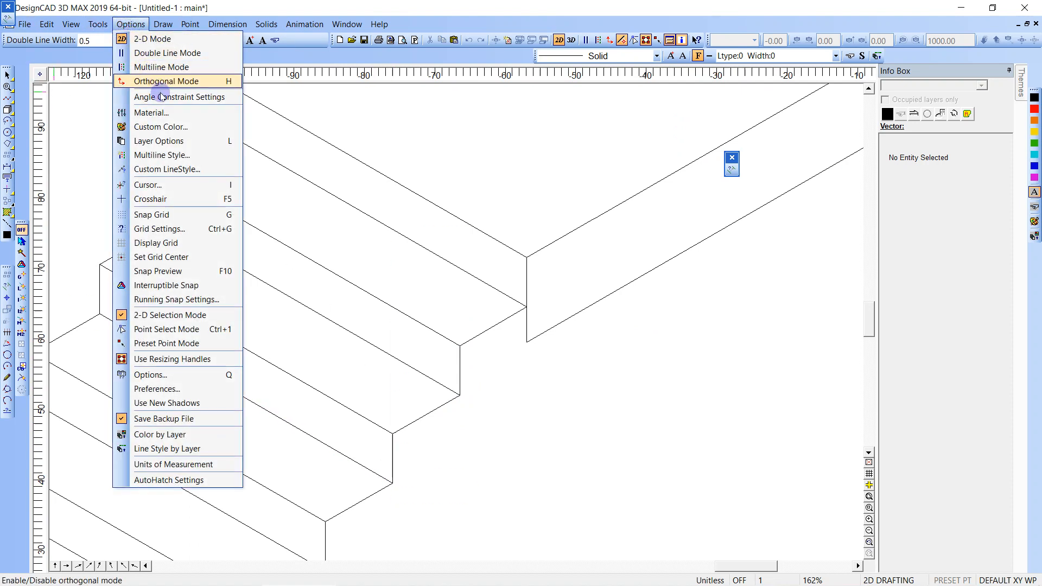
click(179, 97)
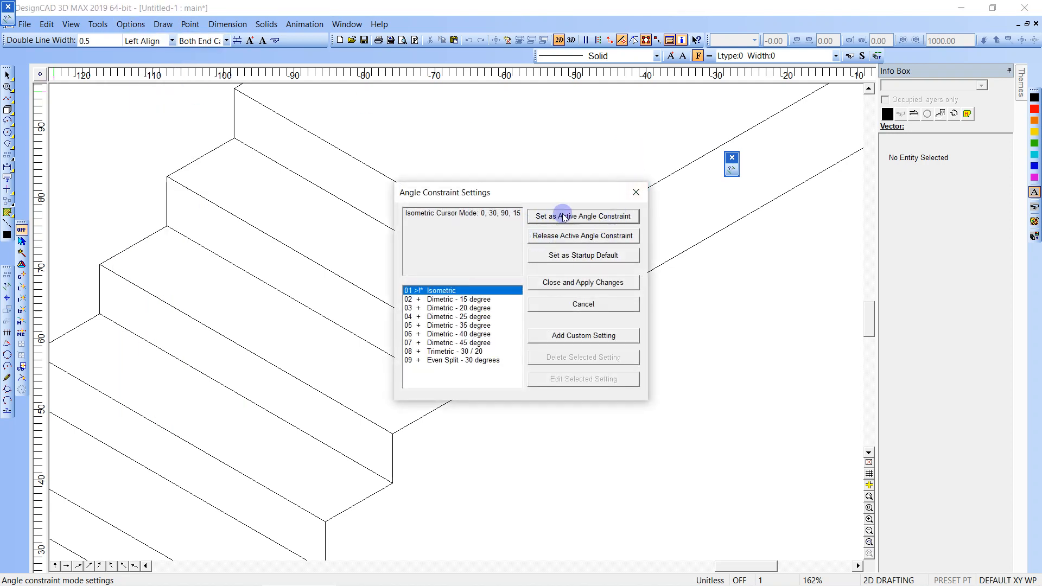
mouse_move(583, 304)
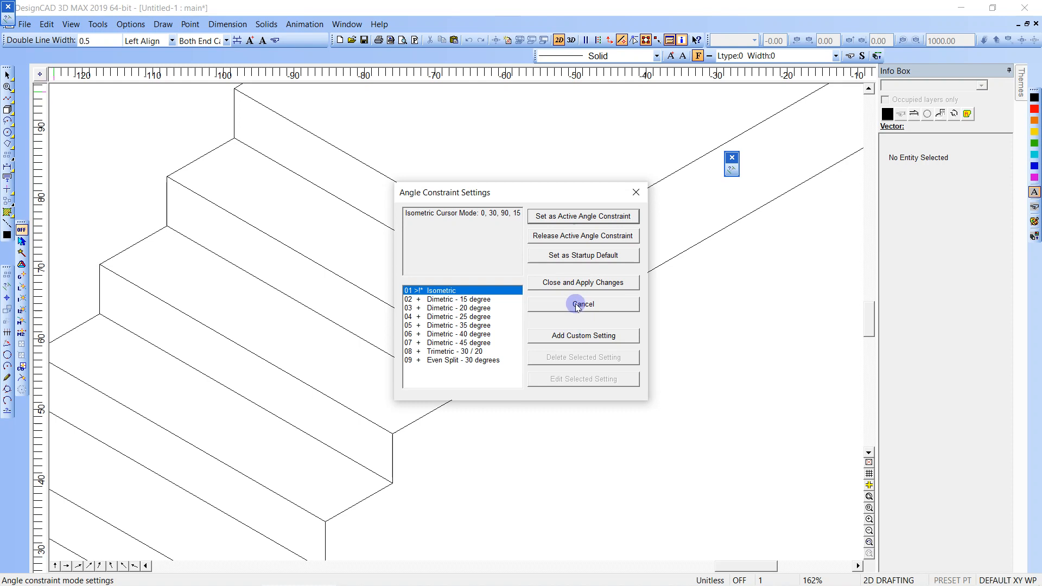
click(582, 304)
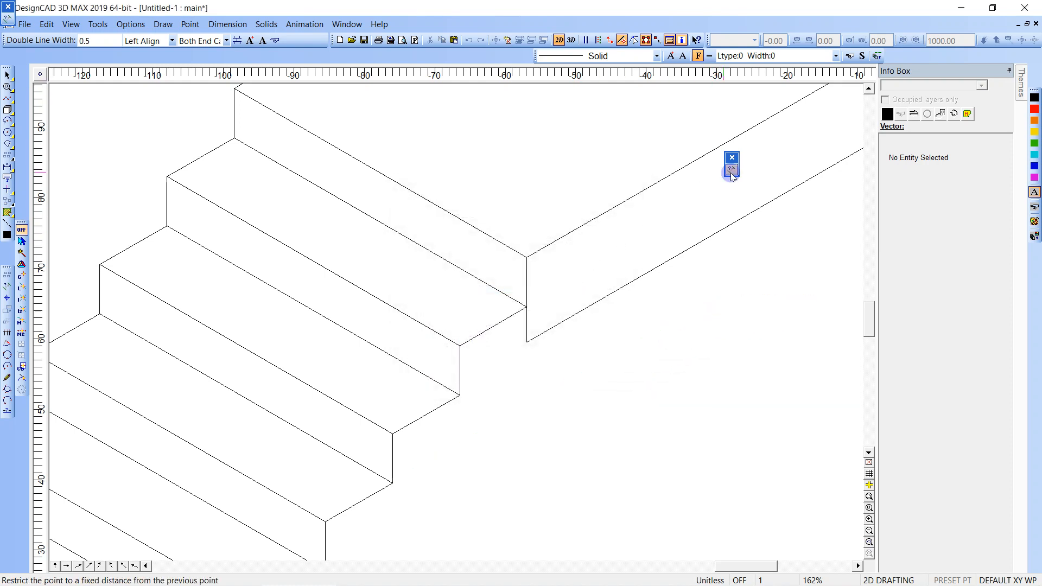
Draw the landing's lower edge from its upper corner with fixed length 22.375.
click(731, 168)
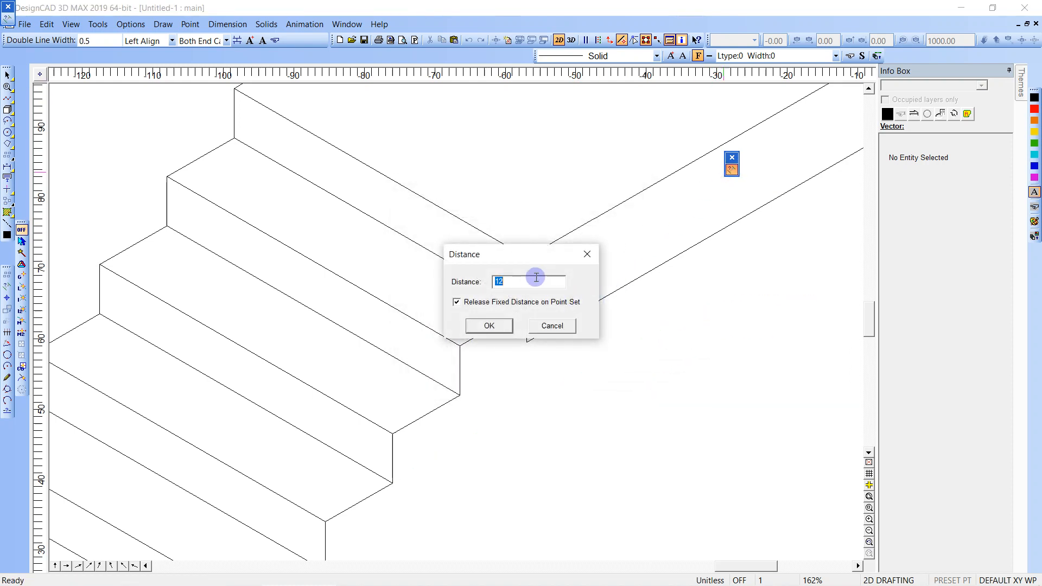
text(22.)
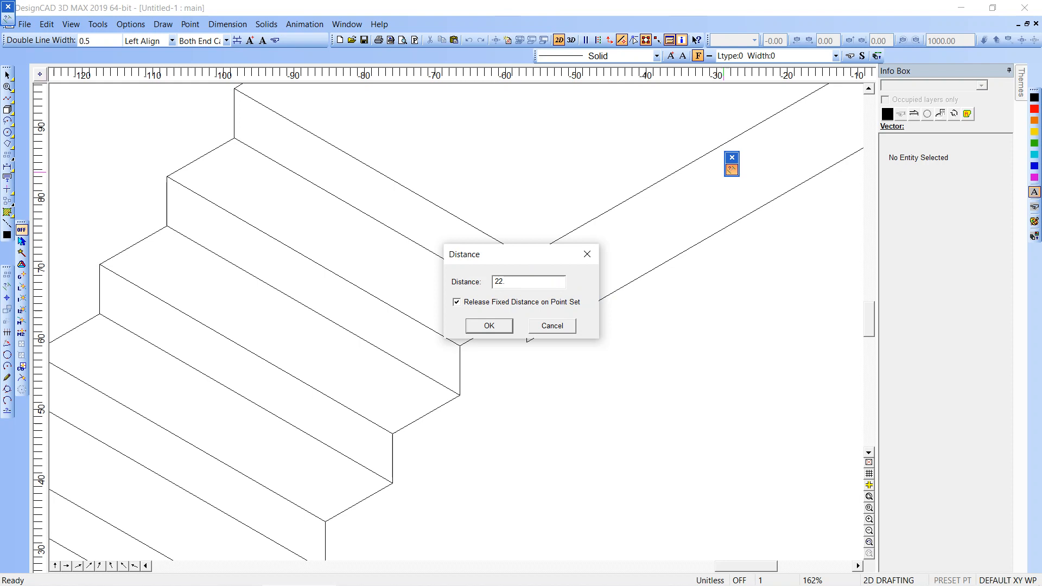
click(488, 326)
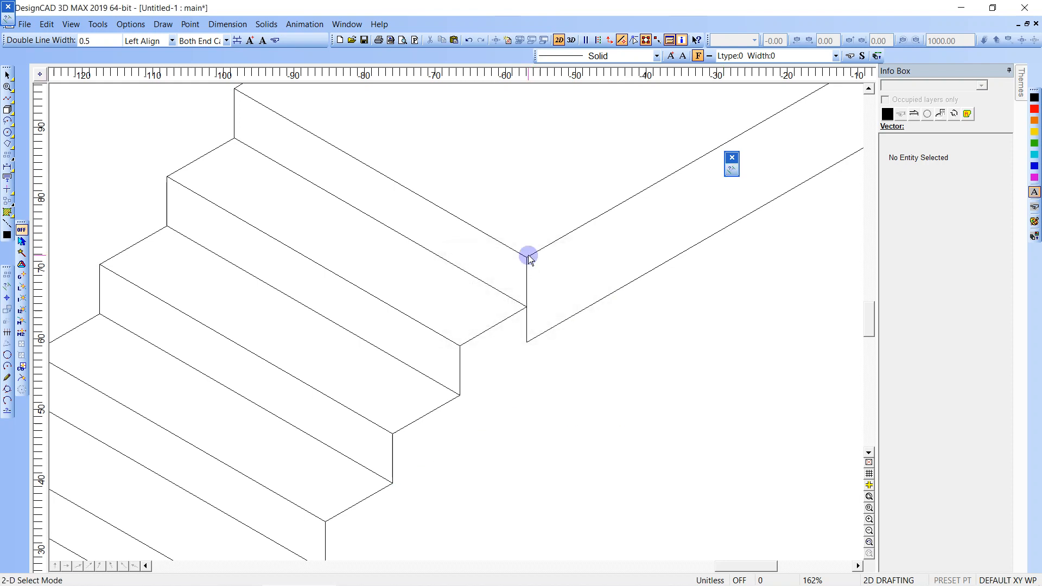
click(529, 257)
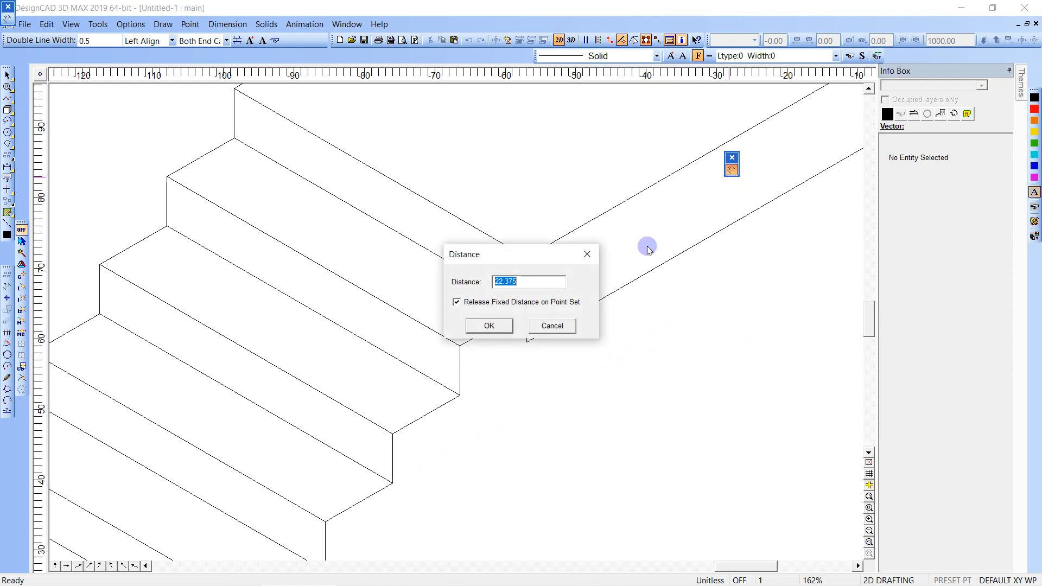
click(489, 326)
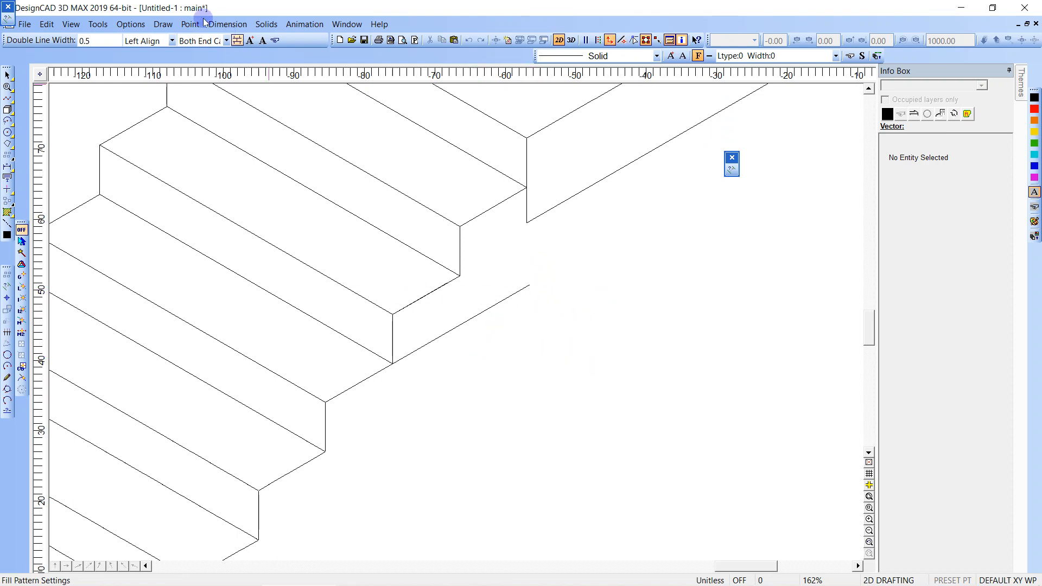
mouse_move(97, 24)
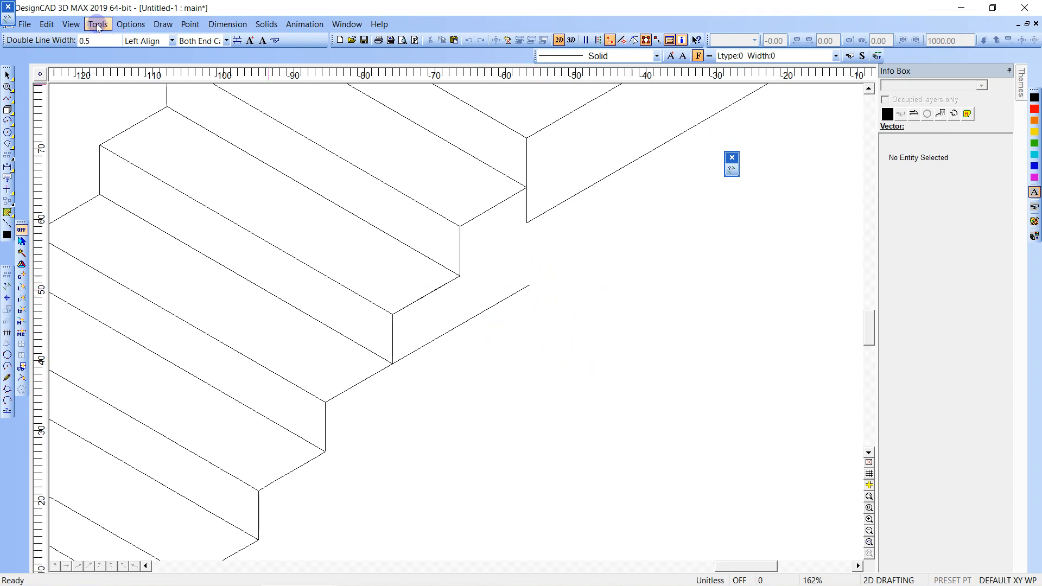
Draw a diagonal line from the landing's lower corner using Same Distance As Two Points.
click(131, 24)
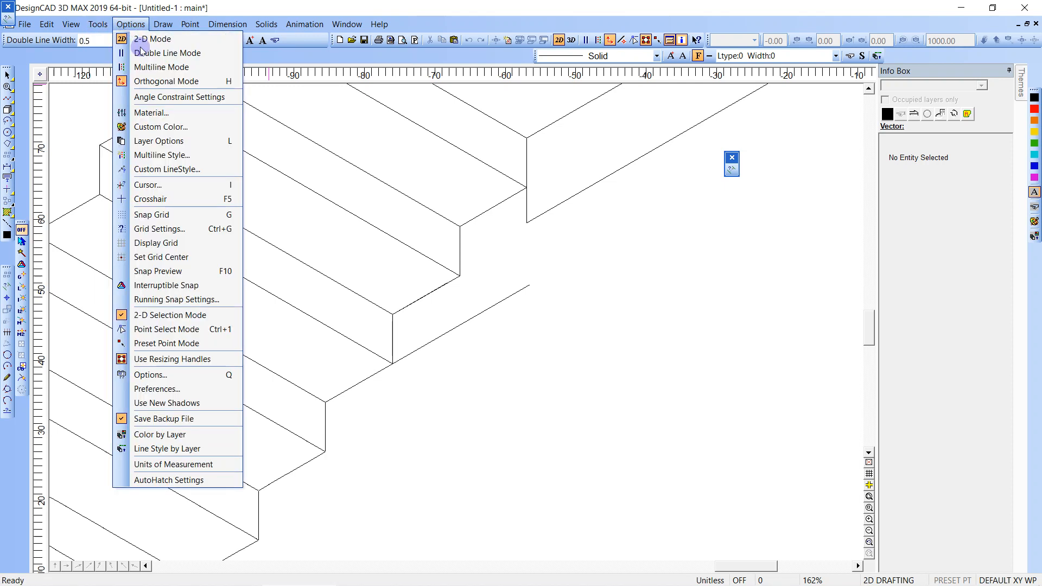
click(179, 97)
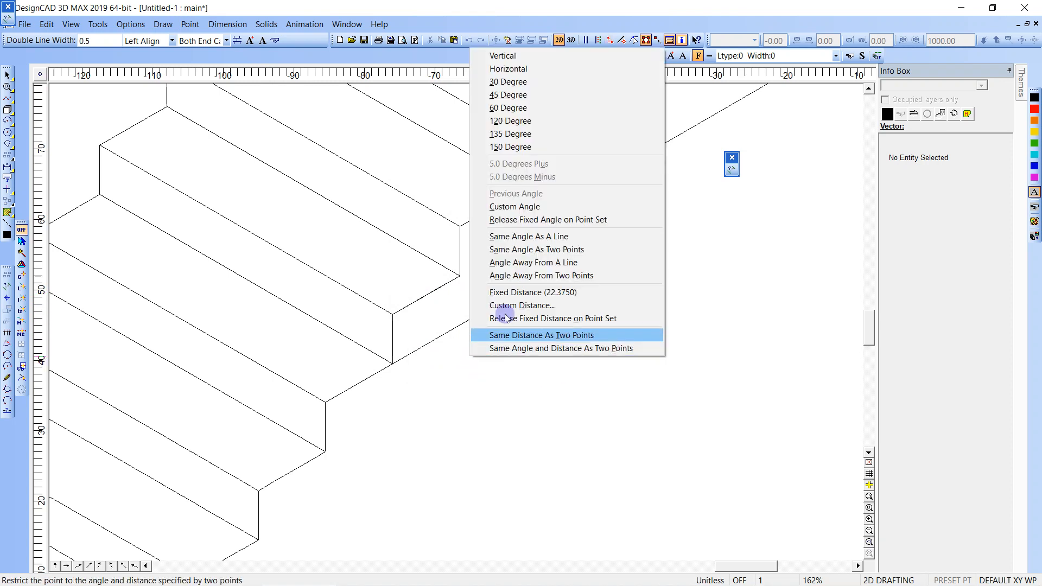
click(540, 336)
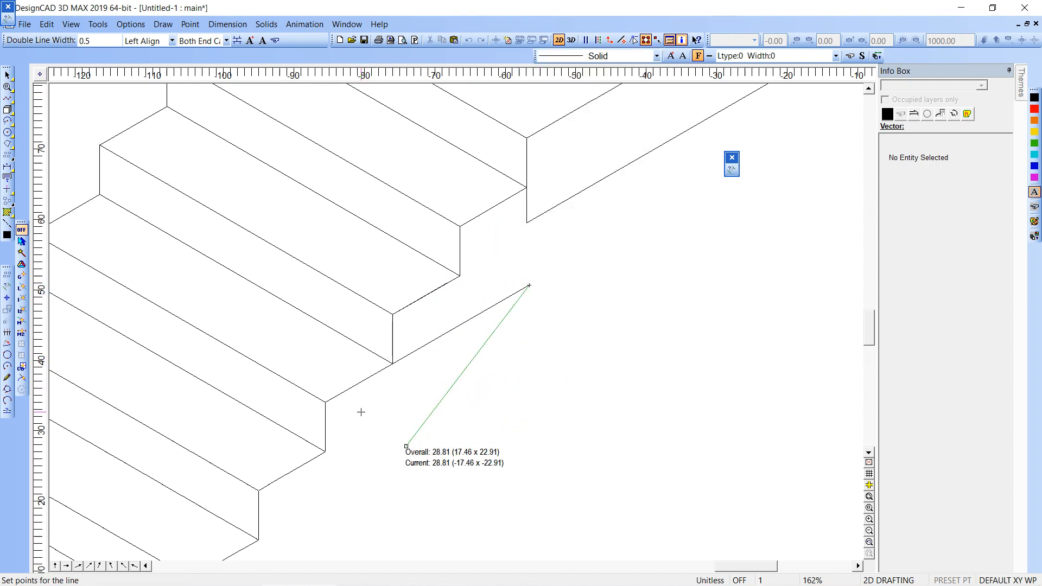
click(434, 337)
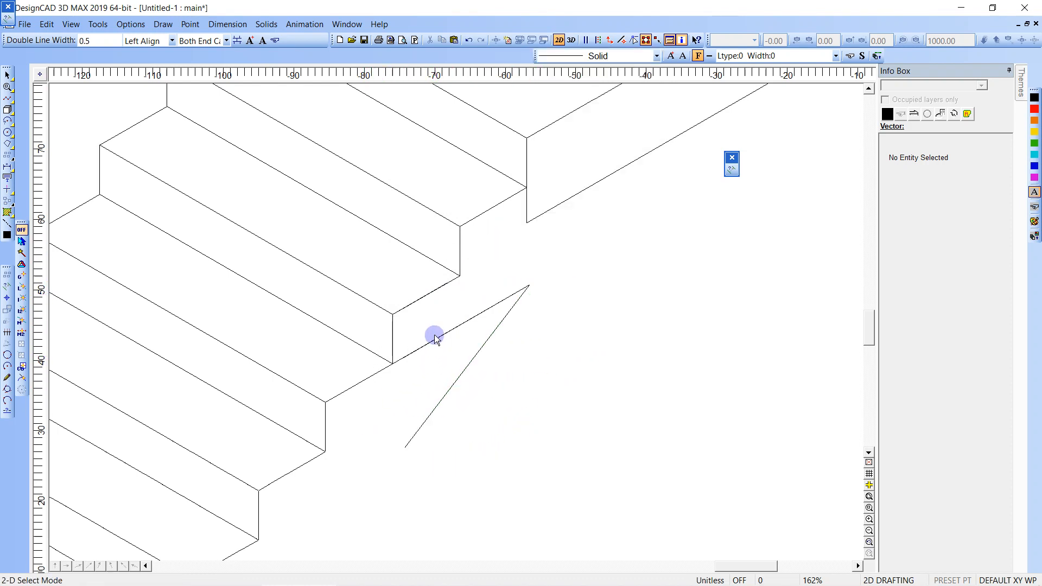
mouse_move(484, 330)
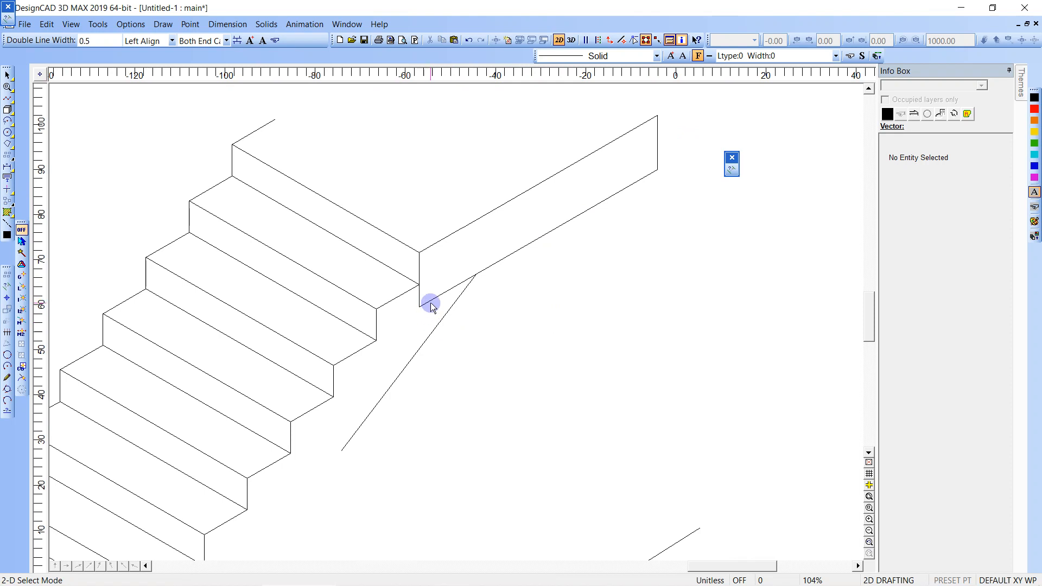
Draw a short vertical line down from the step/landing corner.
click(430, 304)
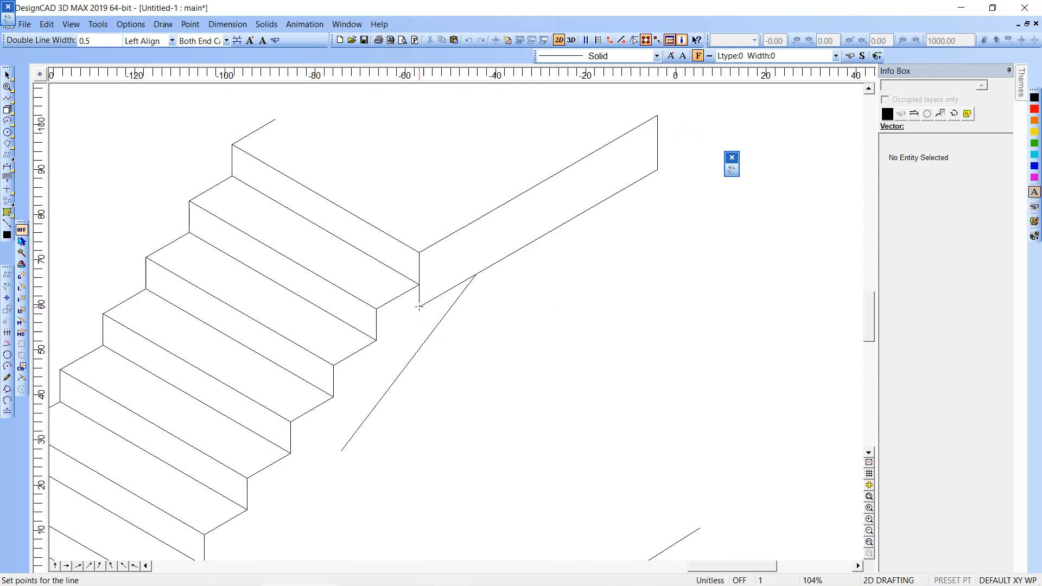
click(419, 364)
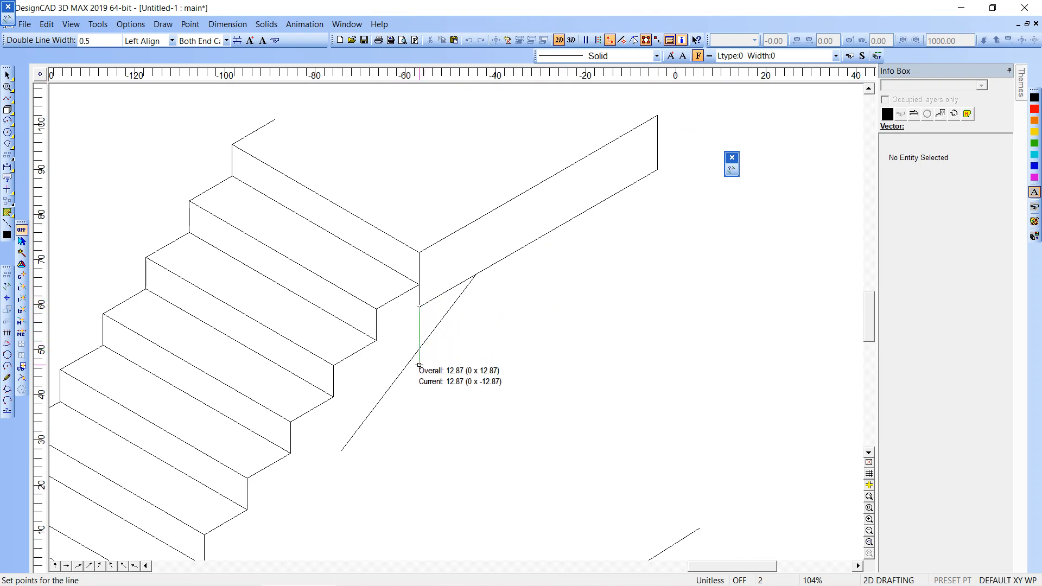
click(412, 339)
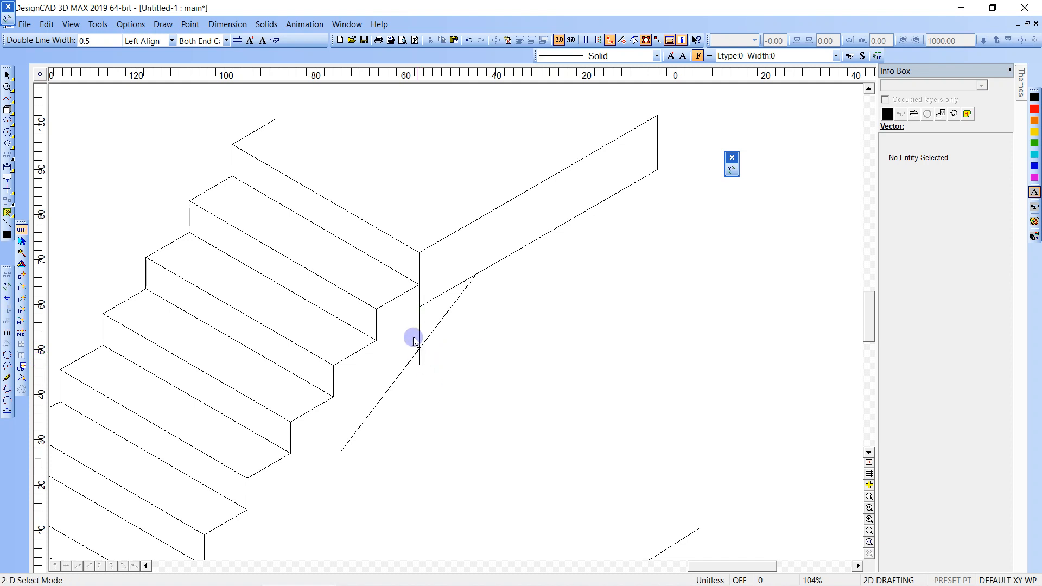
mouse_move(463, 283)
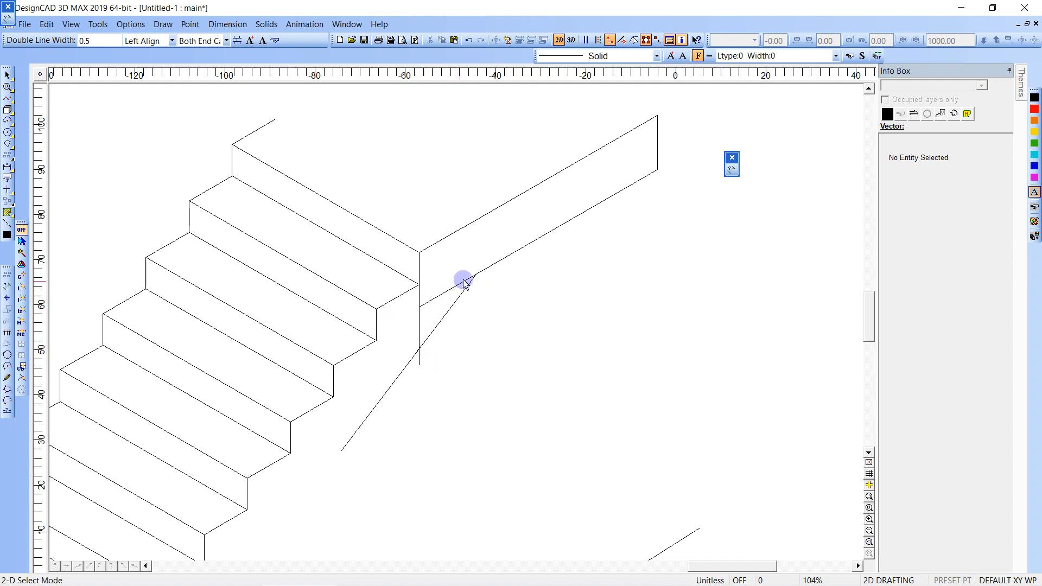
mouse_move(419, 256)
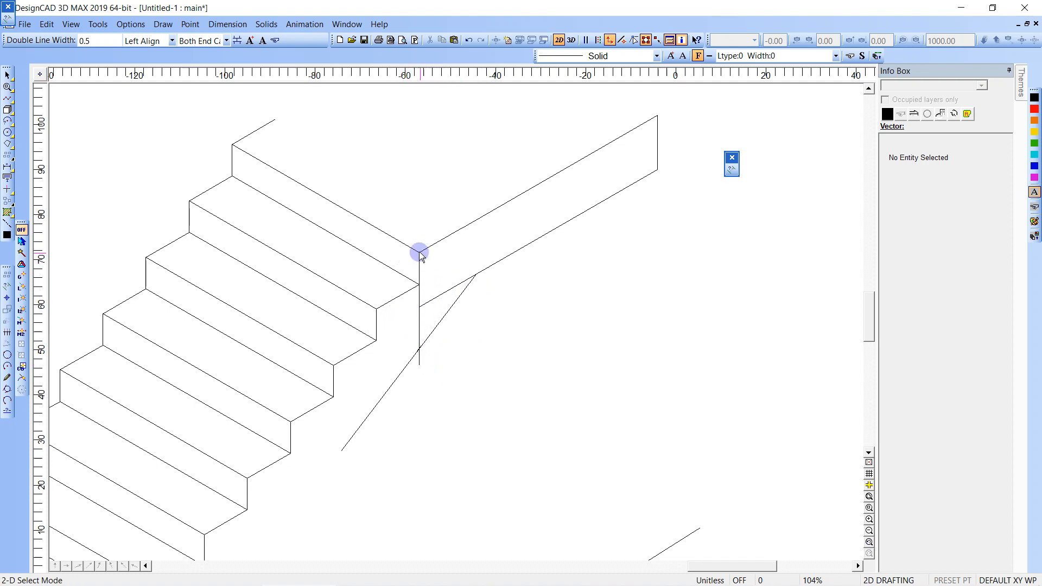
mouse_move(247, 182)
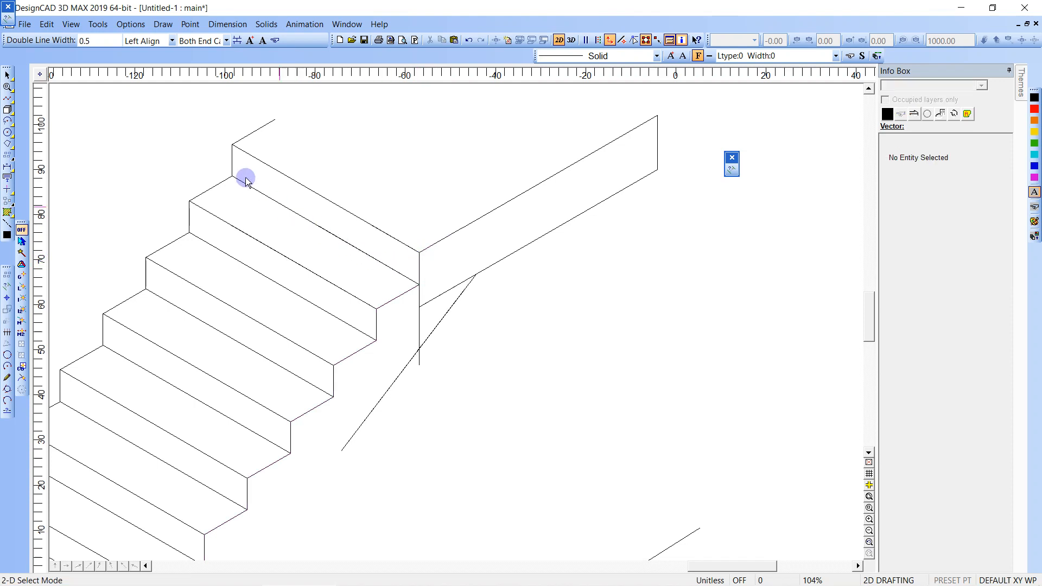
Select and deselect the staircase outline to check it.
click(420, 251)
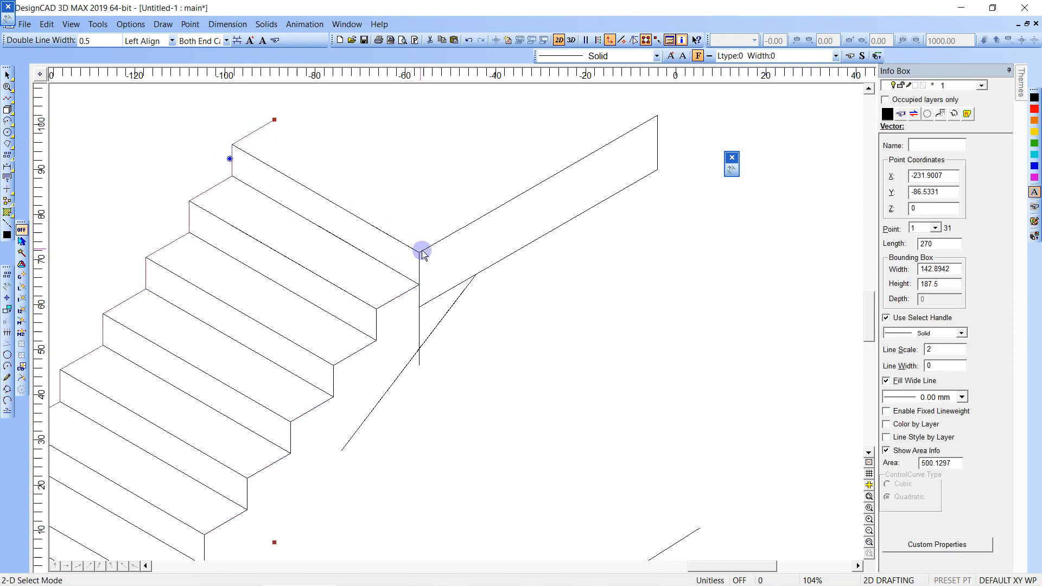
click(420, 252)
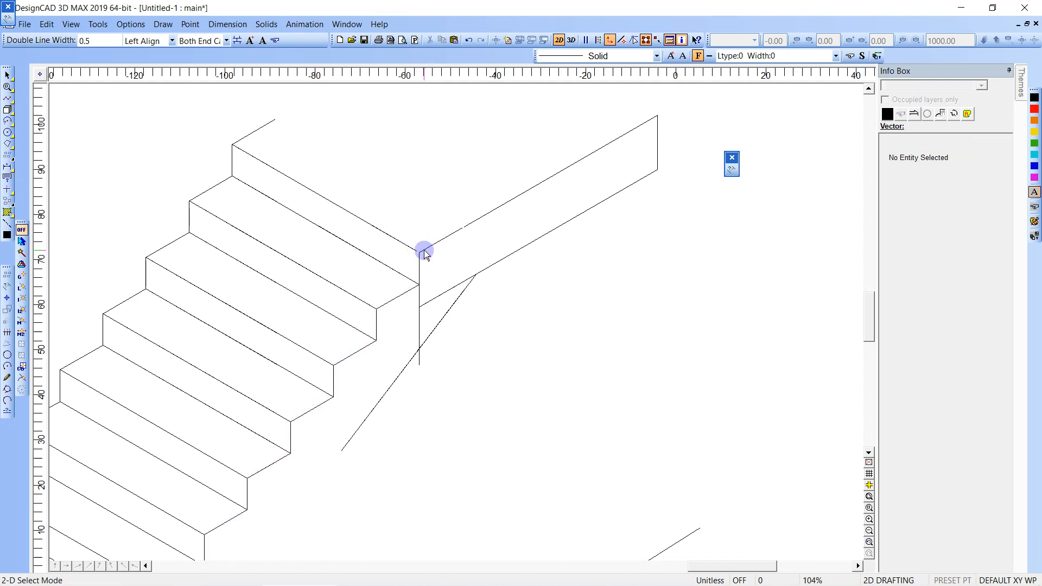
click(426, 253)
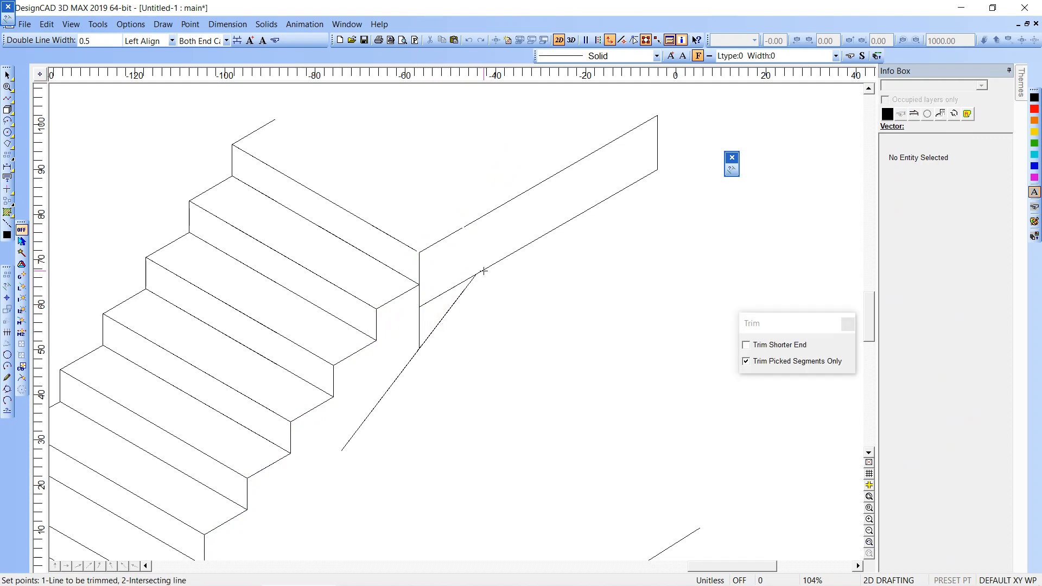
Trim away the excess slanted segment where the new lines meet the landing.
click(460, 294)
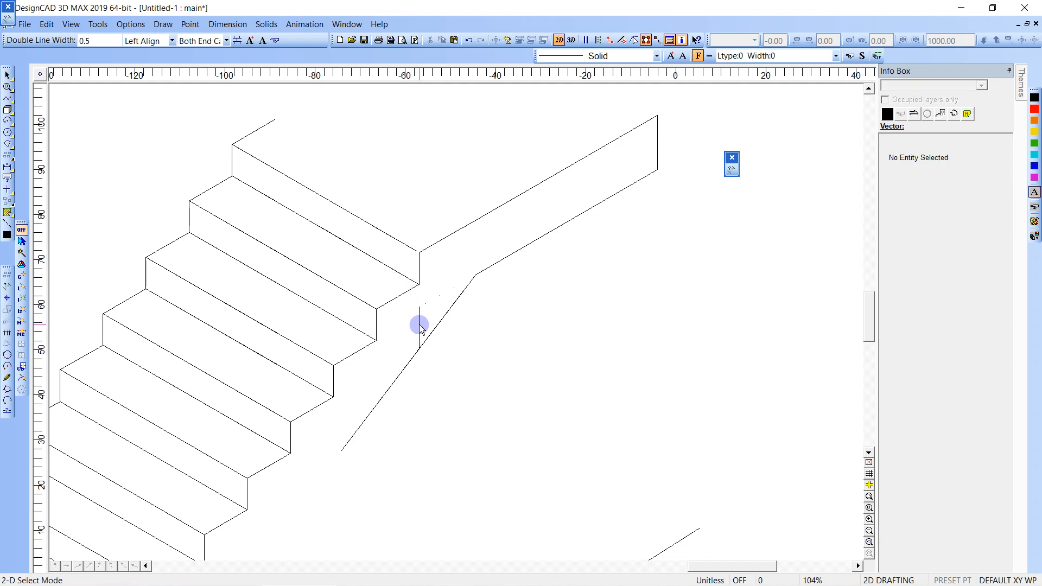
Zoom out to bring the lower walled staircase copy with handrail into view for selection.
scroll(down, 3)
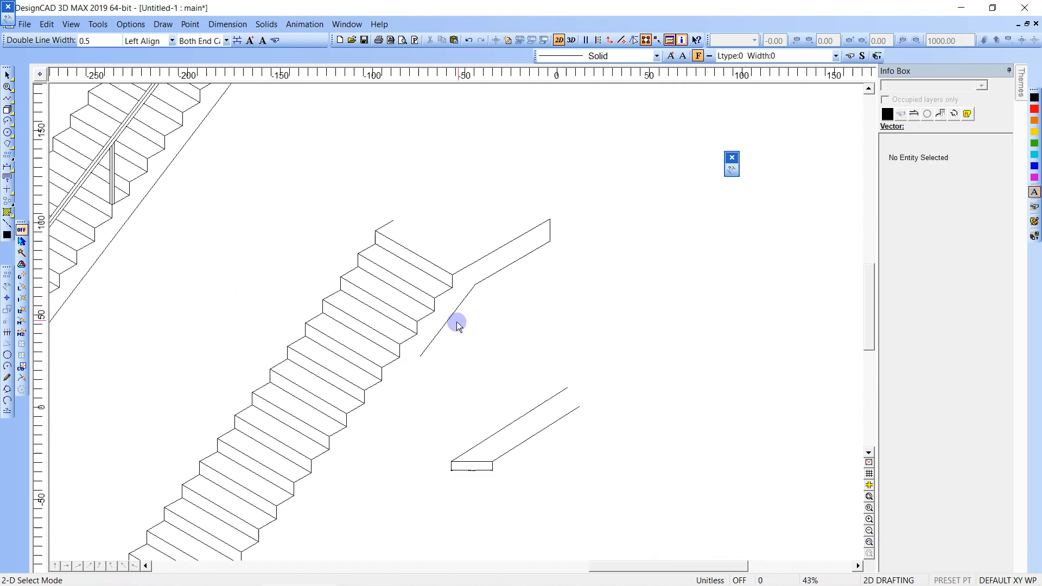
scroll(down, 3)
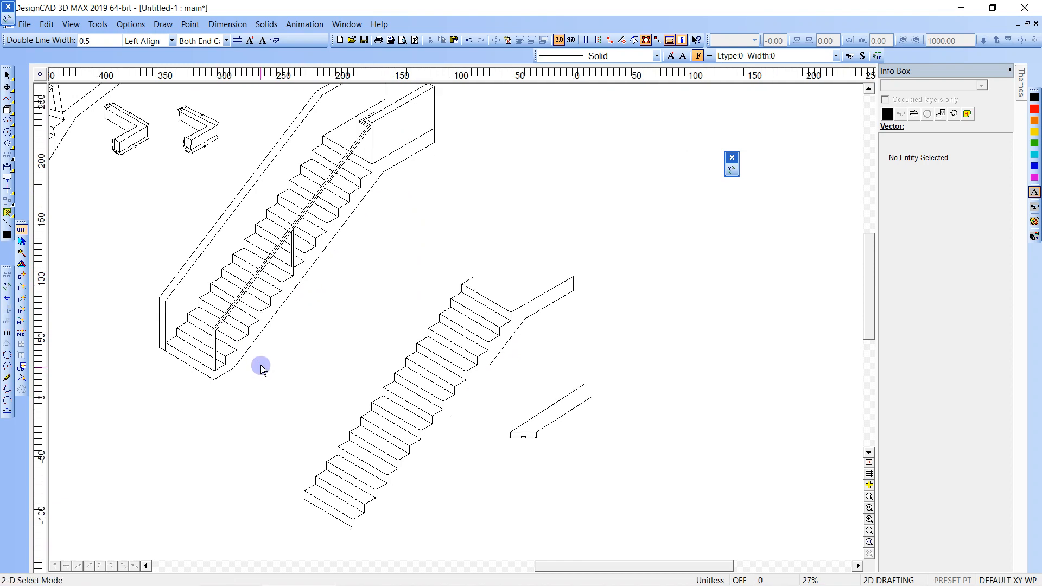
scroll(up, 3)
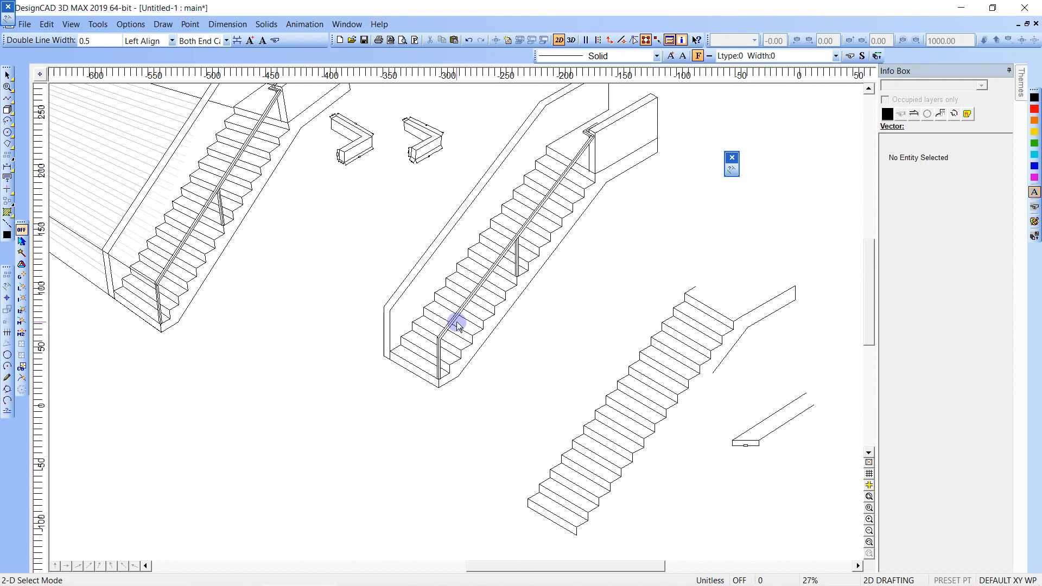
scroll(down, 3)
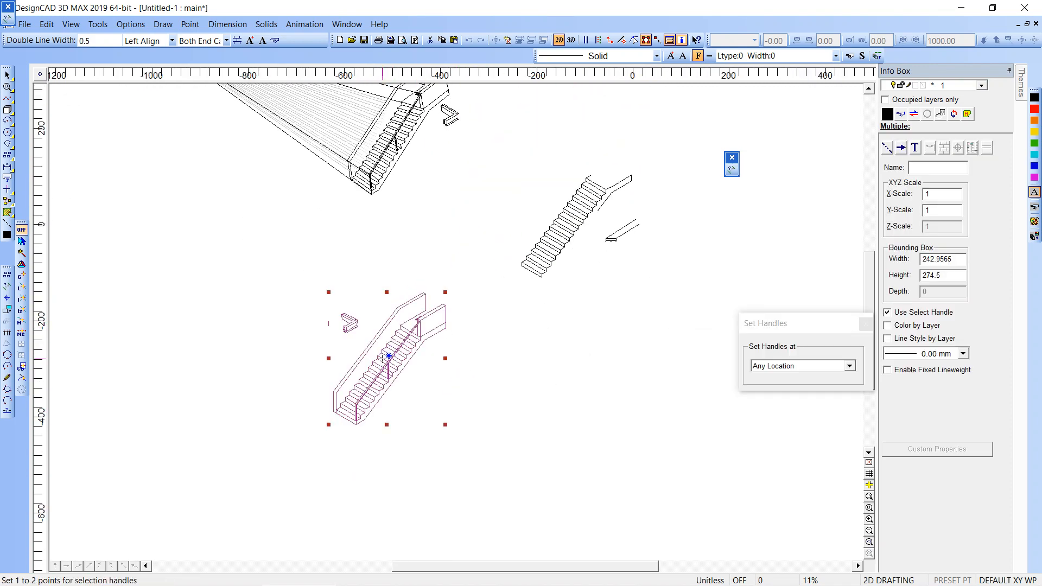
Set the rotation pivot on the staircase copy and turn its flight vertical, zooming in to check.
click(398, 308)
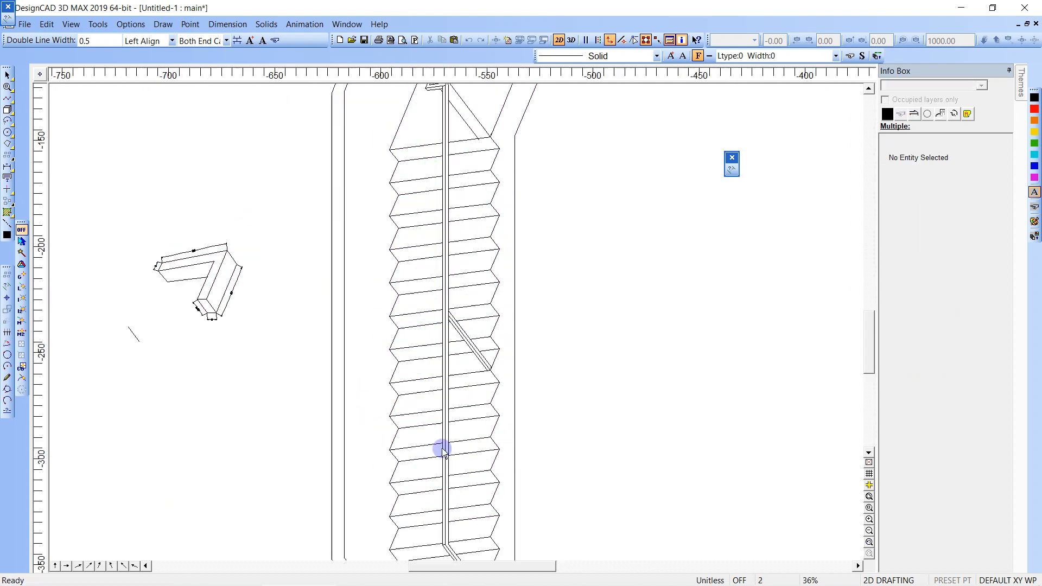
scroll(up, 3)
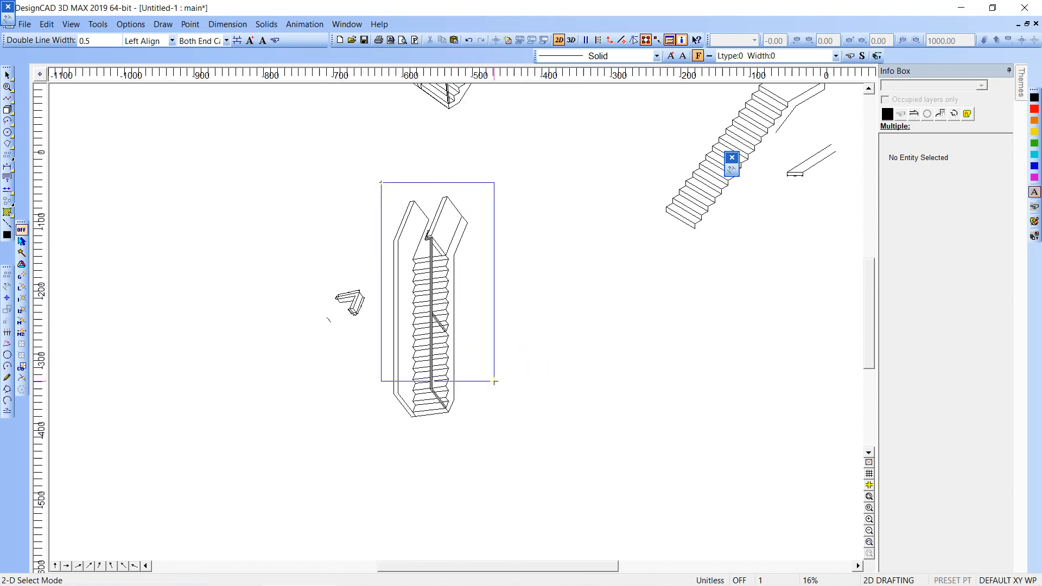
Rotate the upright copy by 232.689 degrees back to its slanted isometric angle and box-select it.
click(443, 389)
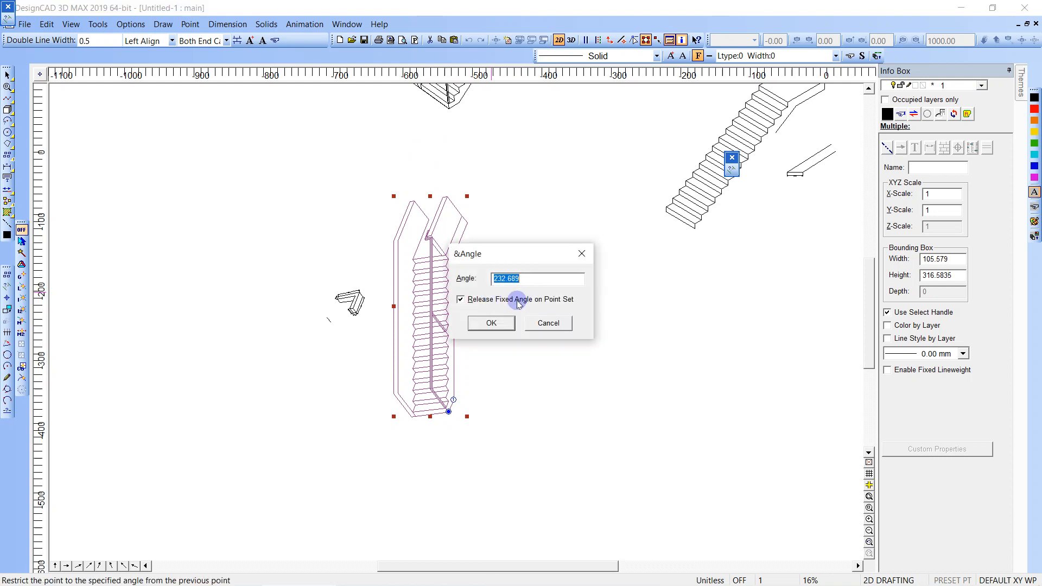
click(491, 324)
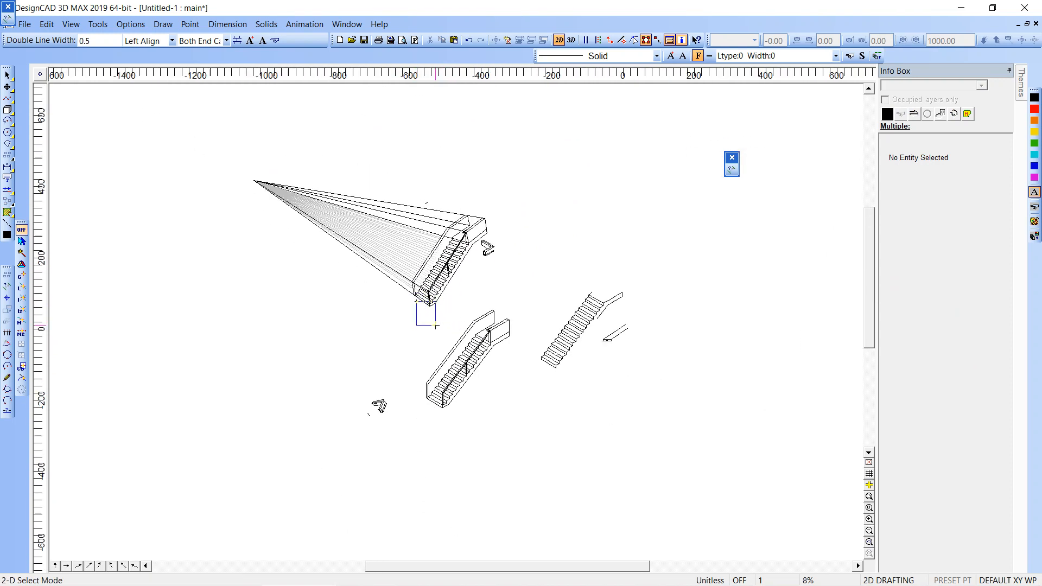
click(469, 365)
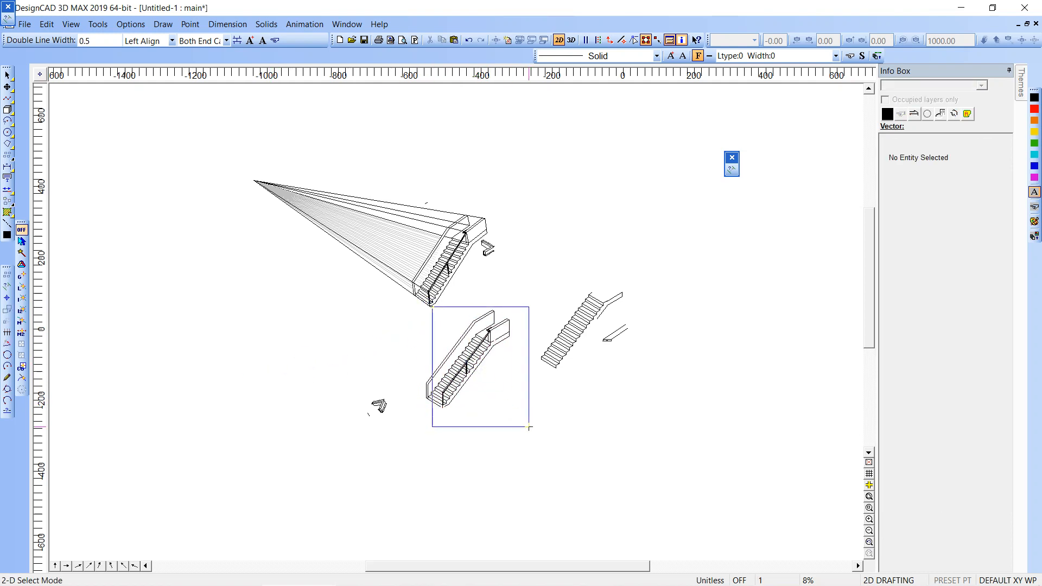
click(425, 320)
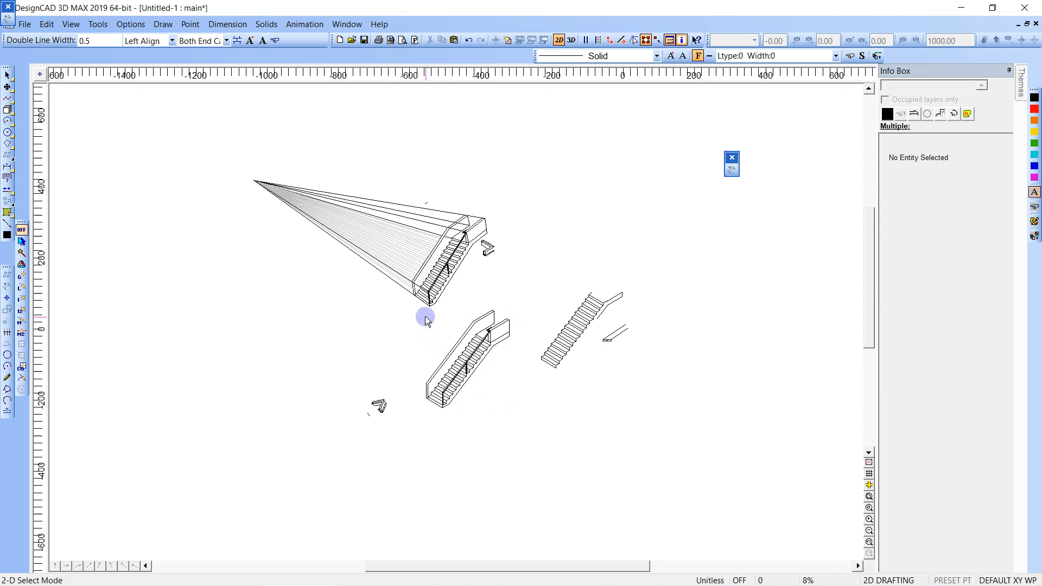
click(472, 366)
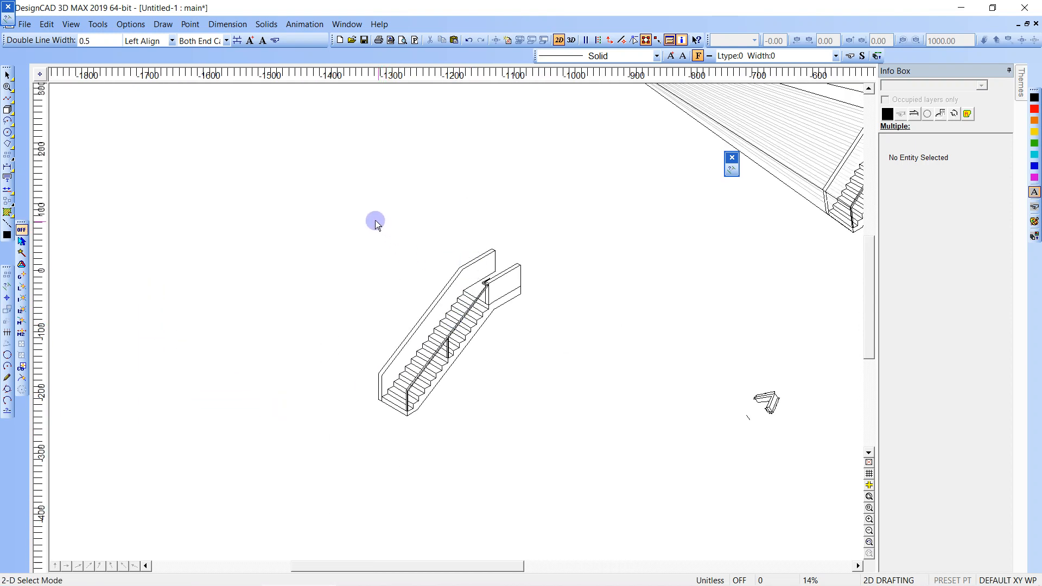
Select the walled staircase copy and set the pivot to rotate it upright again.
click(449, 325)
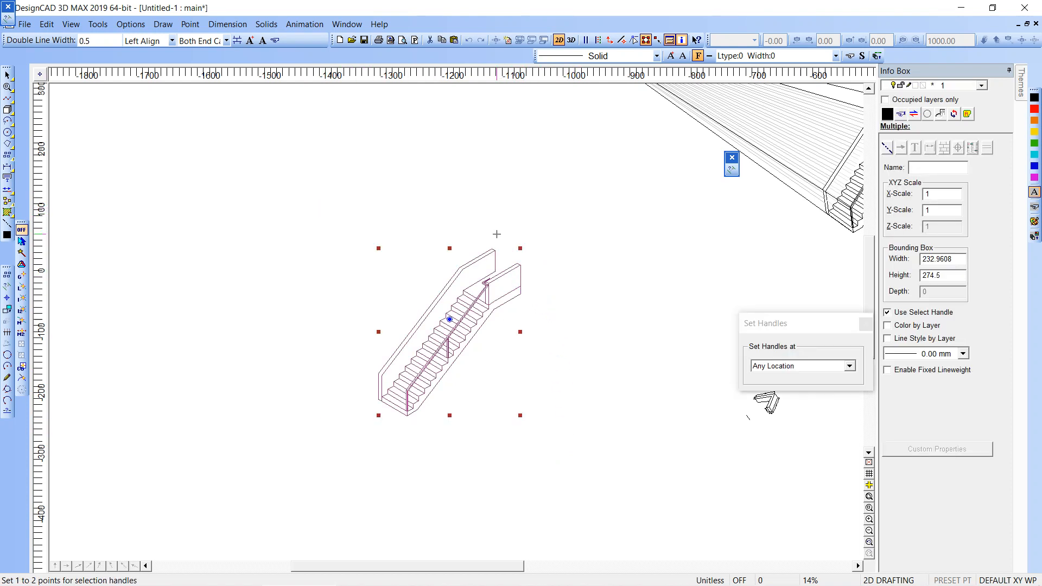
click(499, 247)
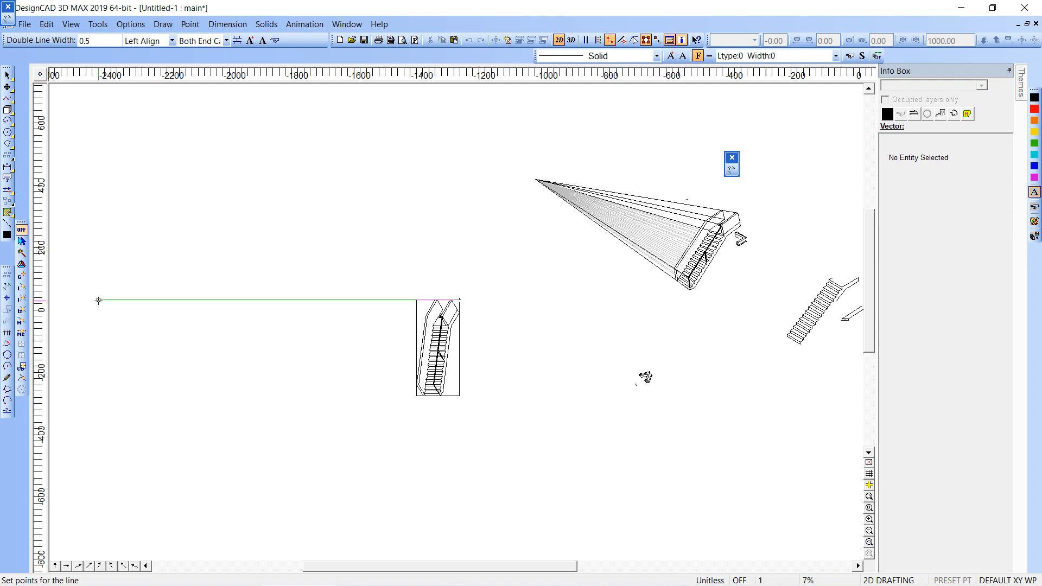
Draw the long guide rectangle's edges and converging guide lines left of the staircase.
click(98, 301)
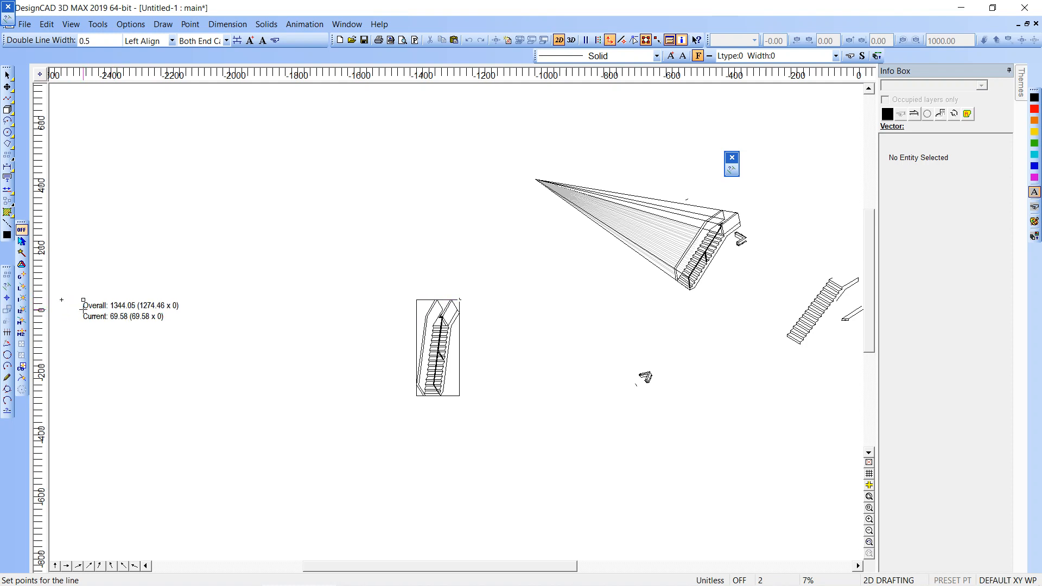
click(353, 415)
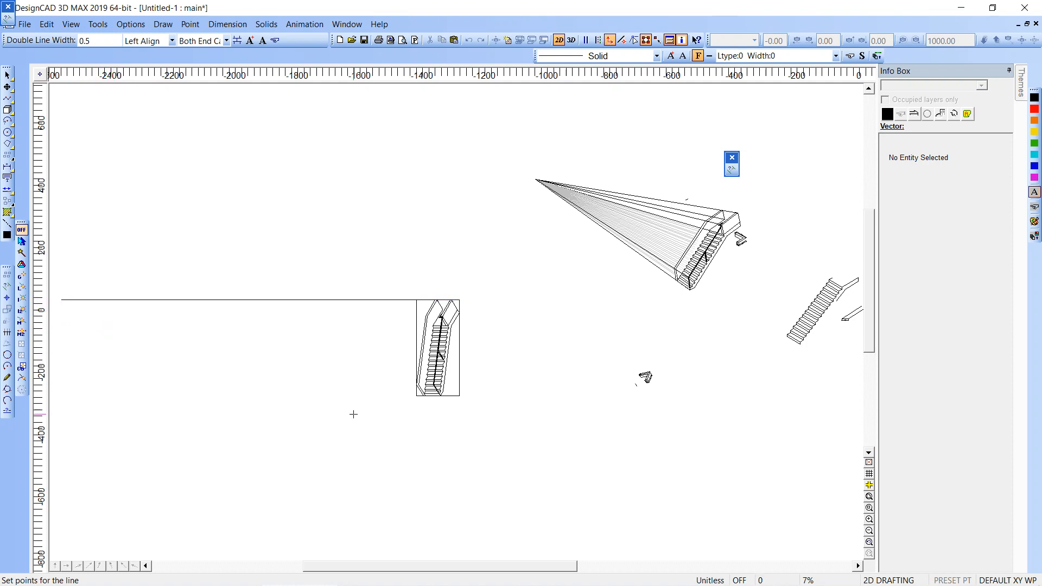
click(61, 395)
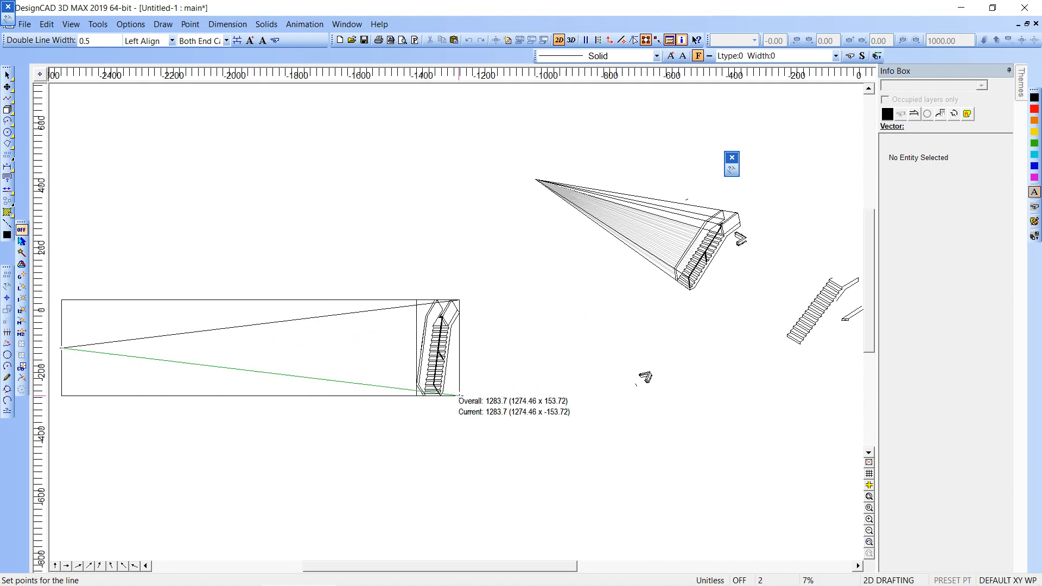
click(203, 326)
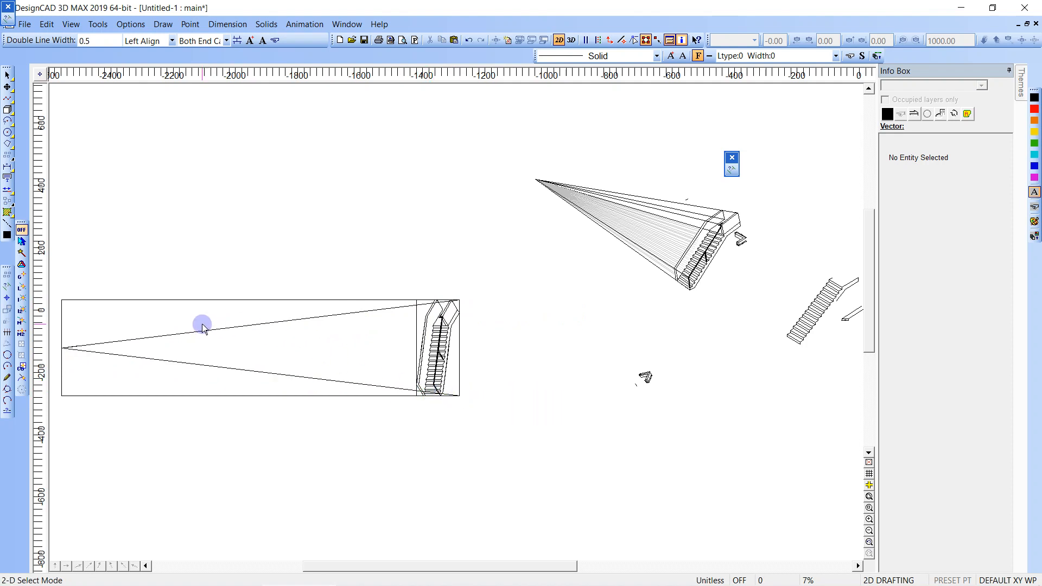
Move one diagonal's end to the lower-left corner, remove the redundant line and select the boxed staircase.
click(85, 352)
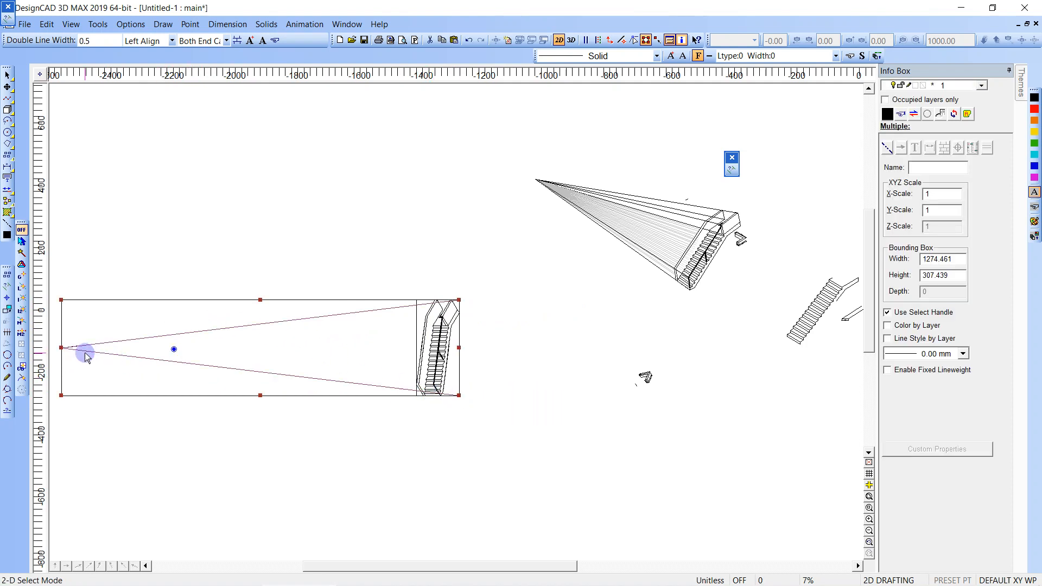
click(79, 351)
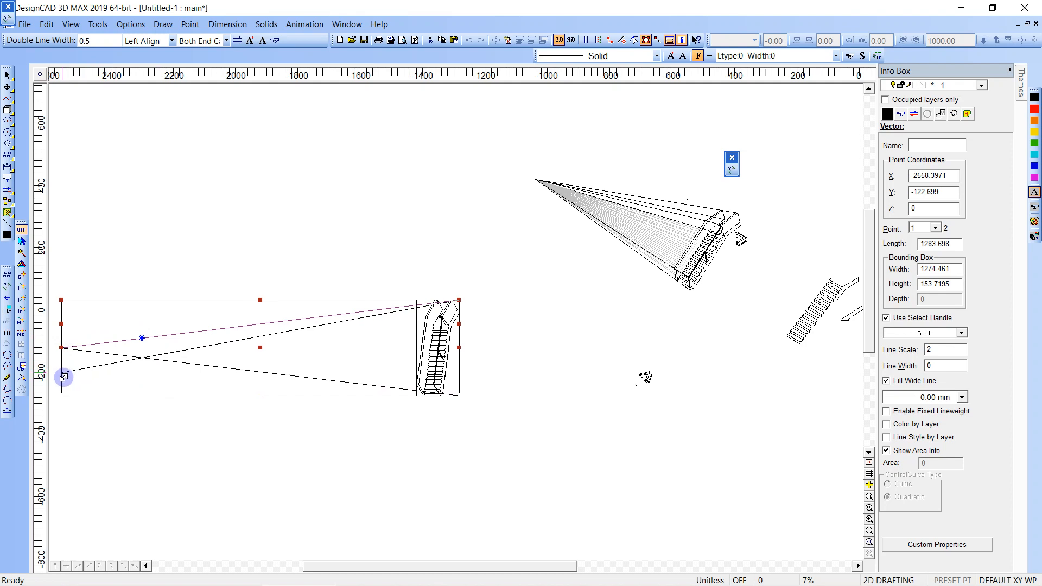
click(112, 372)
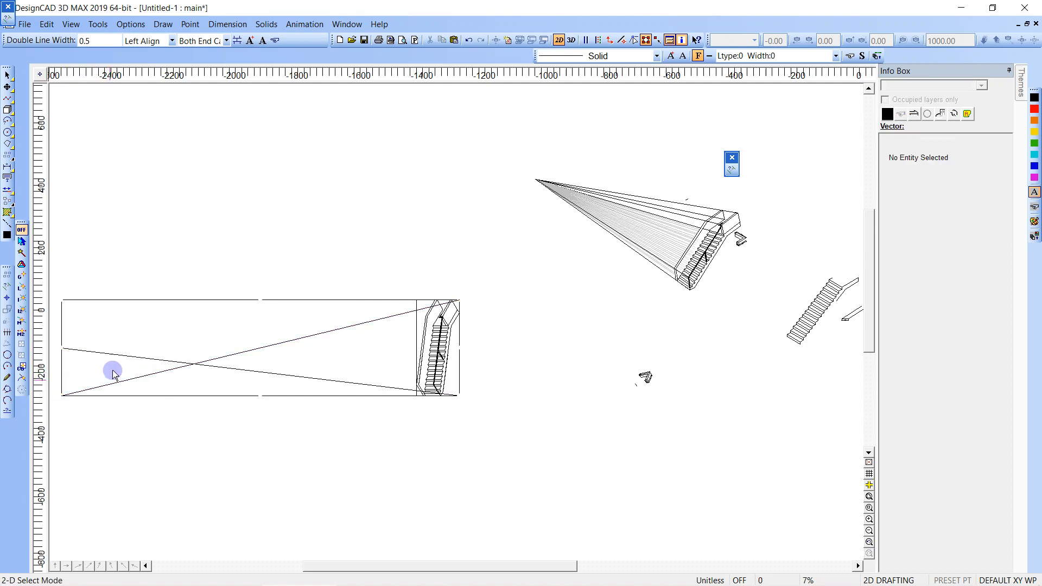
click(61, 347)
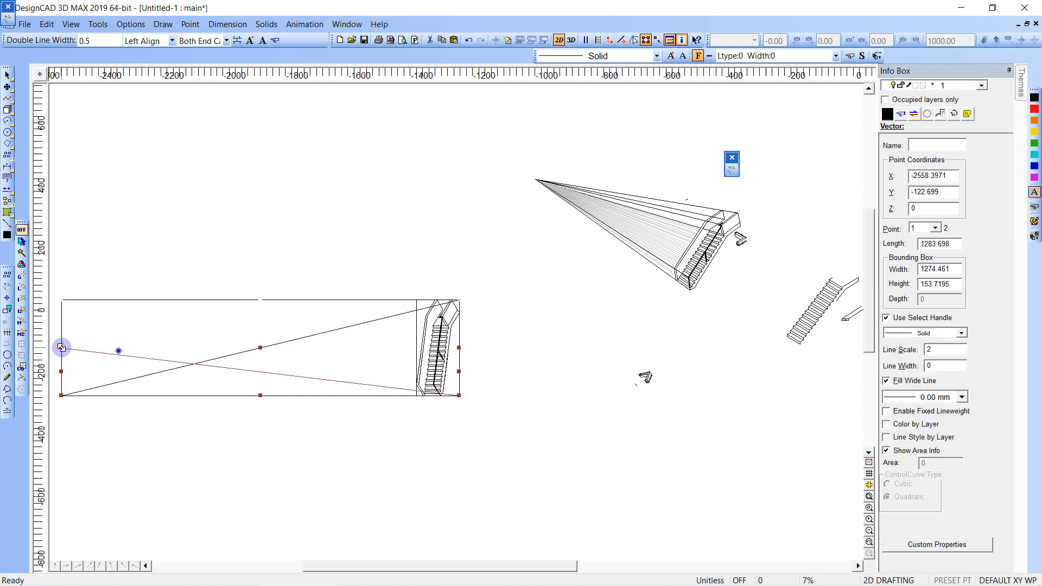
click(236, 369)
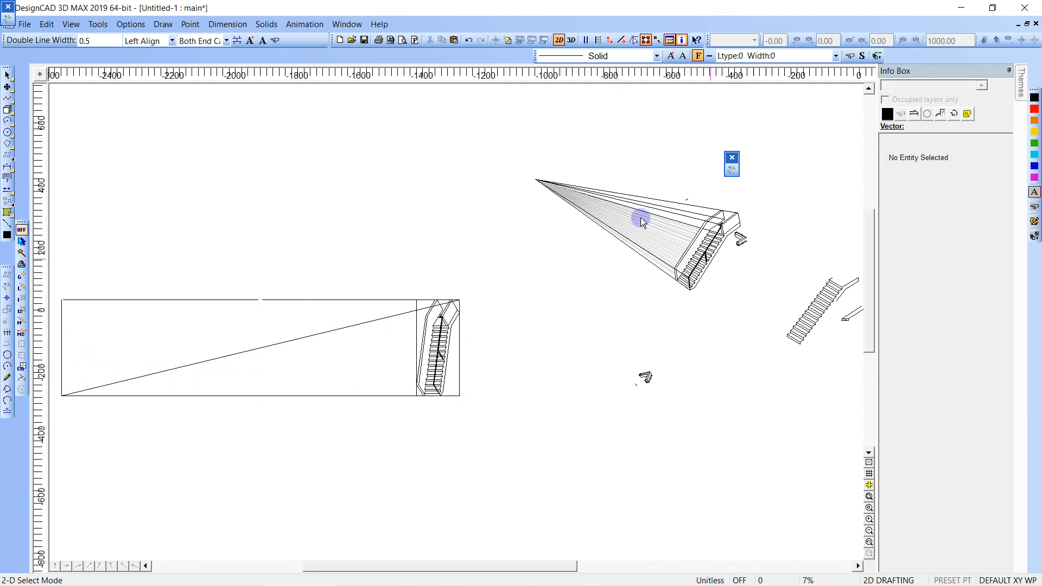
mouse_move(404, 334)
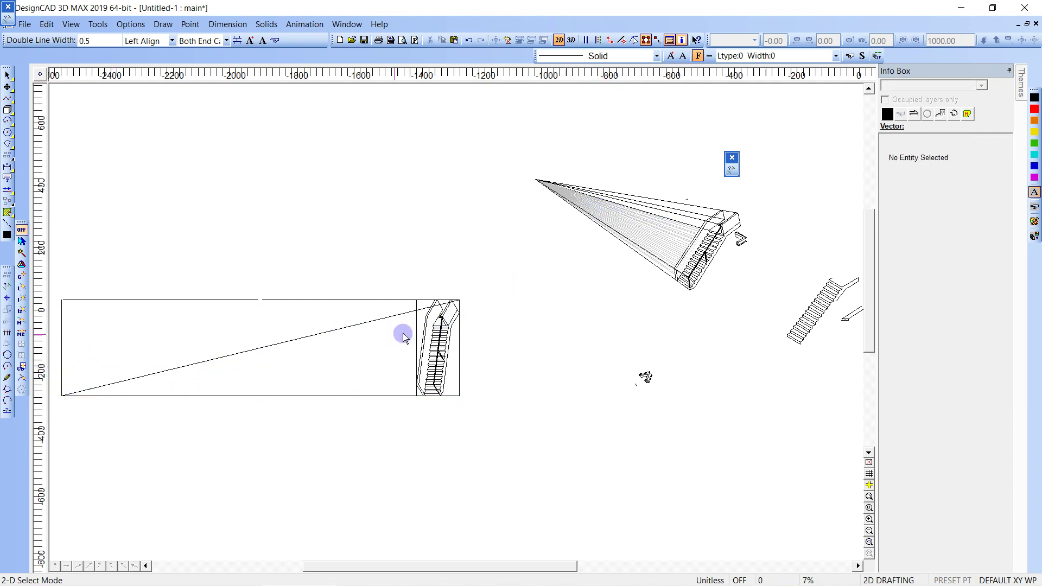
click(437, 349)
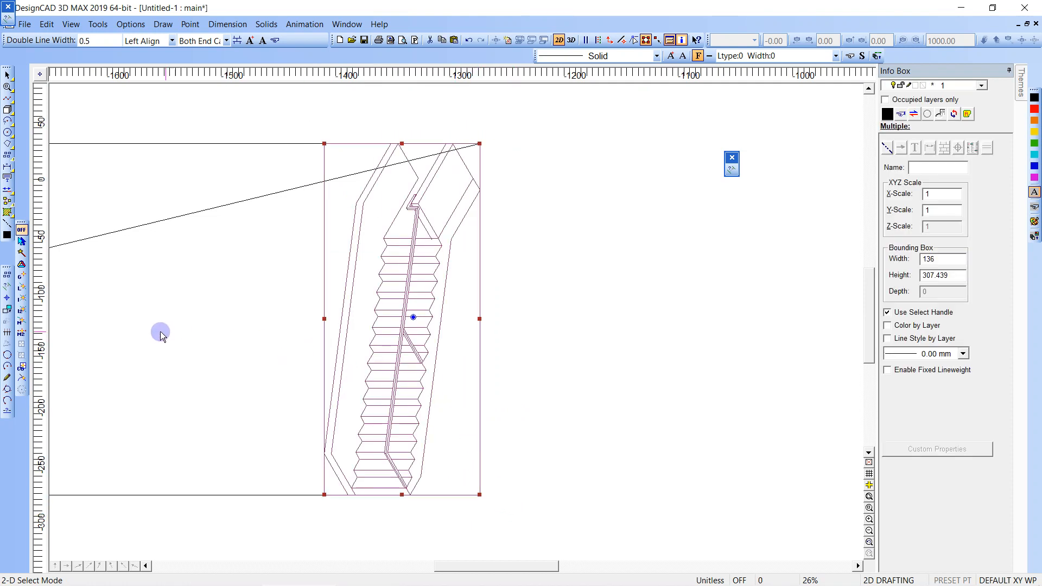
Four-Point Move the boxed staircase into a slanted view and relocate it at a preset snap angle.
click(45, 24)
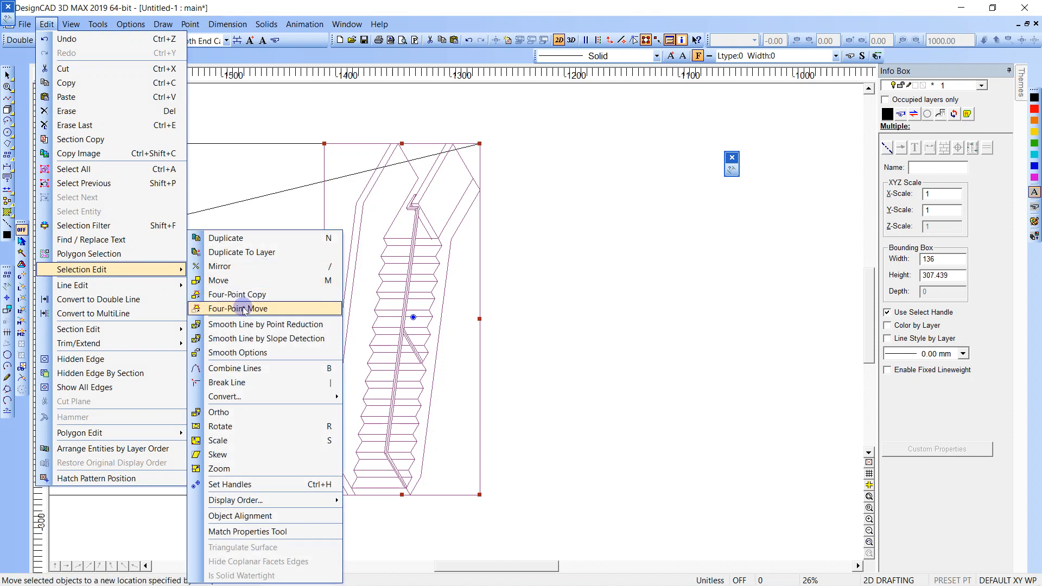
click(238, 308)
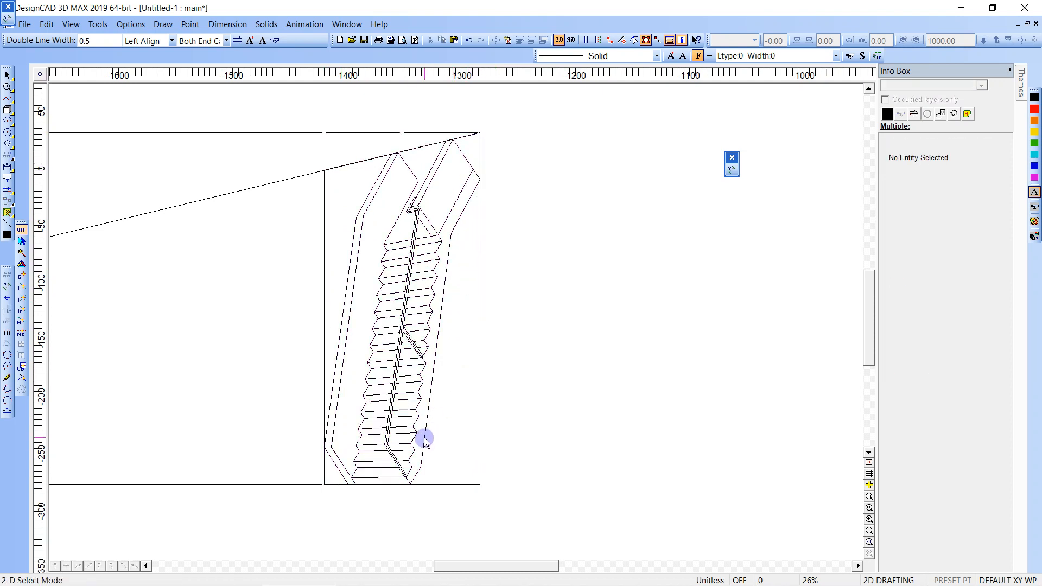
click(425, 438)
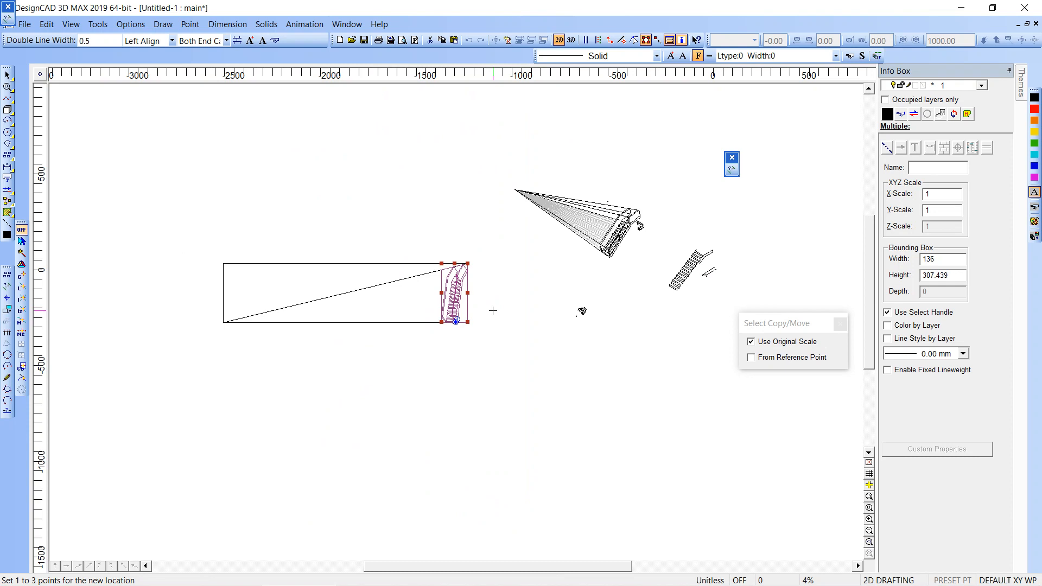
right_click(493, 310)
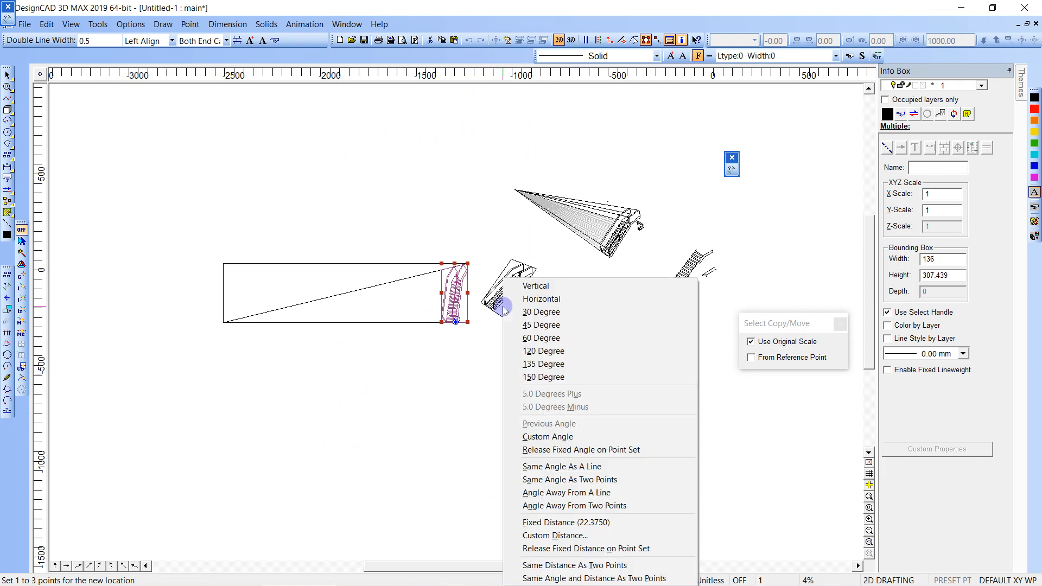
click(540, 312)
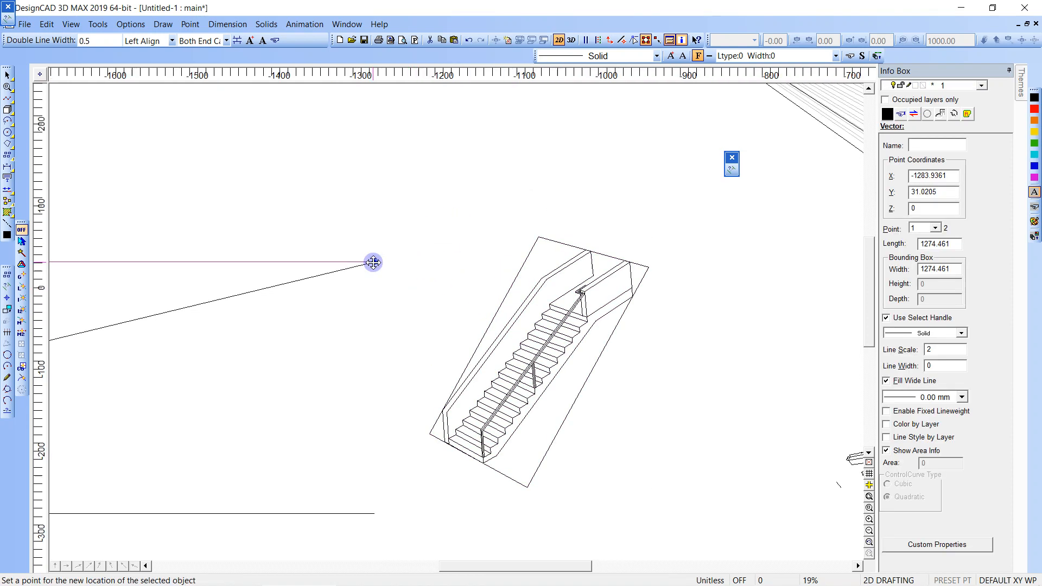
click(391, 484)
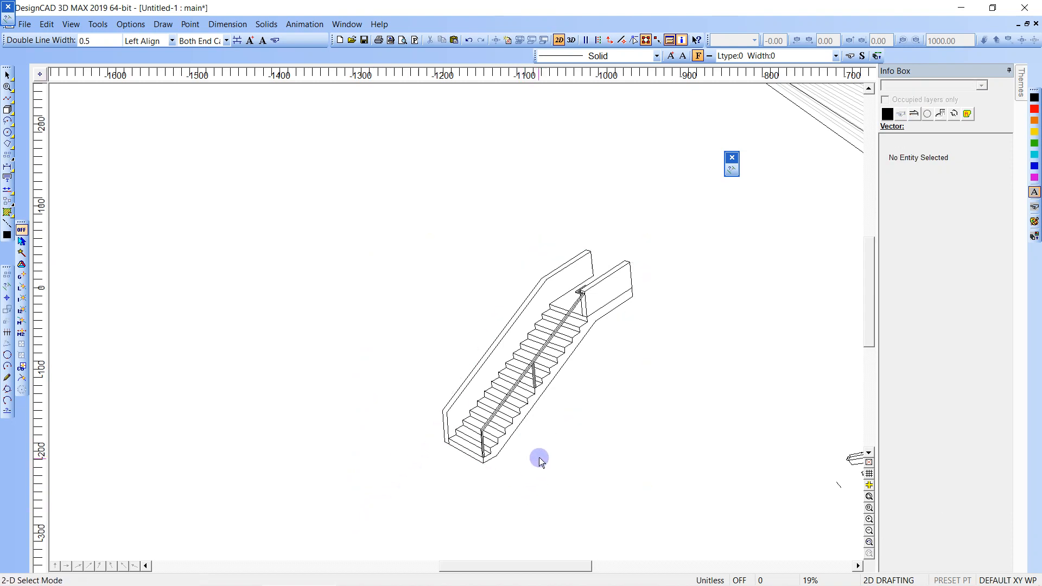
Trim the diminishing guide line at the staircase edge so the lines converge to the left vanishing point.
scroll(down, 3)
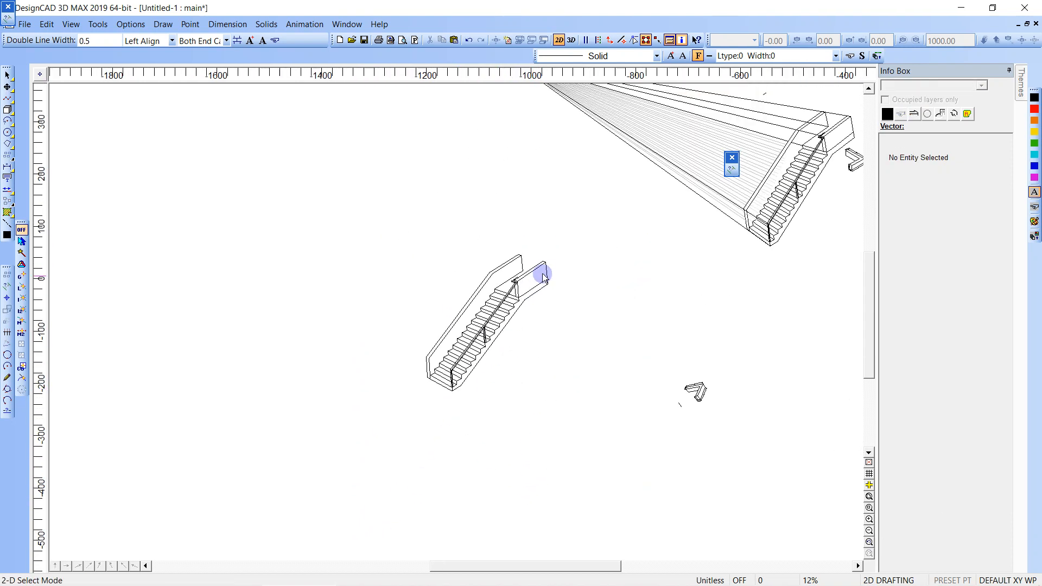
click(517, 256)
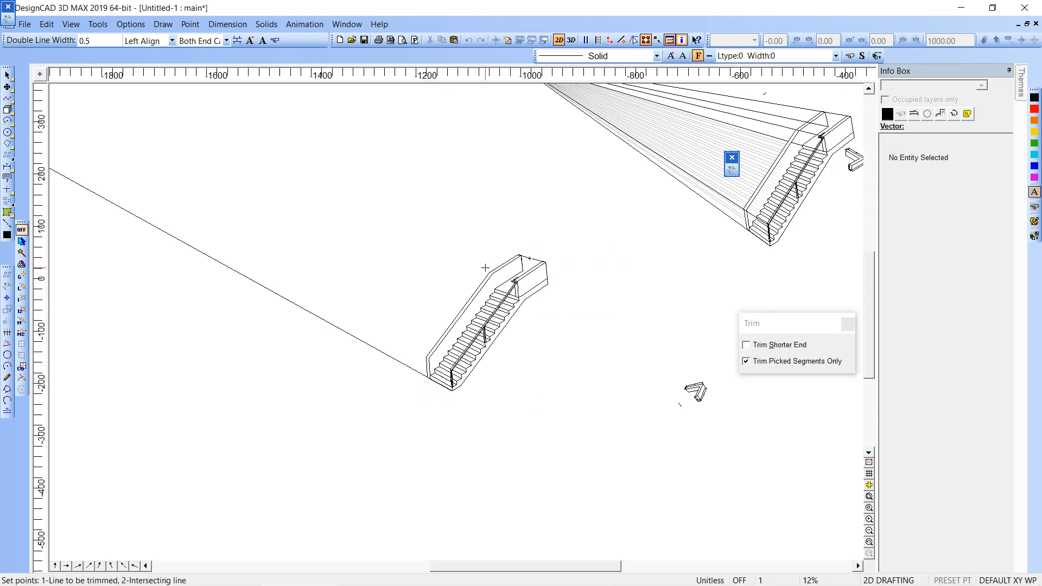
click(435, 286)
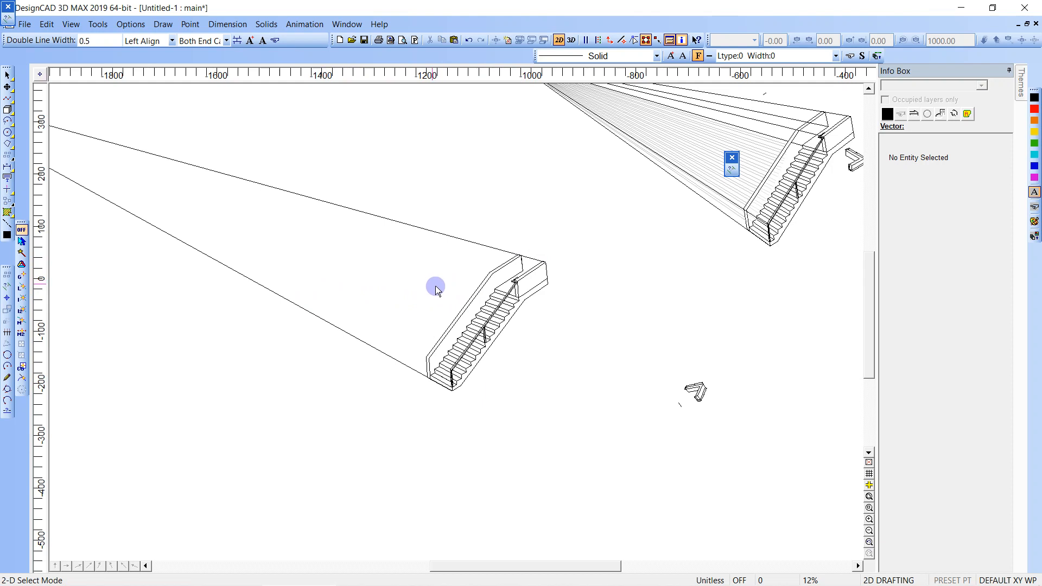
scroll(down, 3)
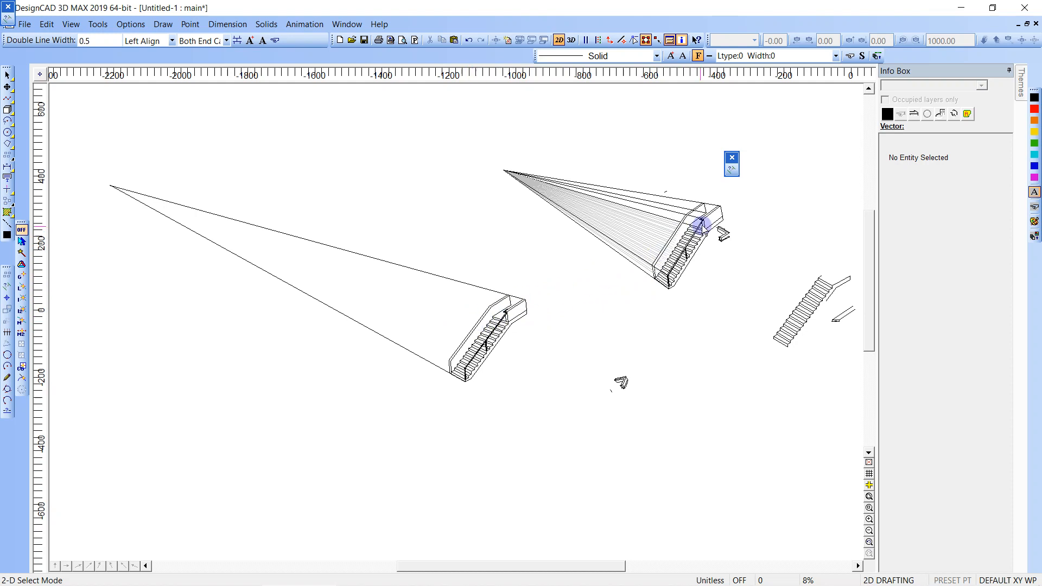
mouse_move(652, 259)
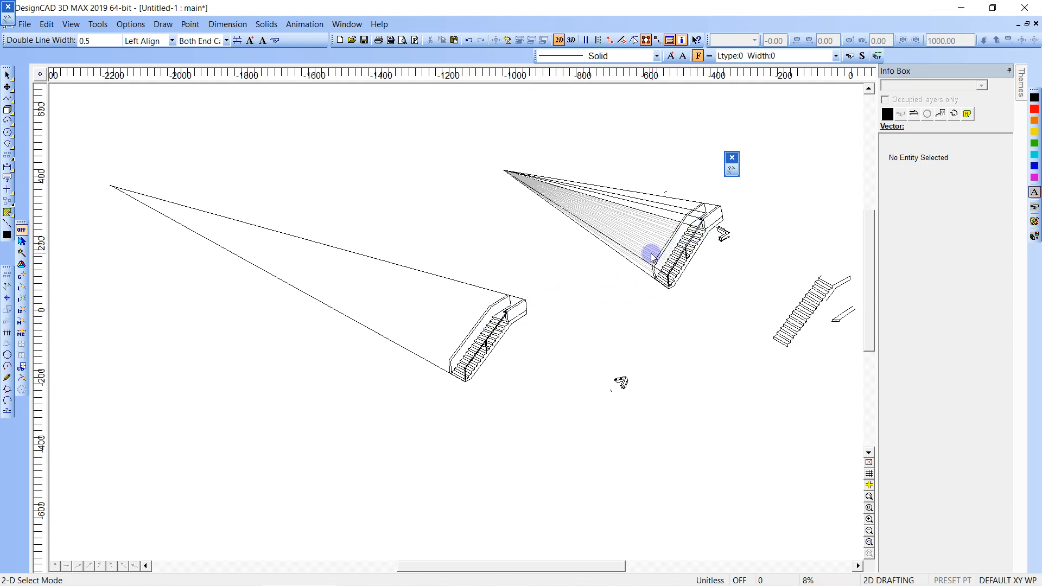
mouse_move(437, 269)
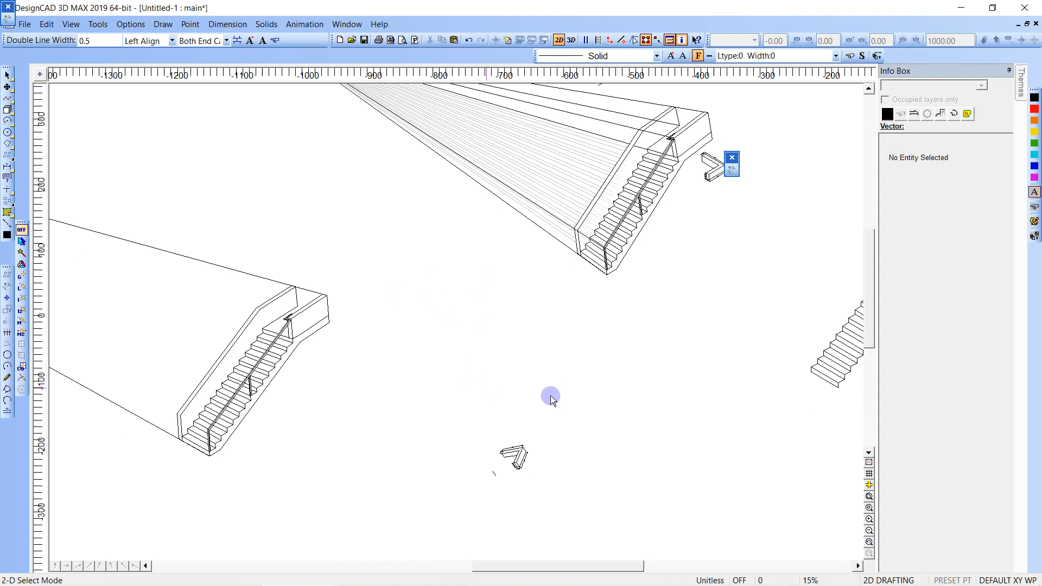
mouse_move(733, 538)
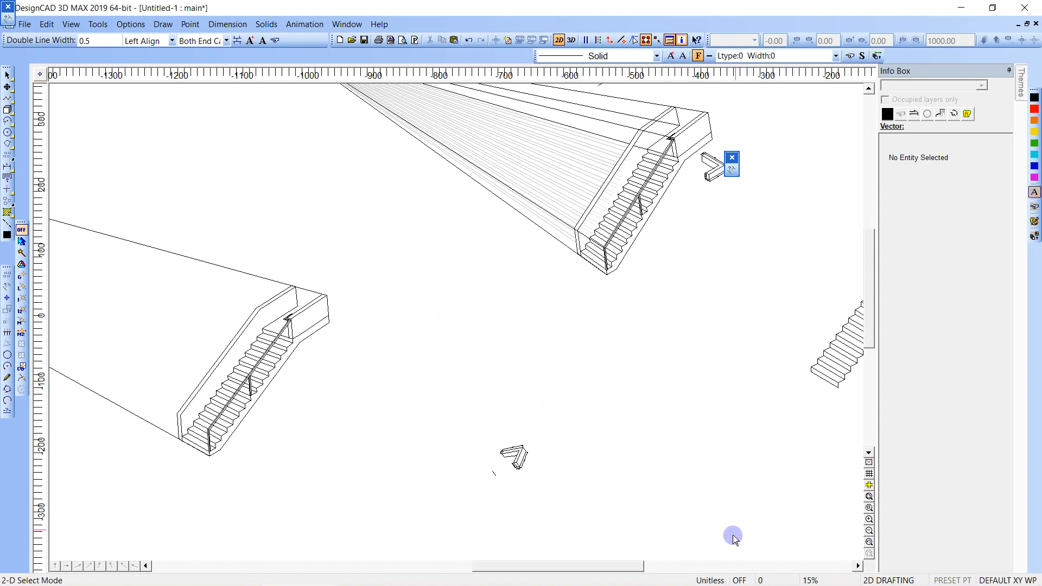
mouse_move(661, 526)
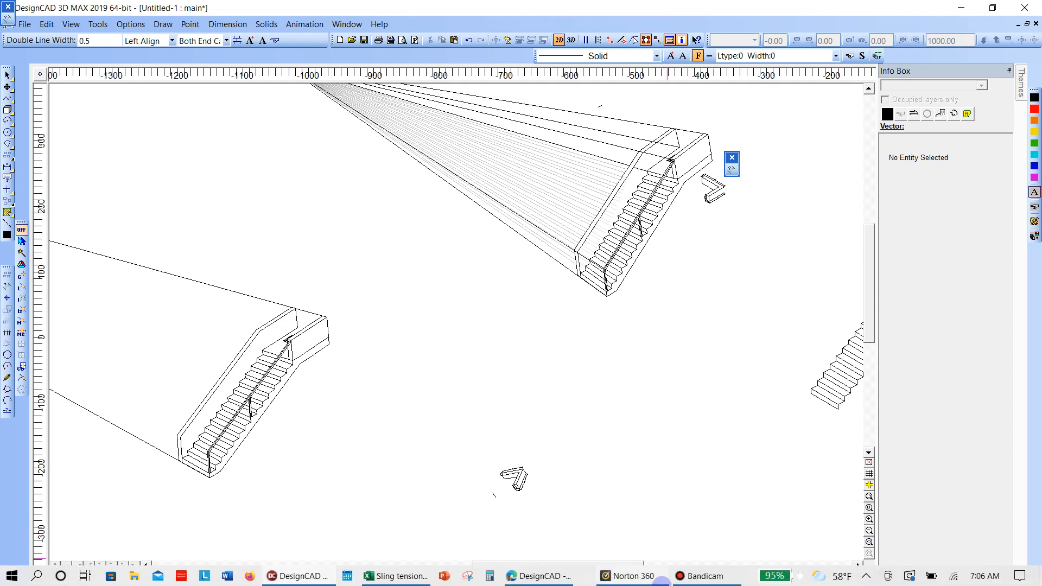
mouse_move(707, 575)
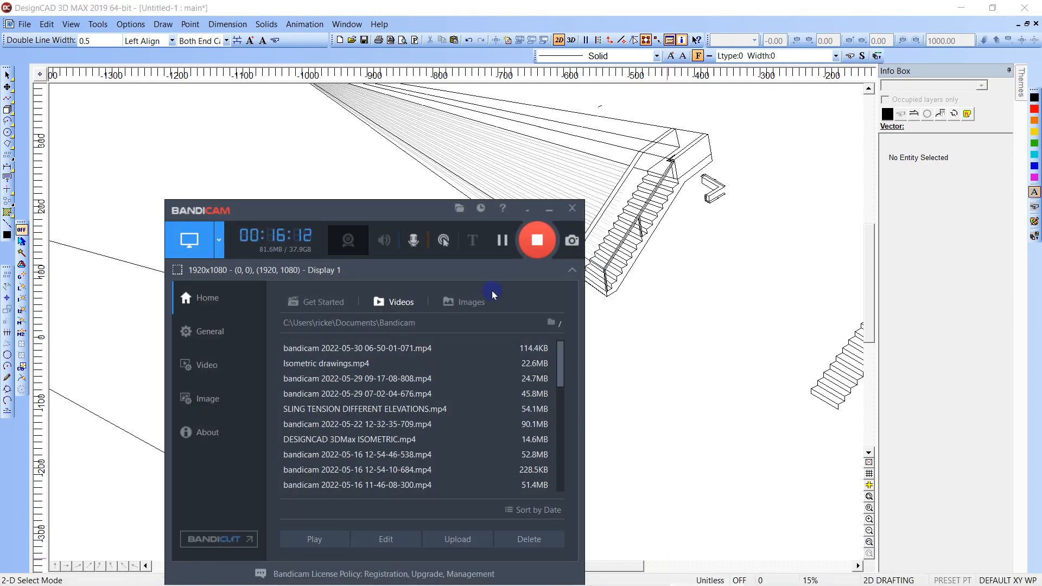
mouse_move(395, 340)
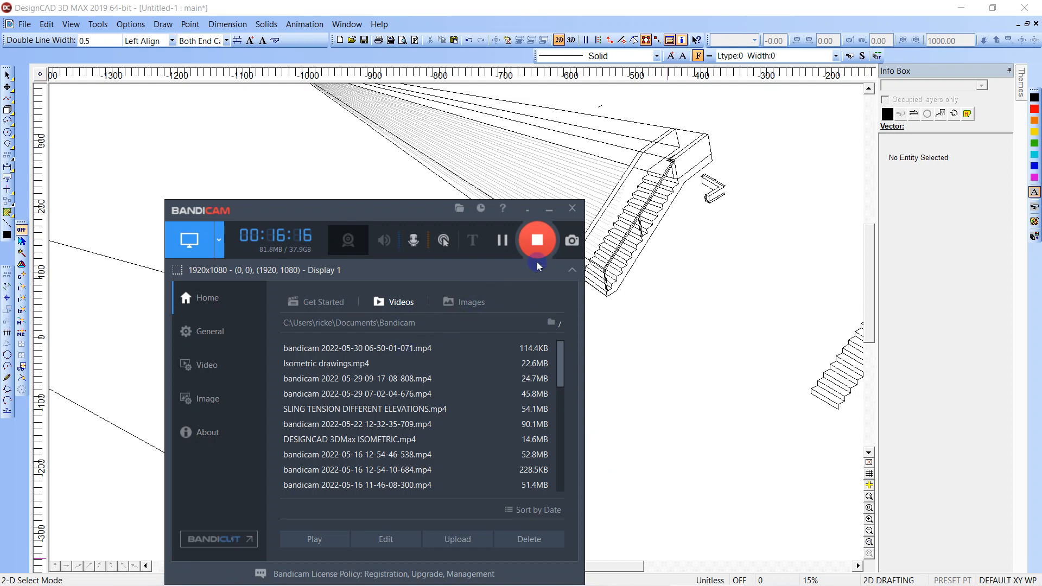
mouse_move(537, 241)
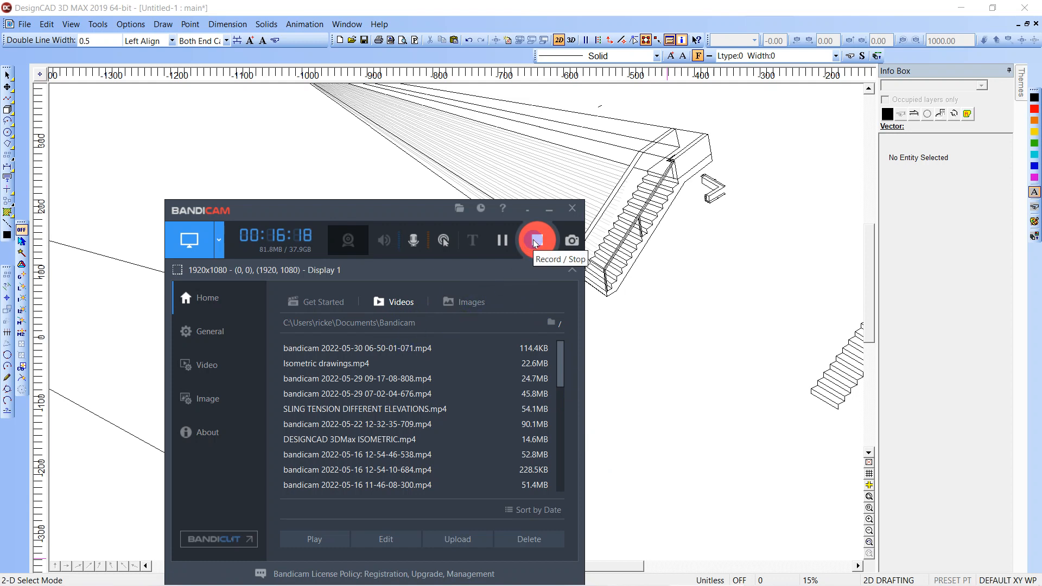